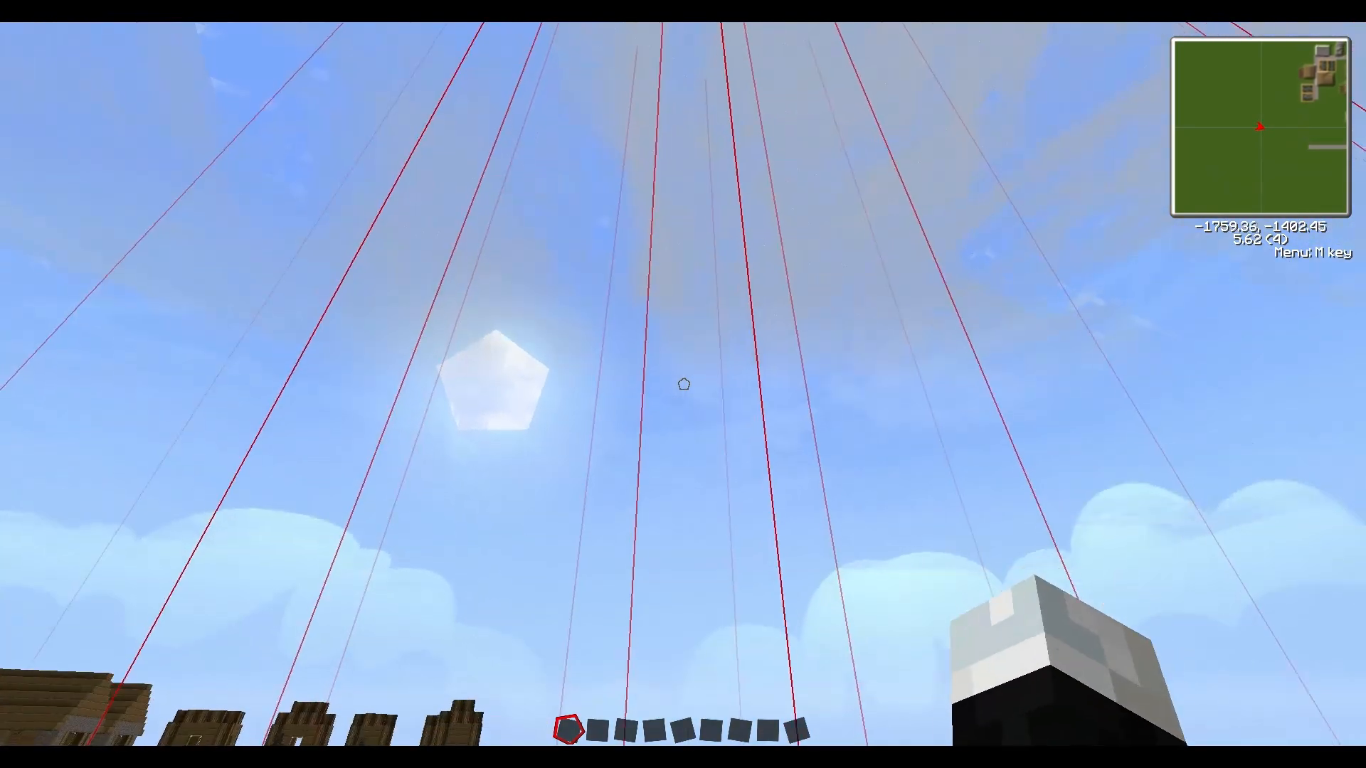
{"action": "mouse_move", "coordinate": [683, 385]}
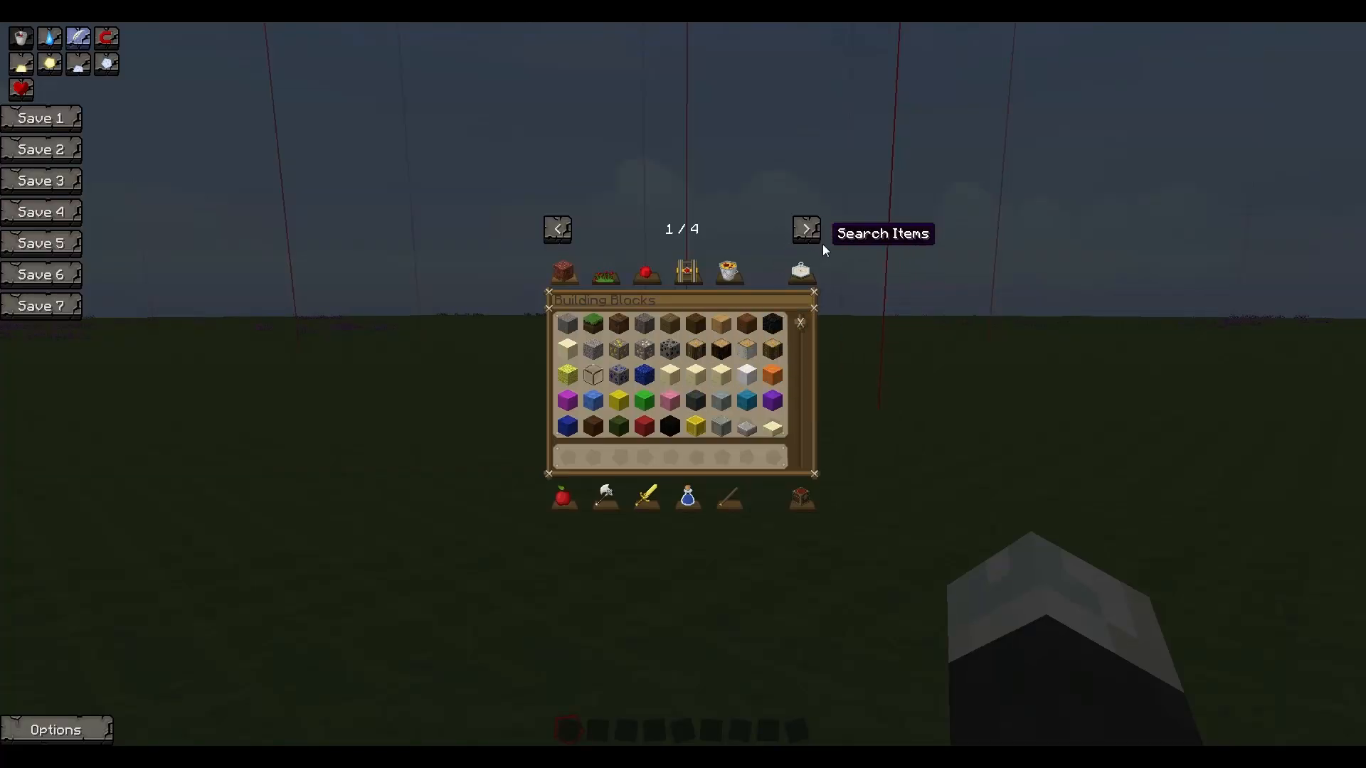
Page through the mod category tabs to page 4/4 and back, ending on page 2/4
{"action": "left_click", "coordinate": [804, 229]}
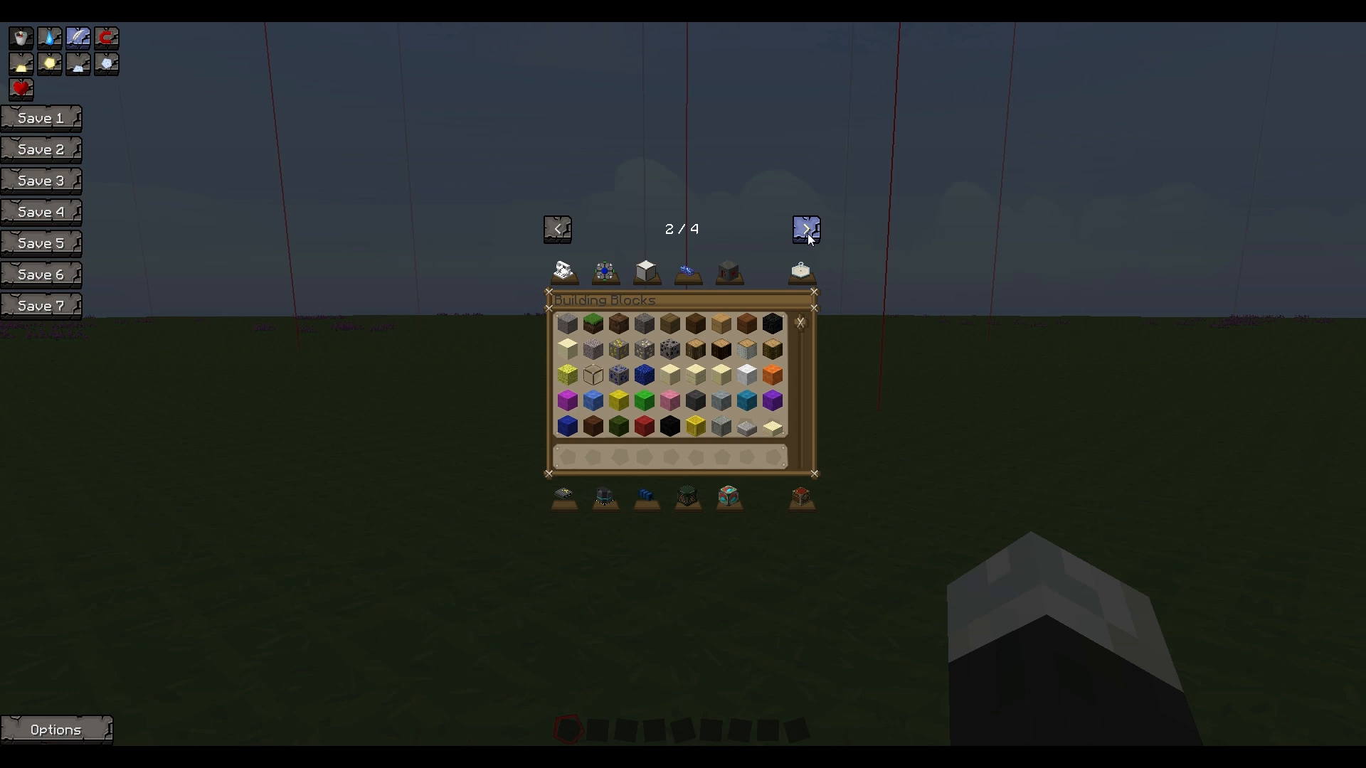
{"action": "mouse_move", "coordinate": [765, 260]}
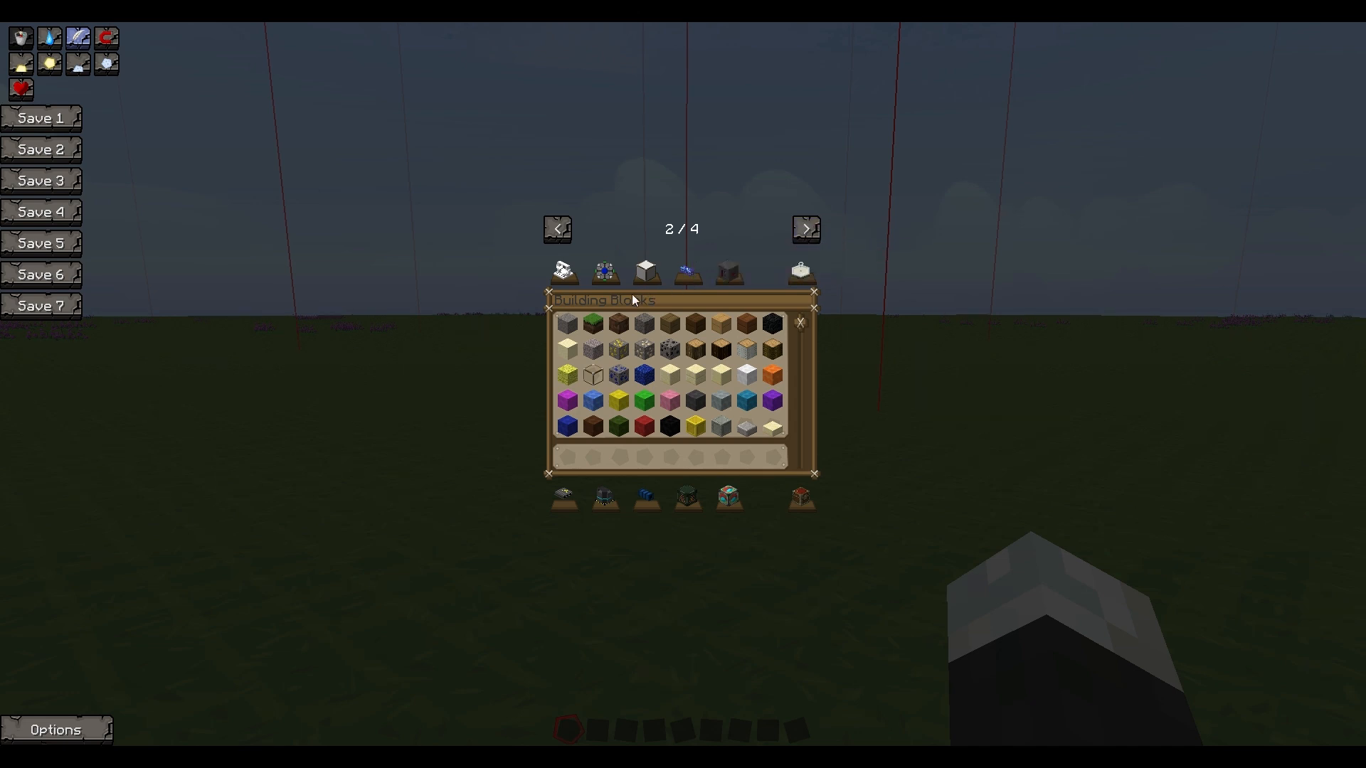
{"action": "mouse_move", "coordinate": [730, 497]}
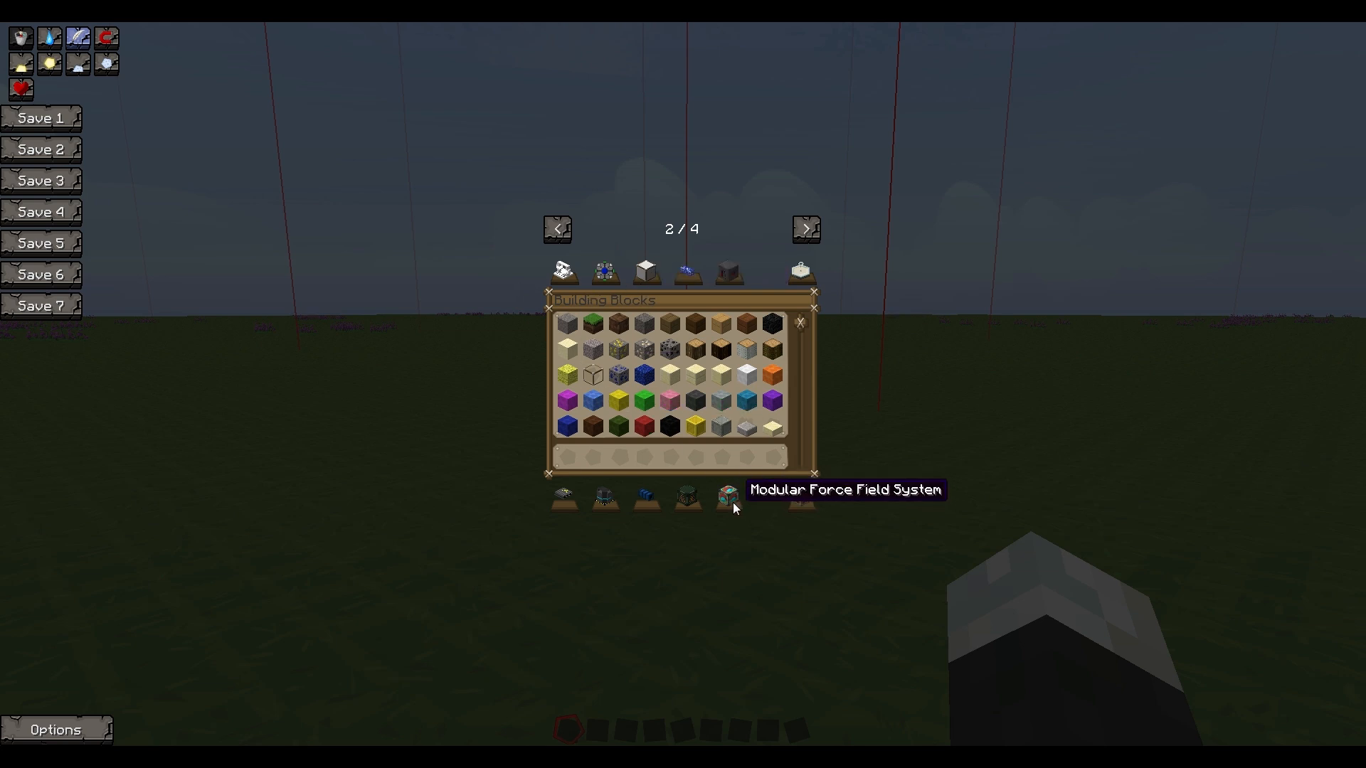
{"action": "mouse_move", "coordinate": [804, 228]}
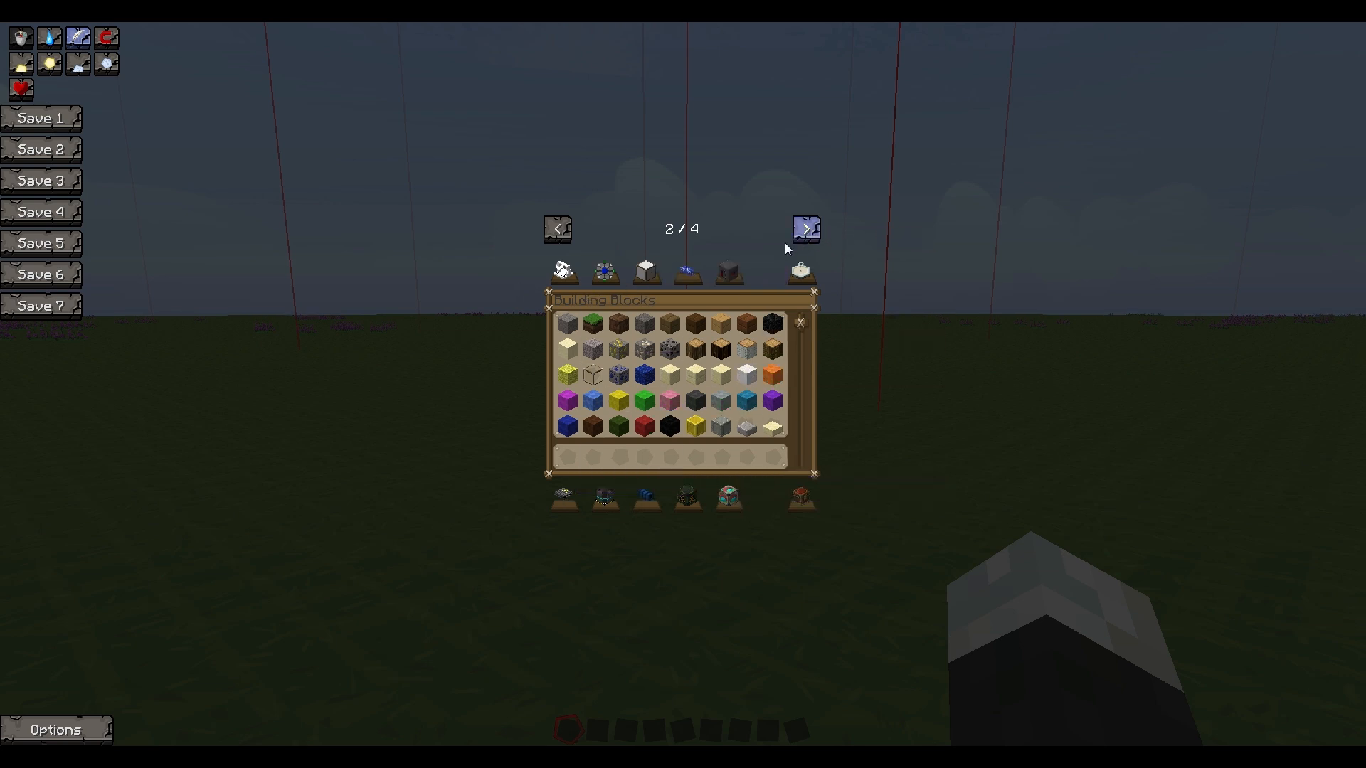
{"action": "mouse_move", "coordinate": [615, 367]}
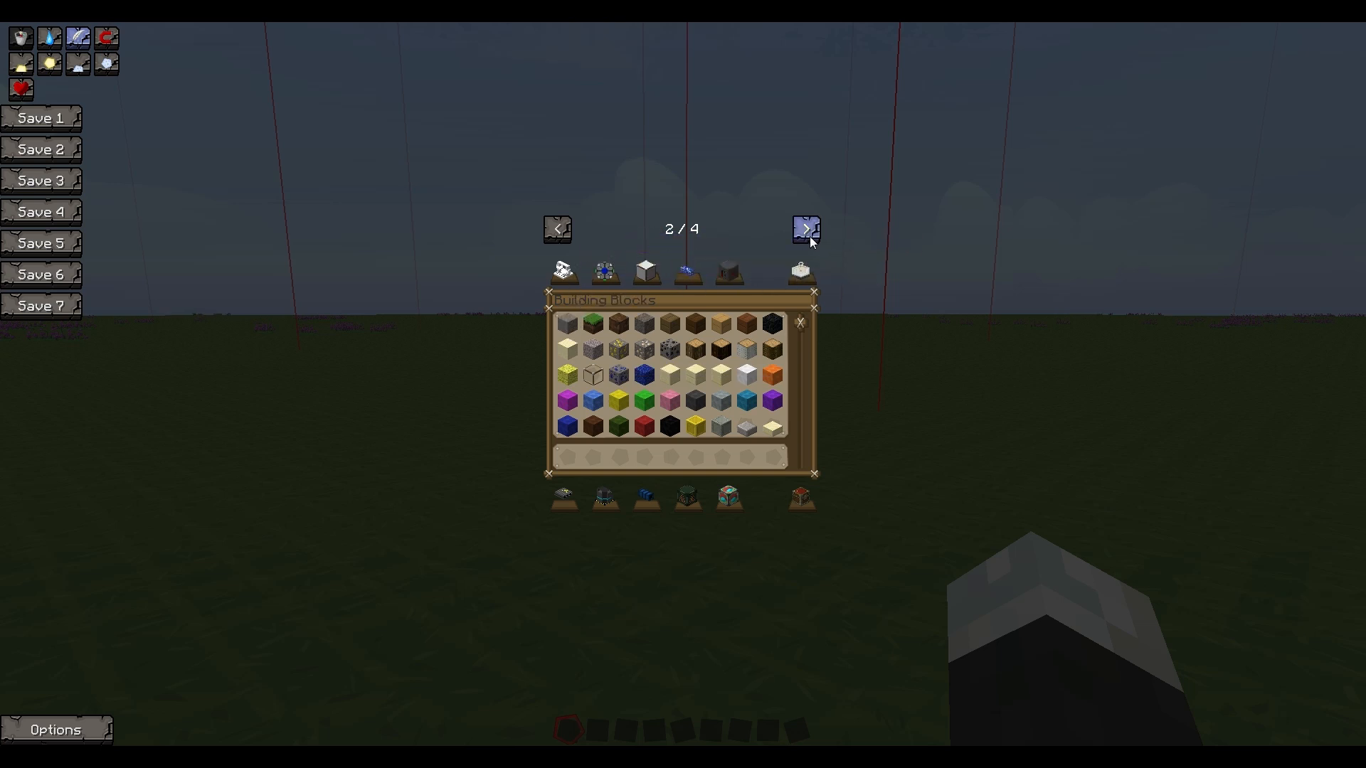
{"action": "left_click", "coordinate": [804, 229]}
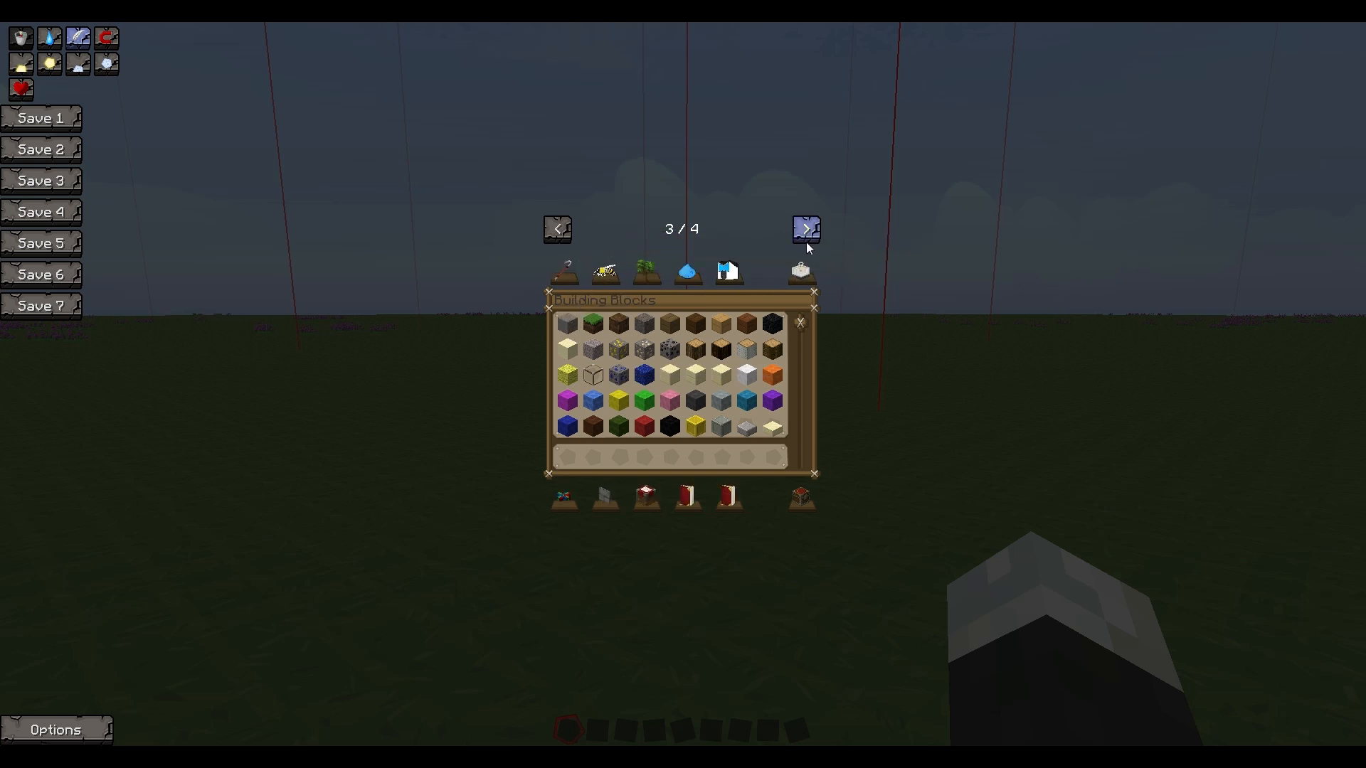
{"action": "mouse_move", "coordinate": [604, 498]}
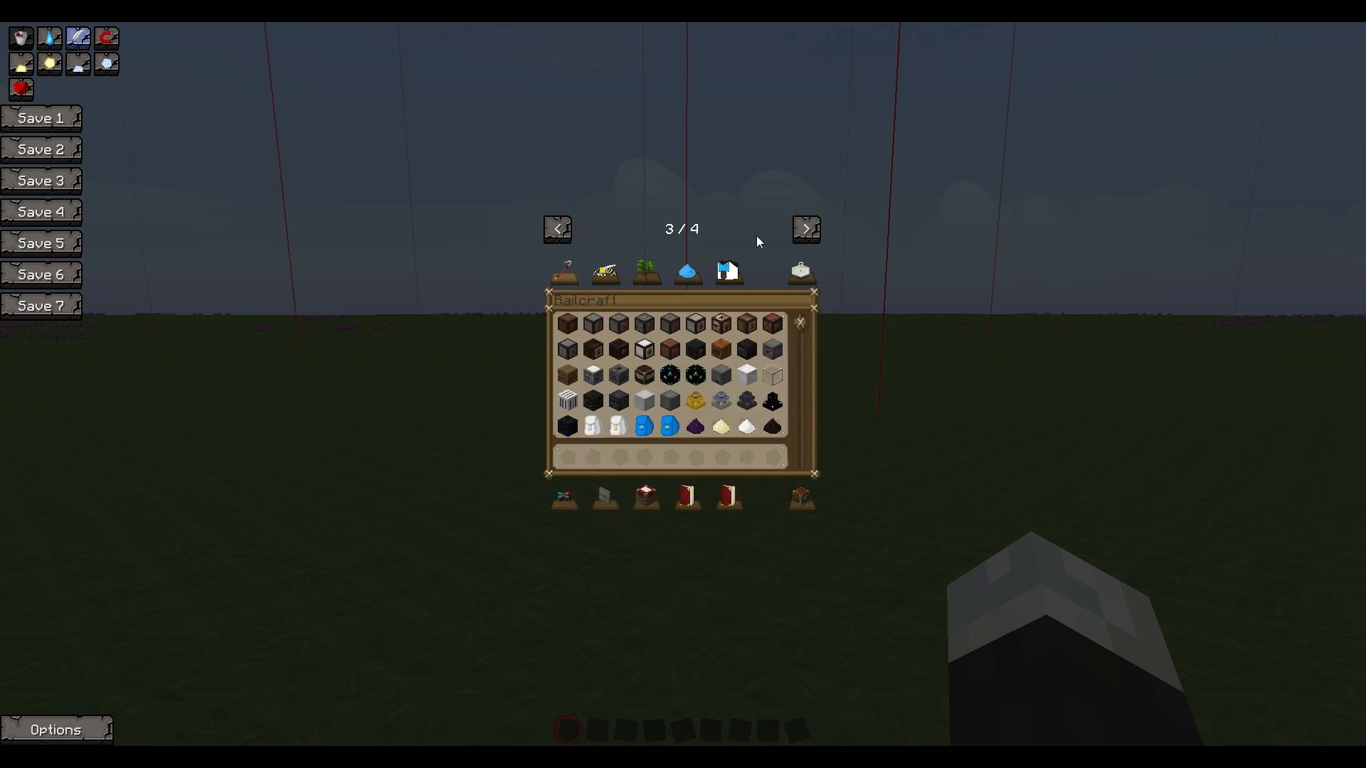
{"action": "left_click", "coordinate": [805, 228]}
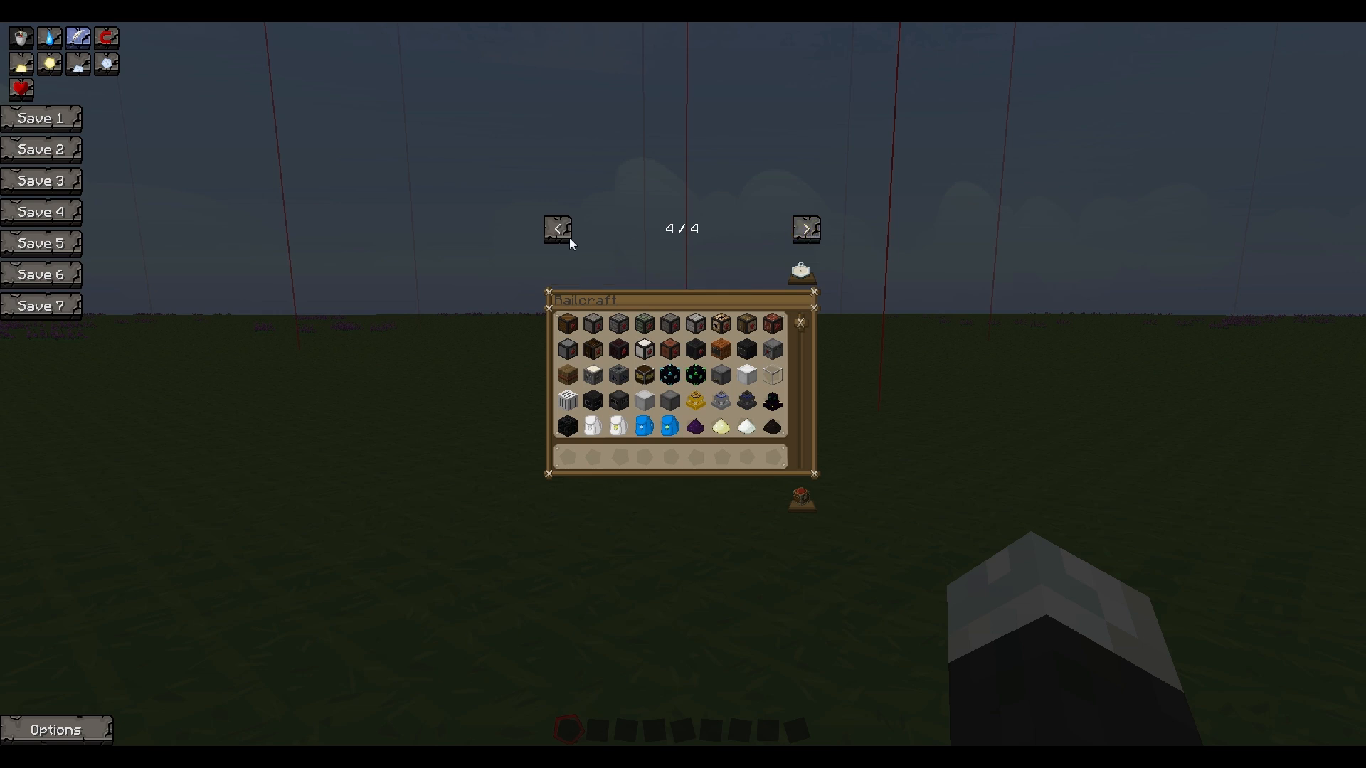
{"action": "left_click", "coordinate": [556, 228]}
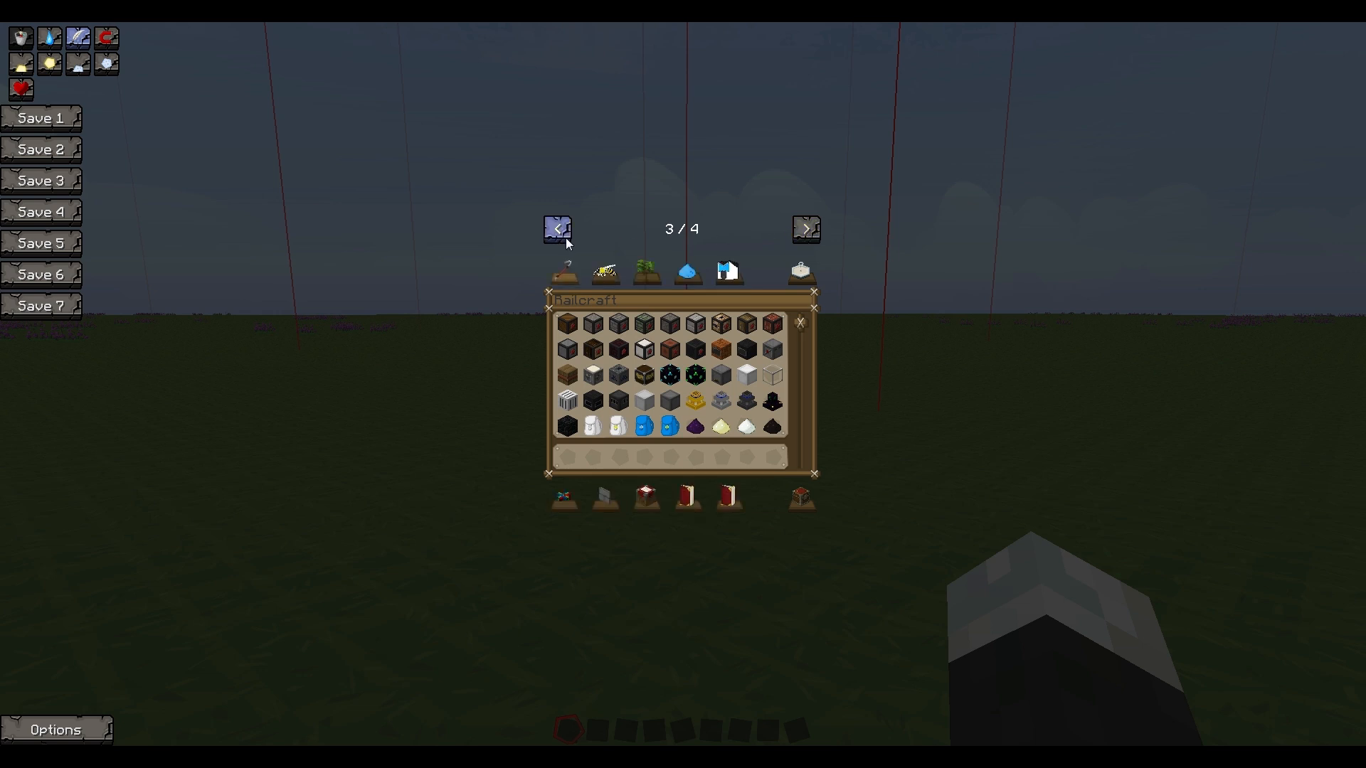
{"action": "mouse_move", "coordinate": [558, 228]}
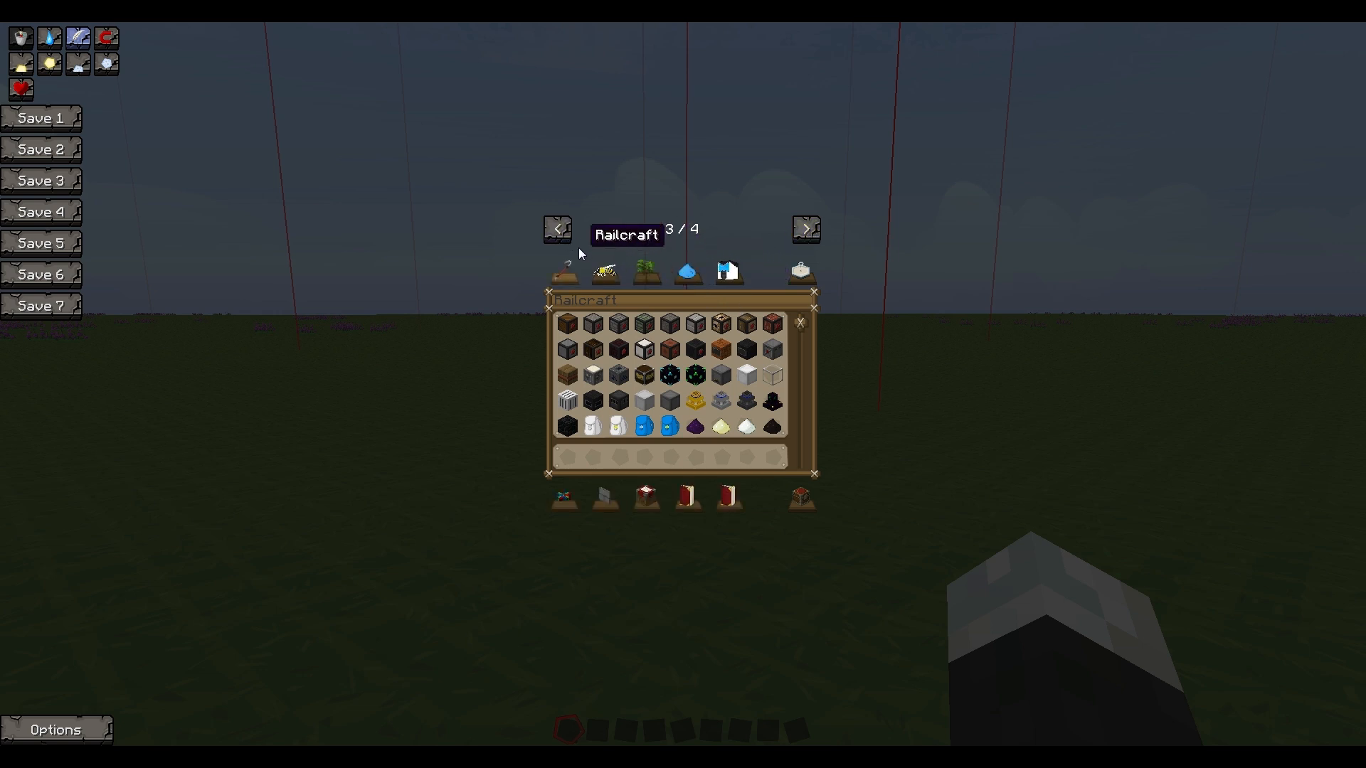
{"action": "left_click", "coordinate": [557, 228]}
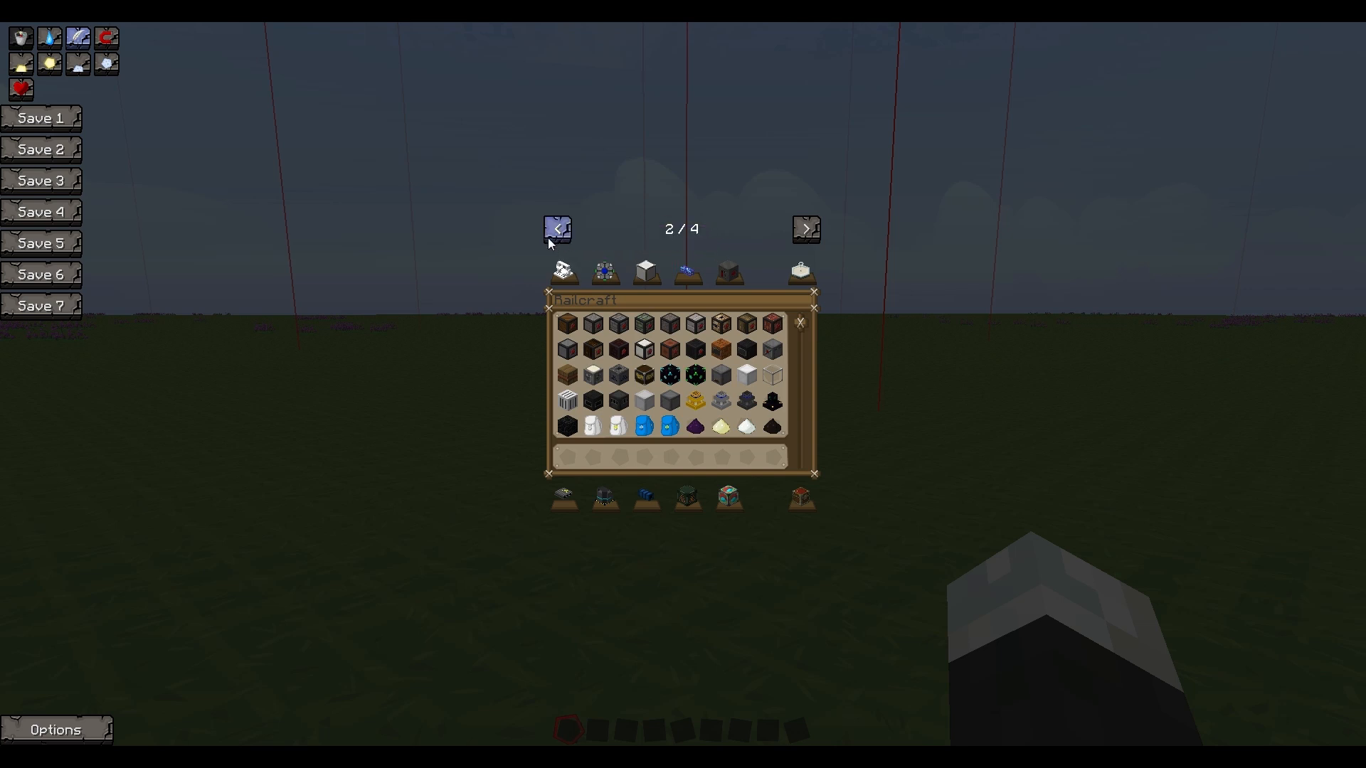
{"action": "mouse_move", "coordinate": [564, 273]}
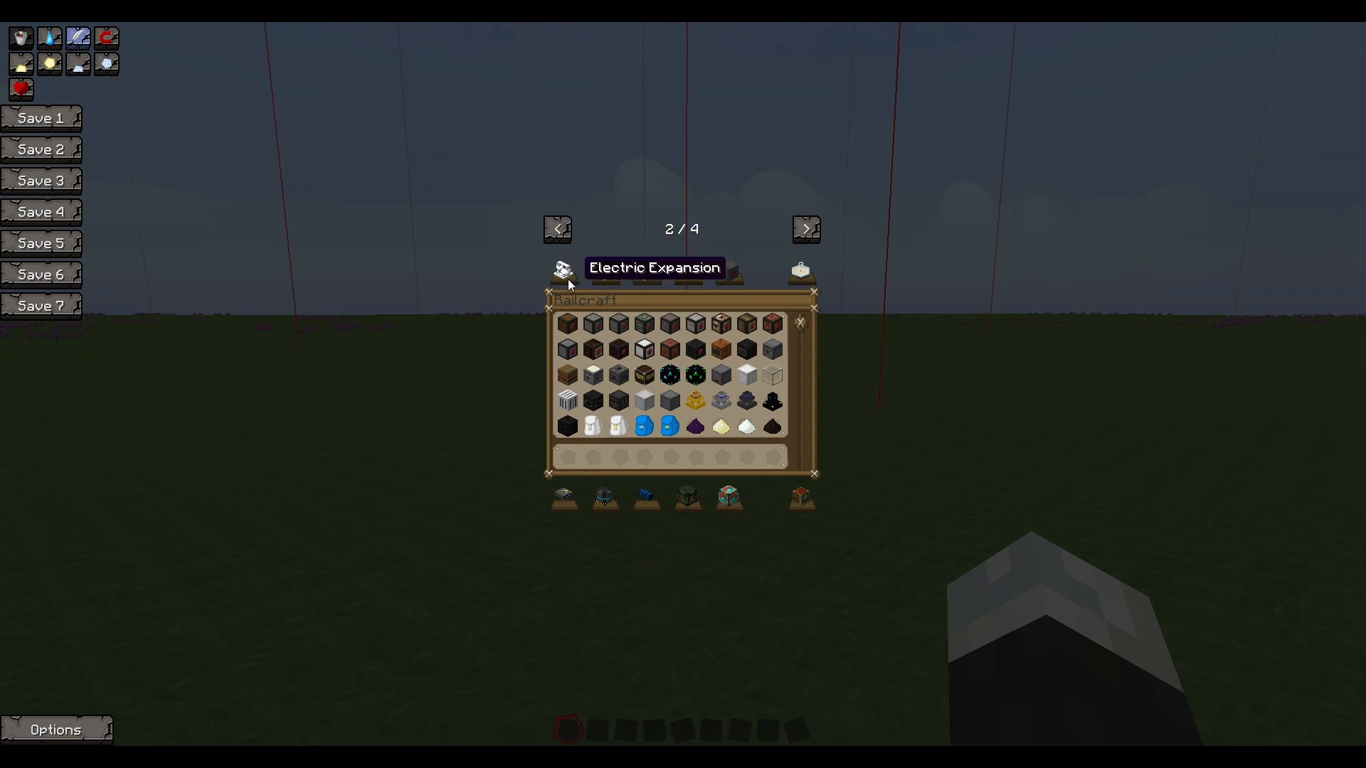
{"action": "mouse_move", "coordinate": [604, 274]}
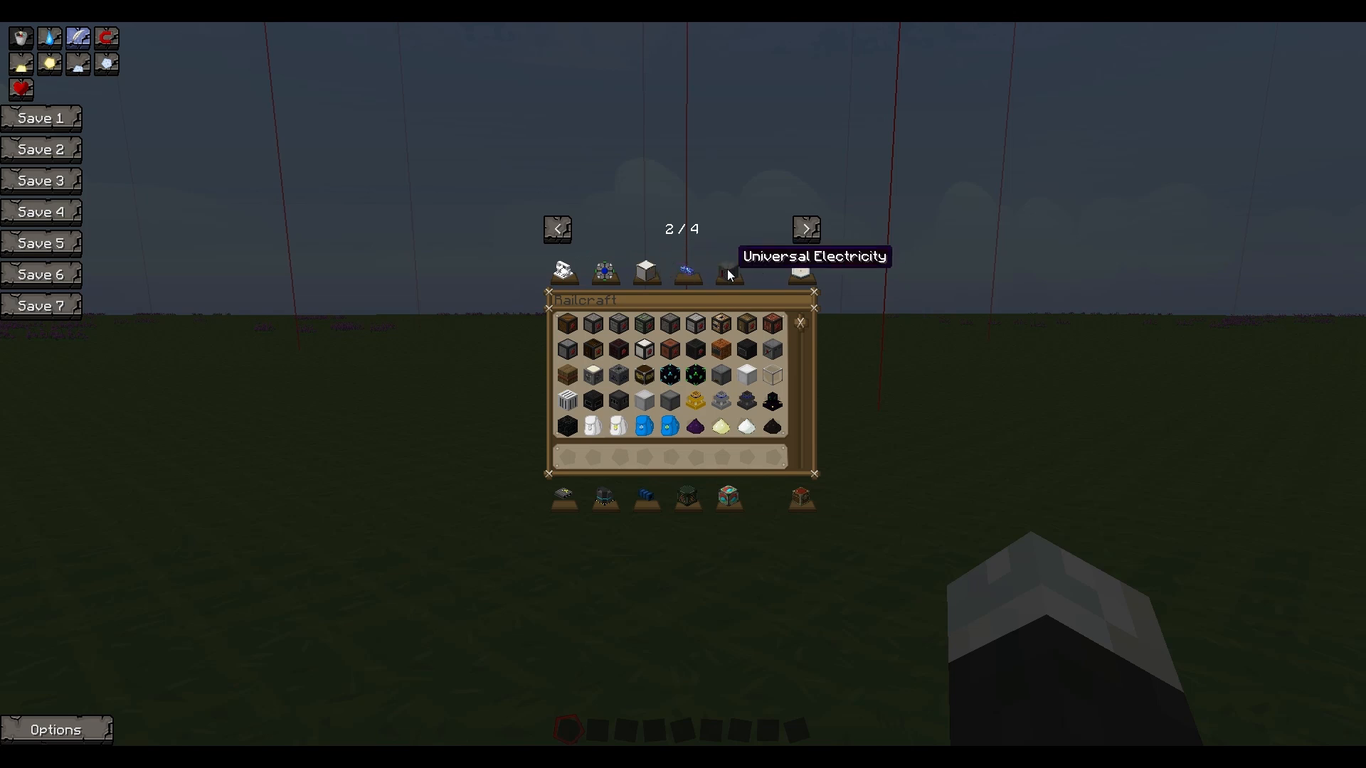
{"action": "mouse_move", "coordinate": [563, 497]}
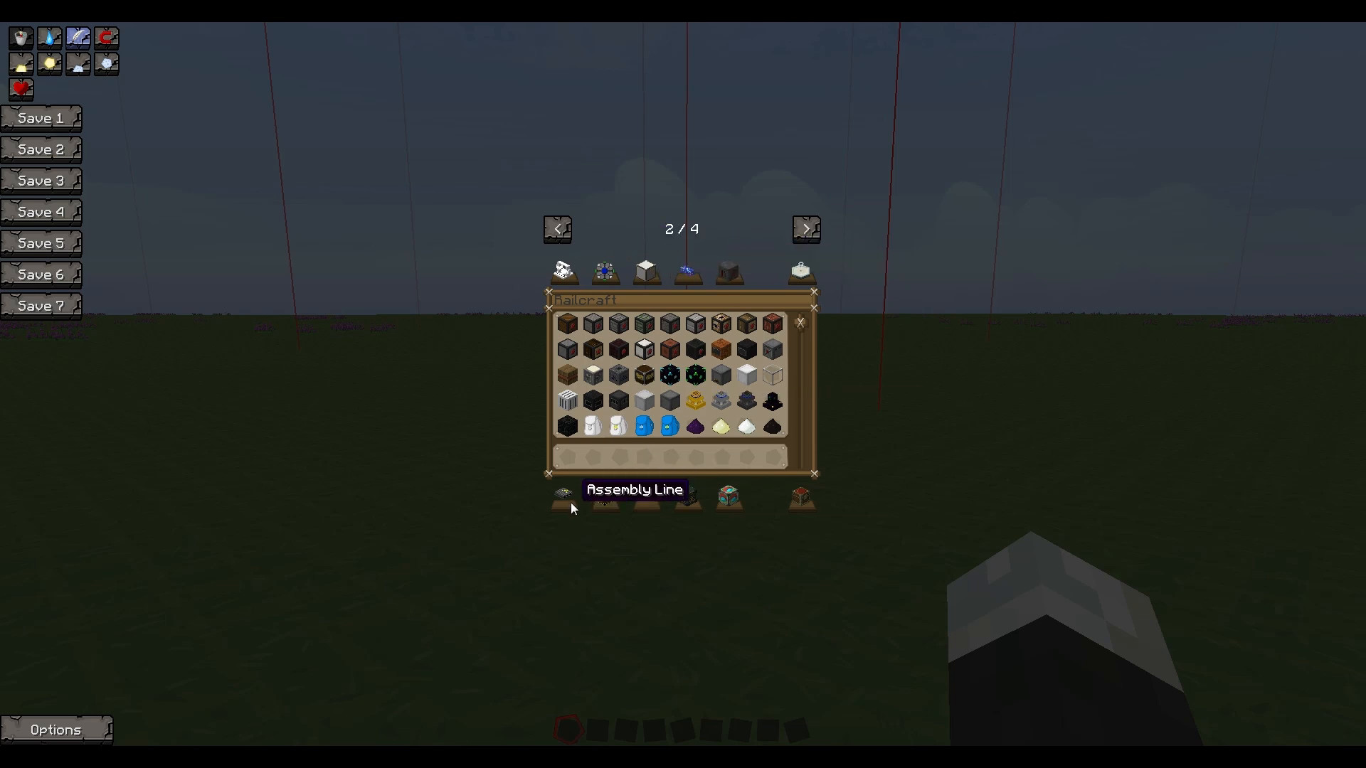
{"action": "mouse_move", "coordinate": [647, 498]}
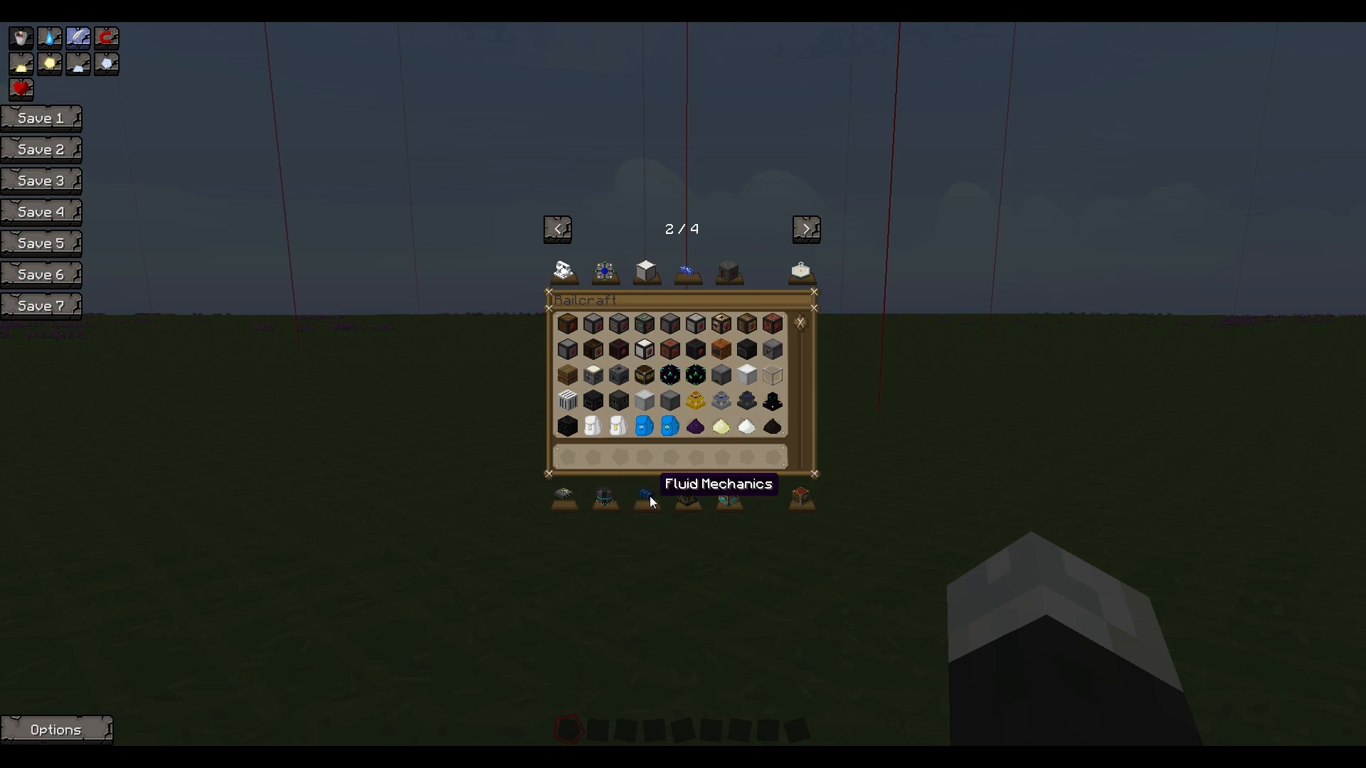
{"action": "mouse_move", "coordinate": [793, 500]}
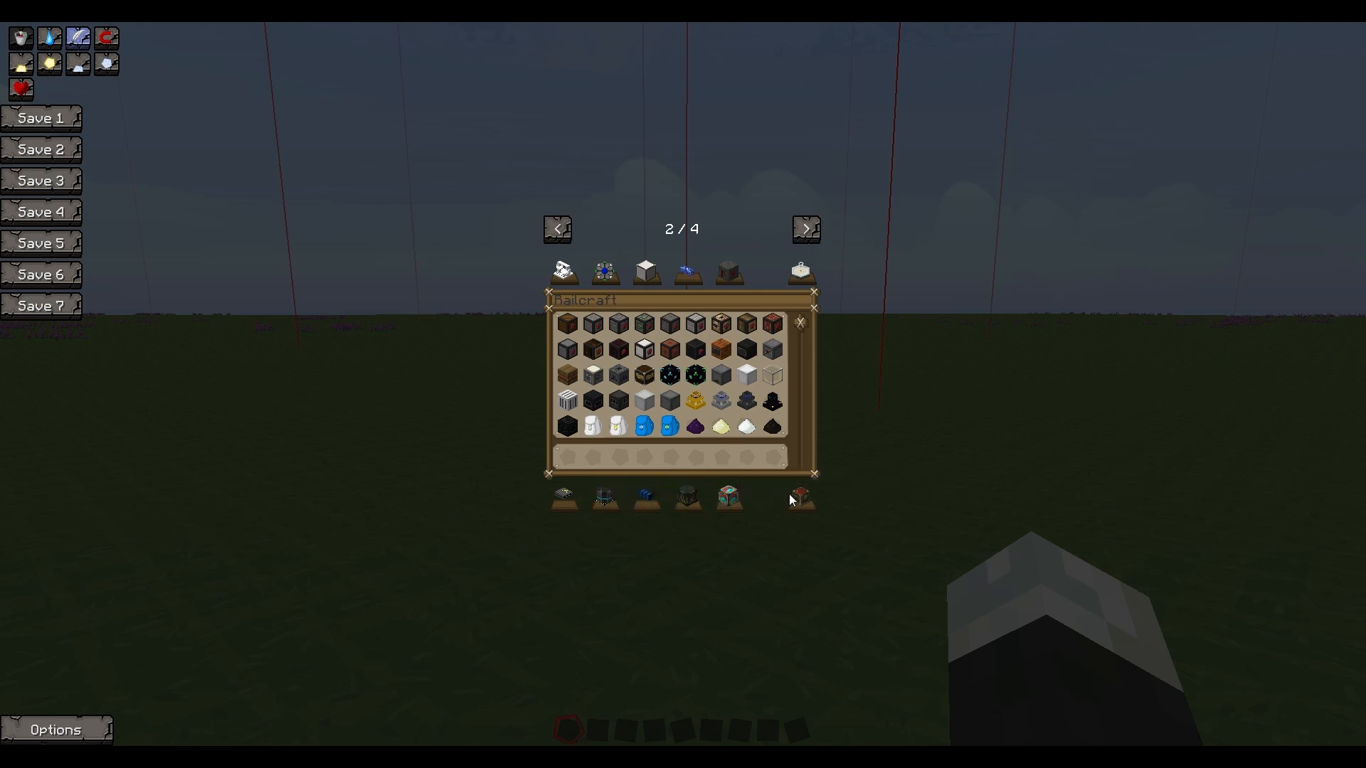
{"action": "left_click", "coordinate": [556, 229]}
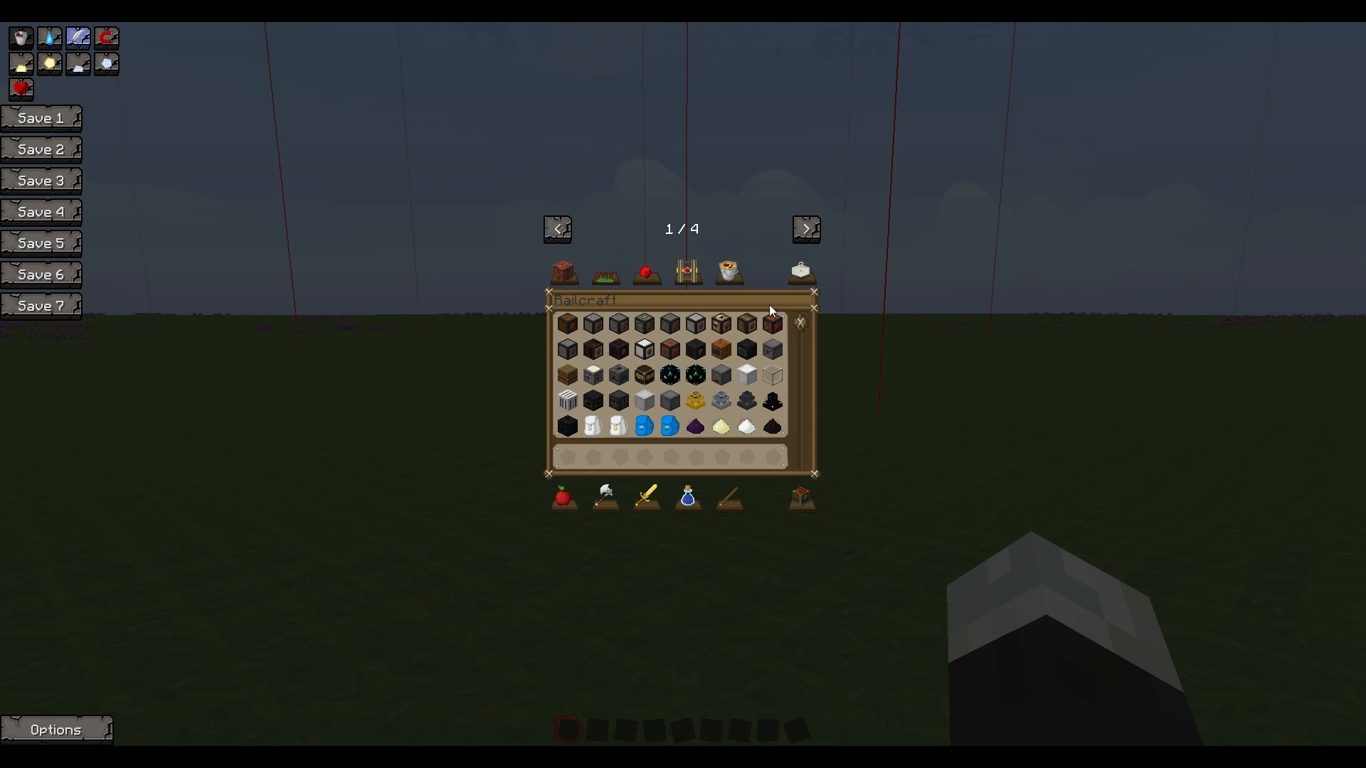
{"action": "left_click", "coordinate": [804, 228]}
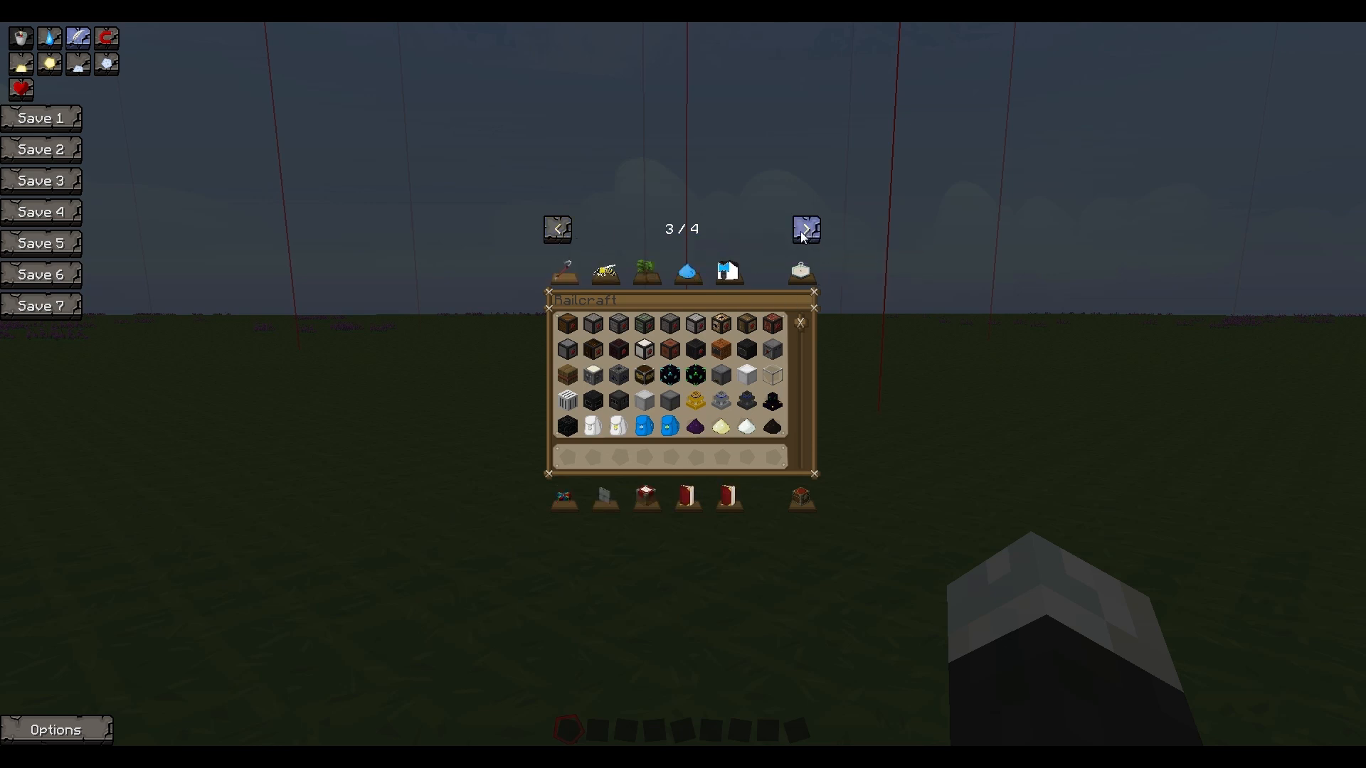
{"action": "mouse_move", "coordinate": [717, 274]}
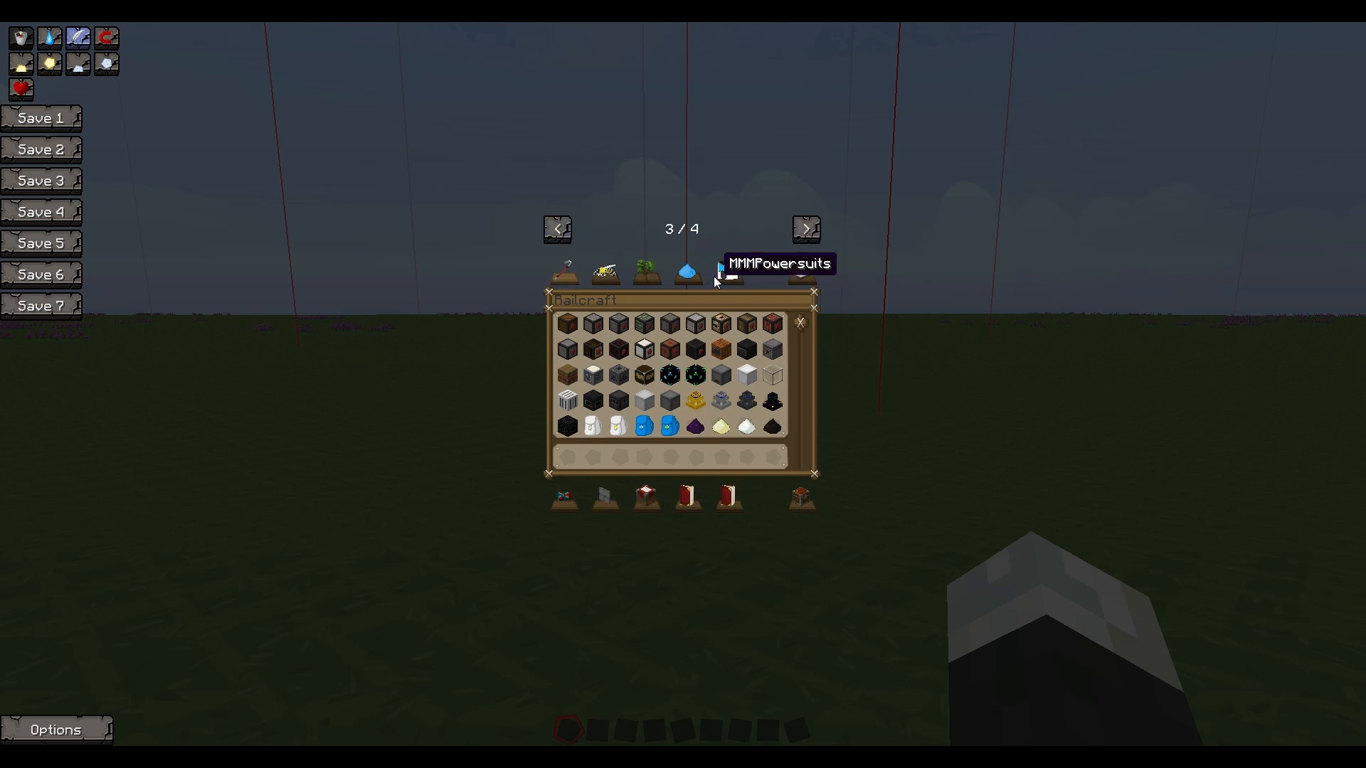
{"action": "left_click", "coordinate": [556, 228]}
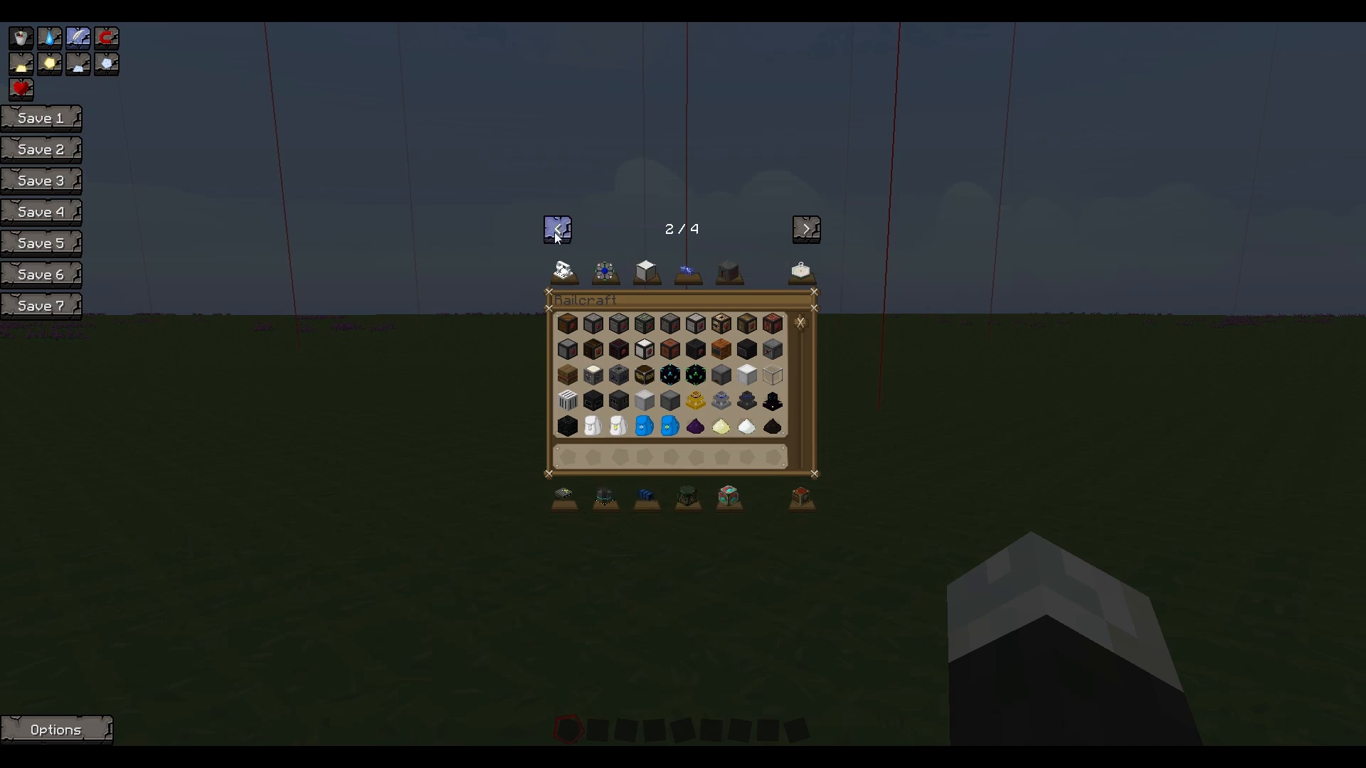
{"action": "mouse_move", "coordinate": [643, 275]}
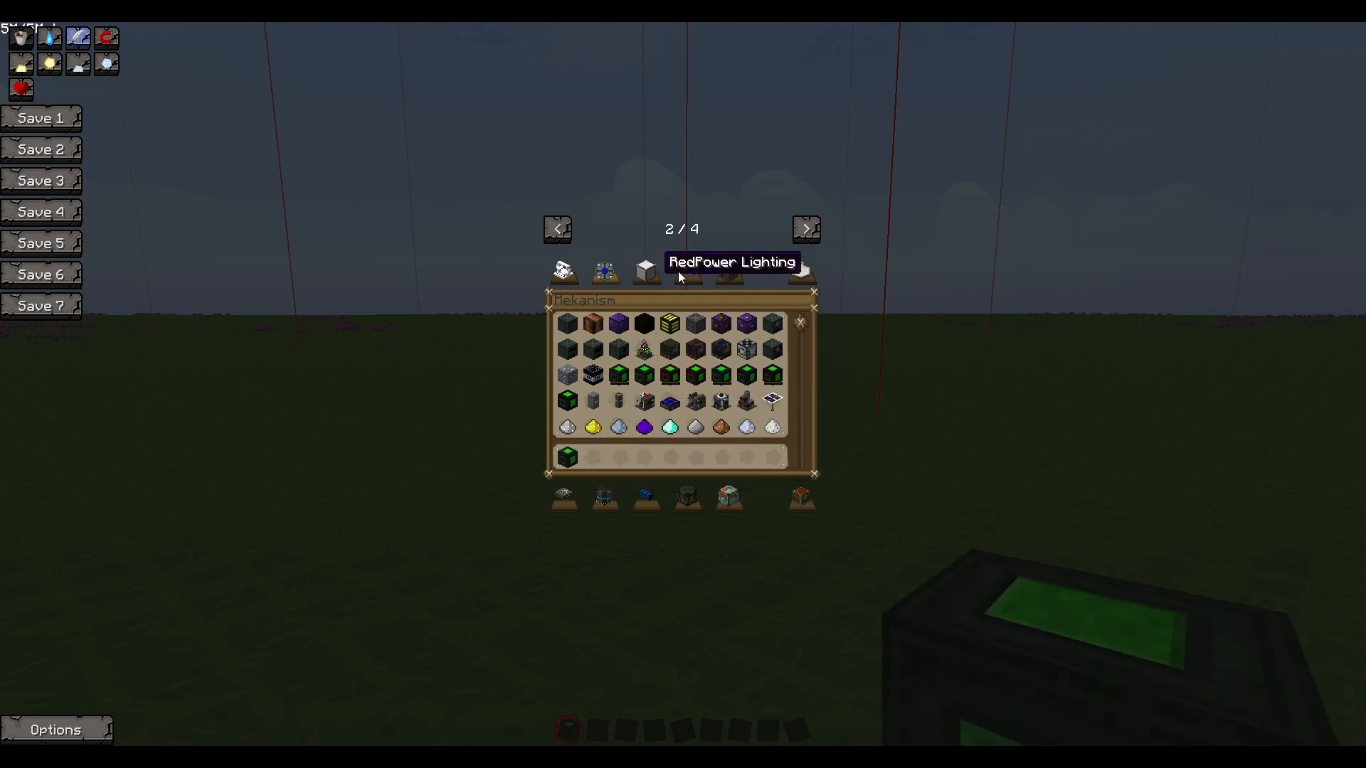
Preview Applied Energistics and Mekanism tabs, then settle on Electric Expansion items
{"action": "left_click", "coordinate": [644, 272]}
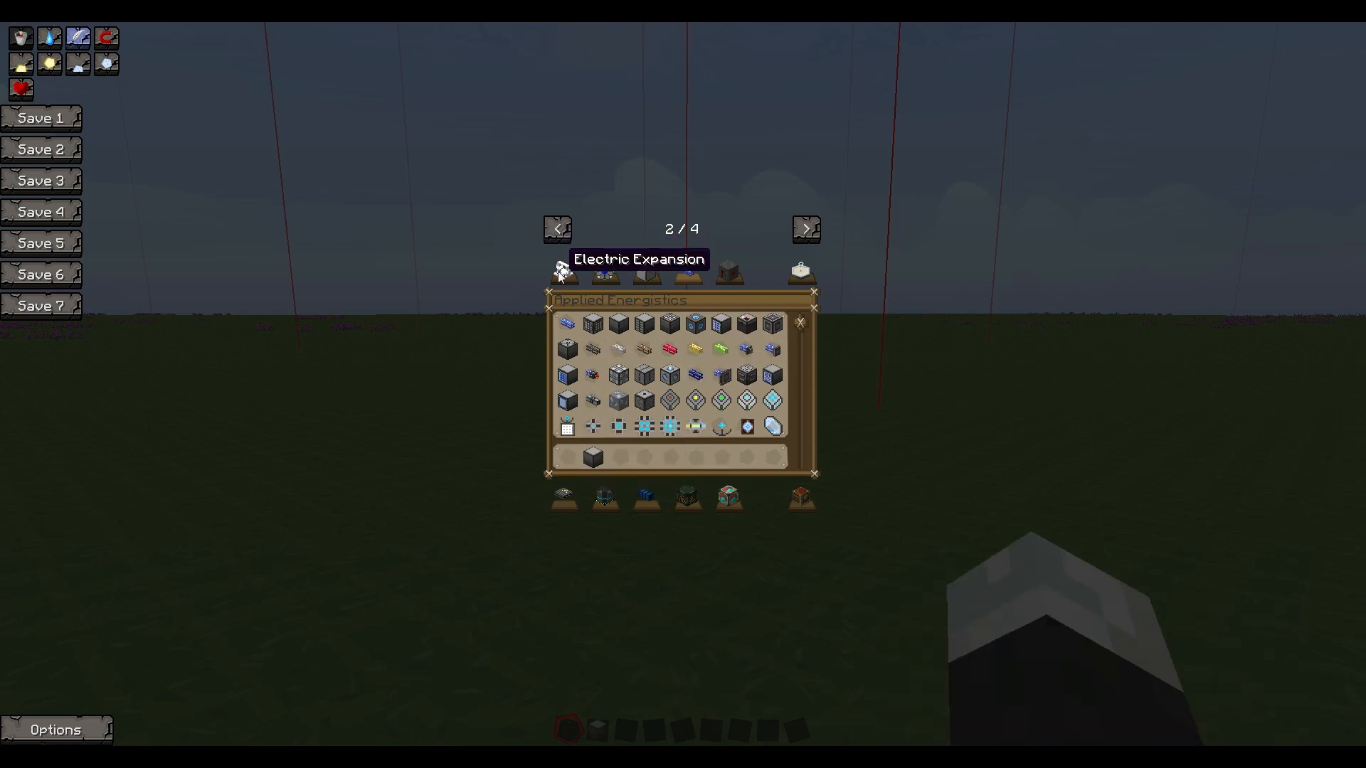
{"action": "left_click", "coordinate": [605, 273]}
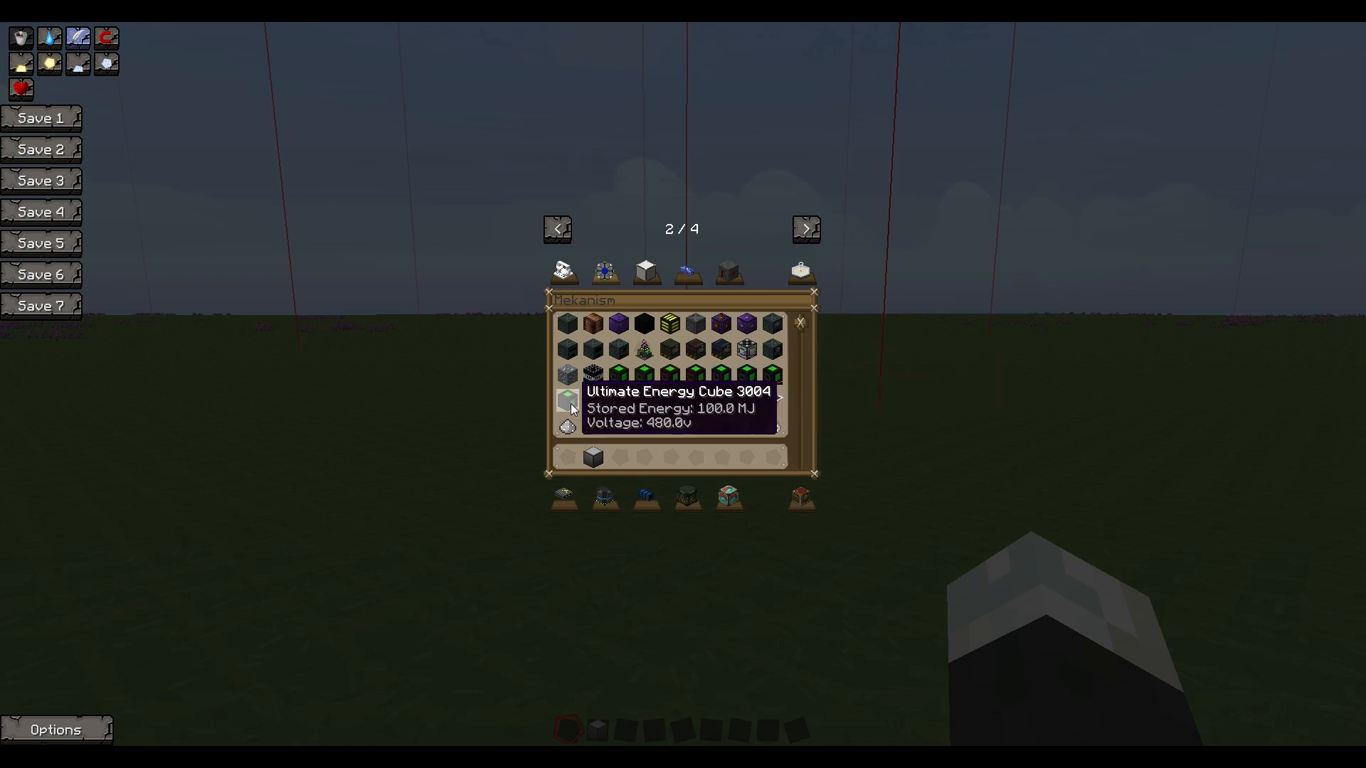
{"action": "mouse_move", "coordinate": [557, 451]}
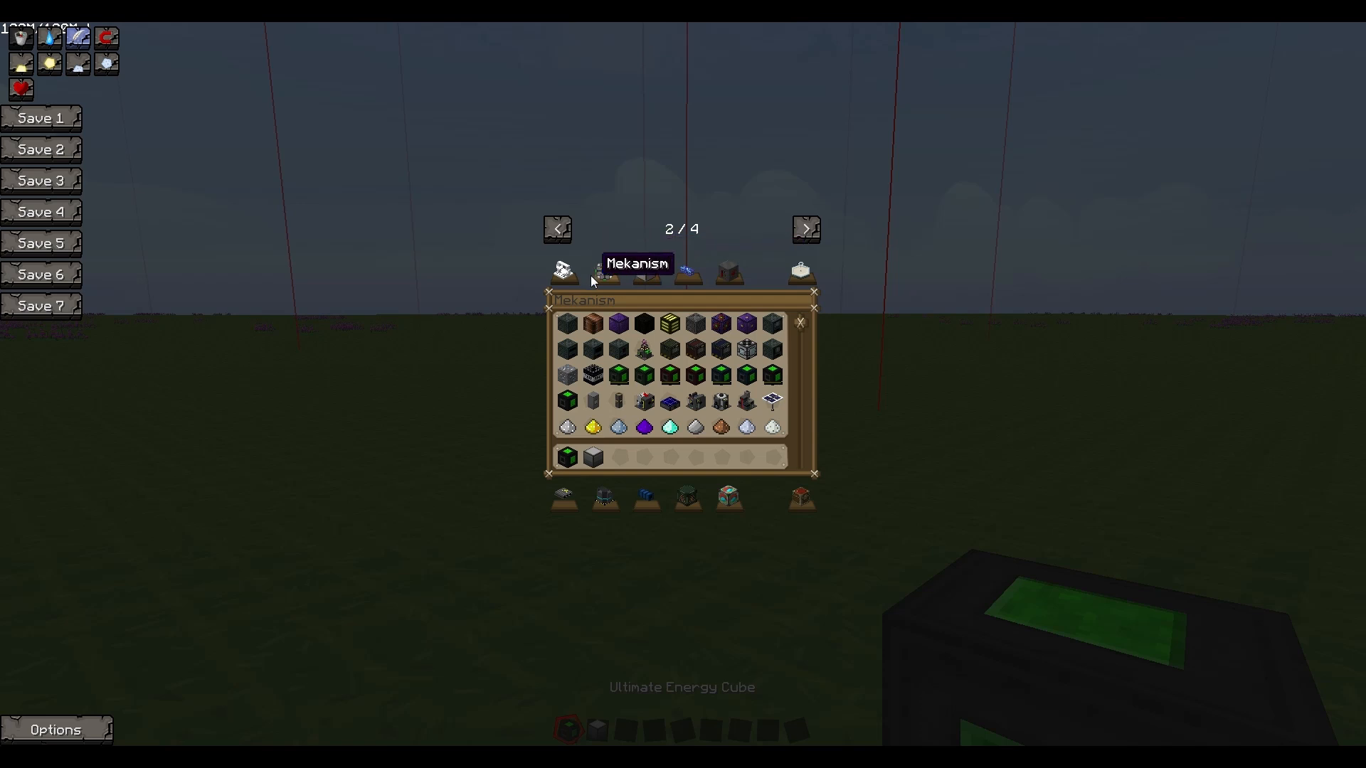
{"action": "left_click", "coordinate": [604, 272]}
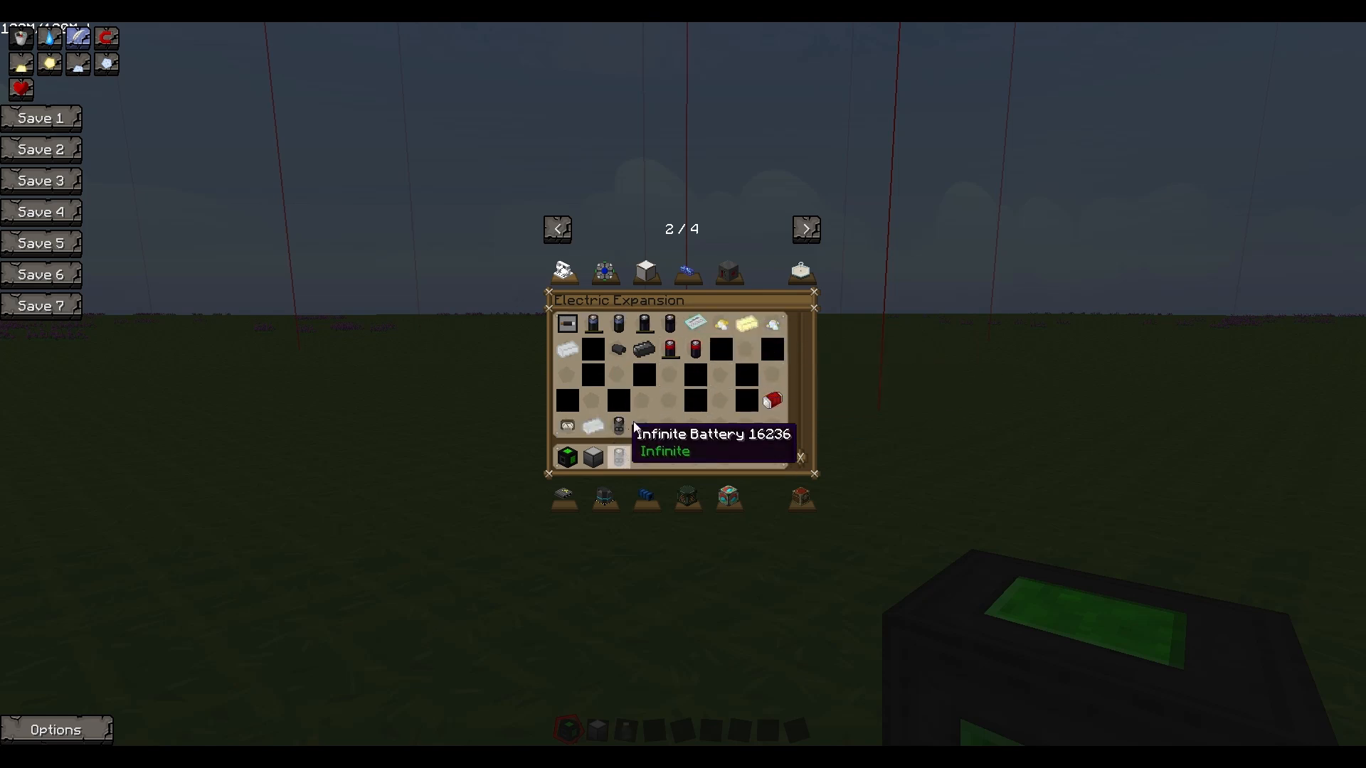
{"action": "left_click", "coordinate": [556, 229]}
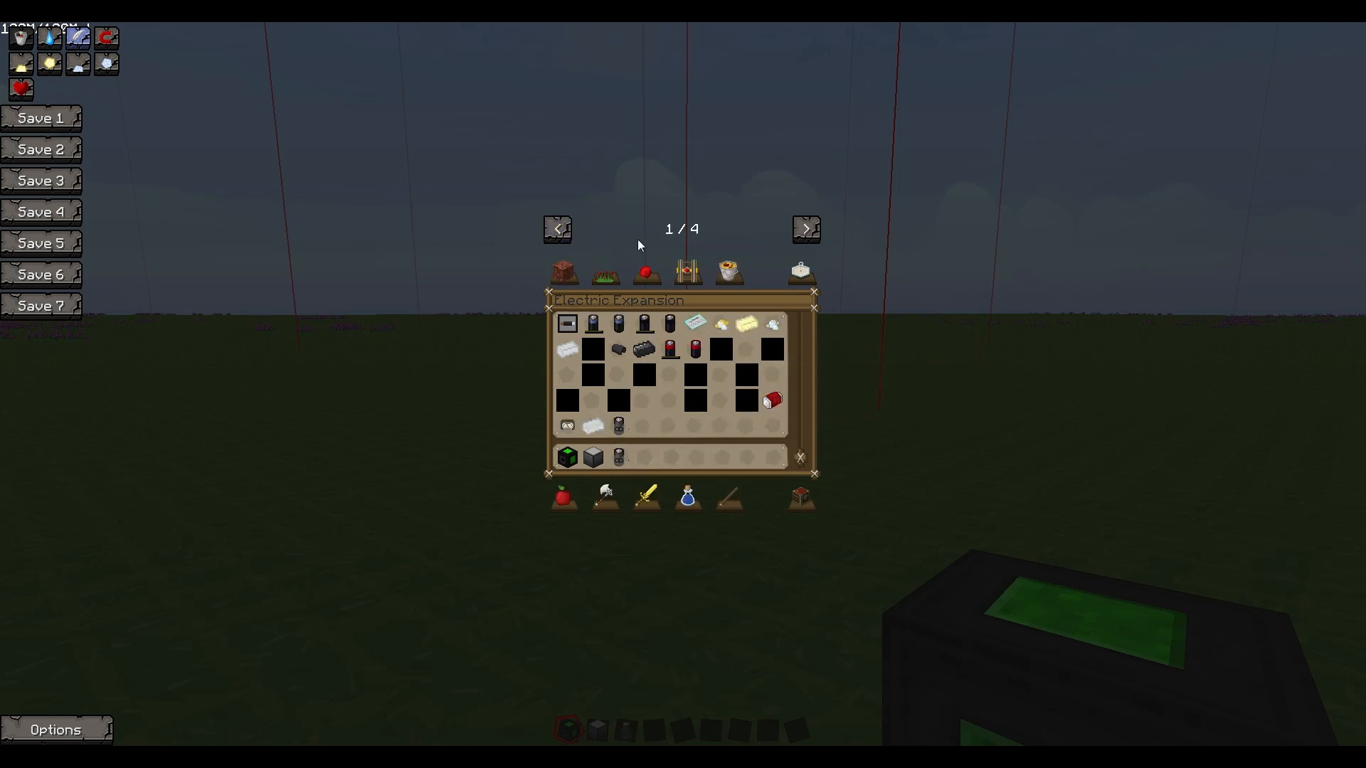
Pick ME Terminal, Export Bus and Import Bus from Applied Energistics tab
{"action": "left_click", "coordinate": [803, 229]}
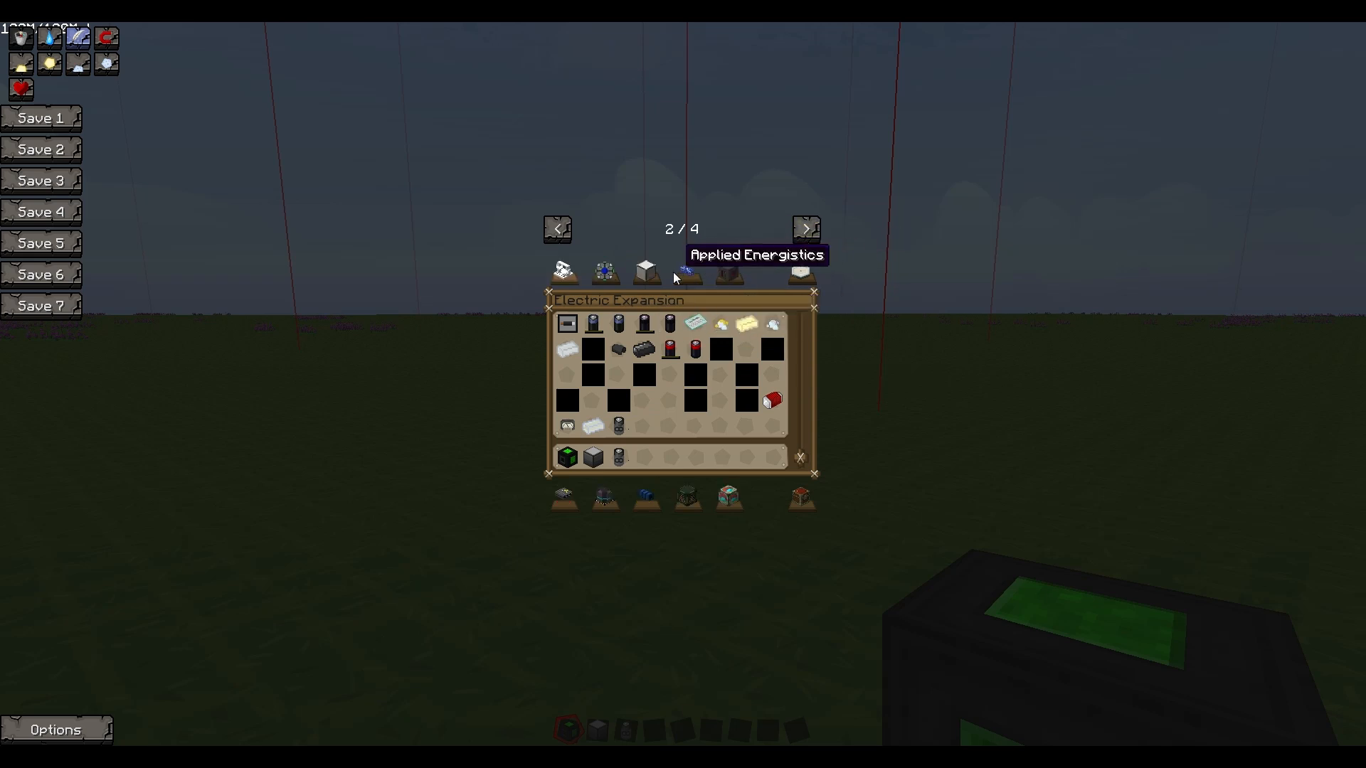
{"action": "left_click", "coordinate": [686, 273]}
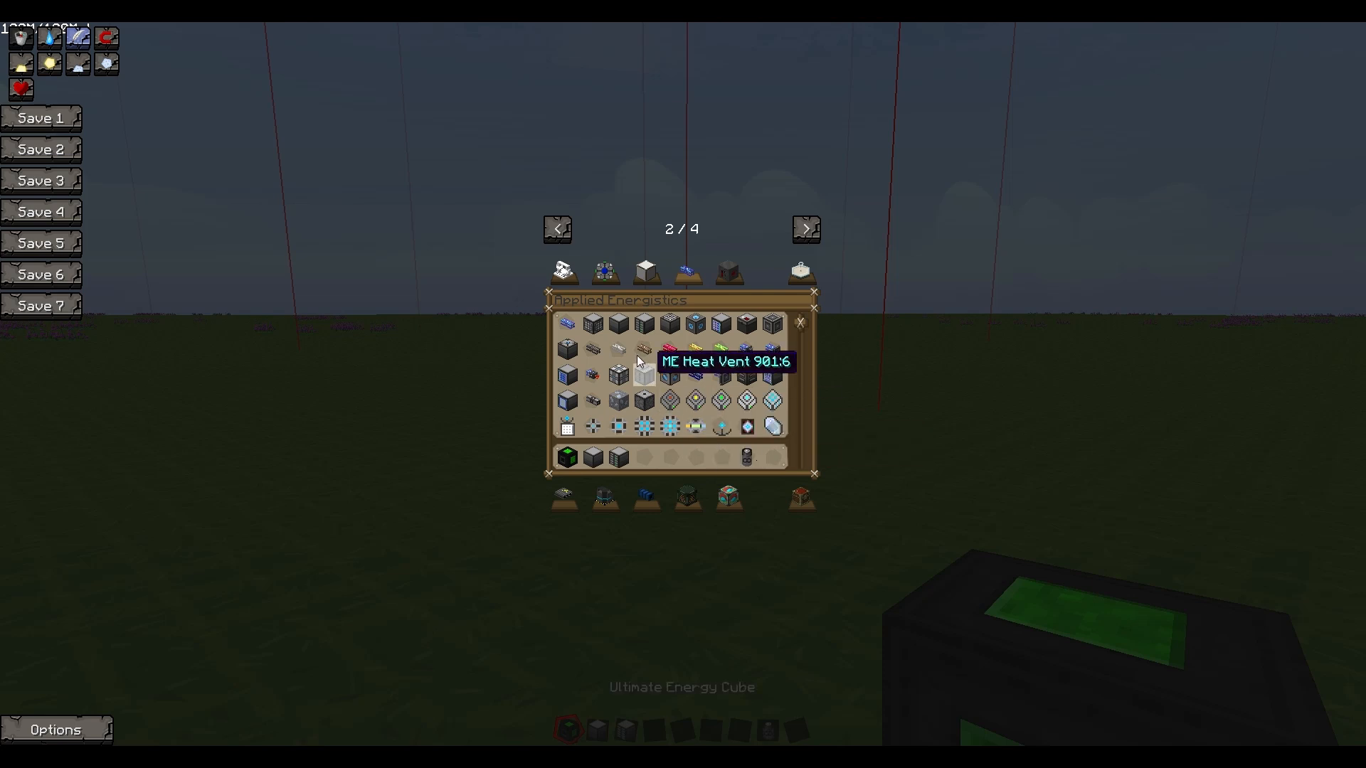
{"action": "mouse_move", "coordinate": [694, 329]}
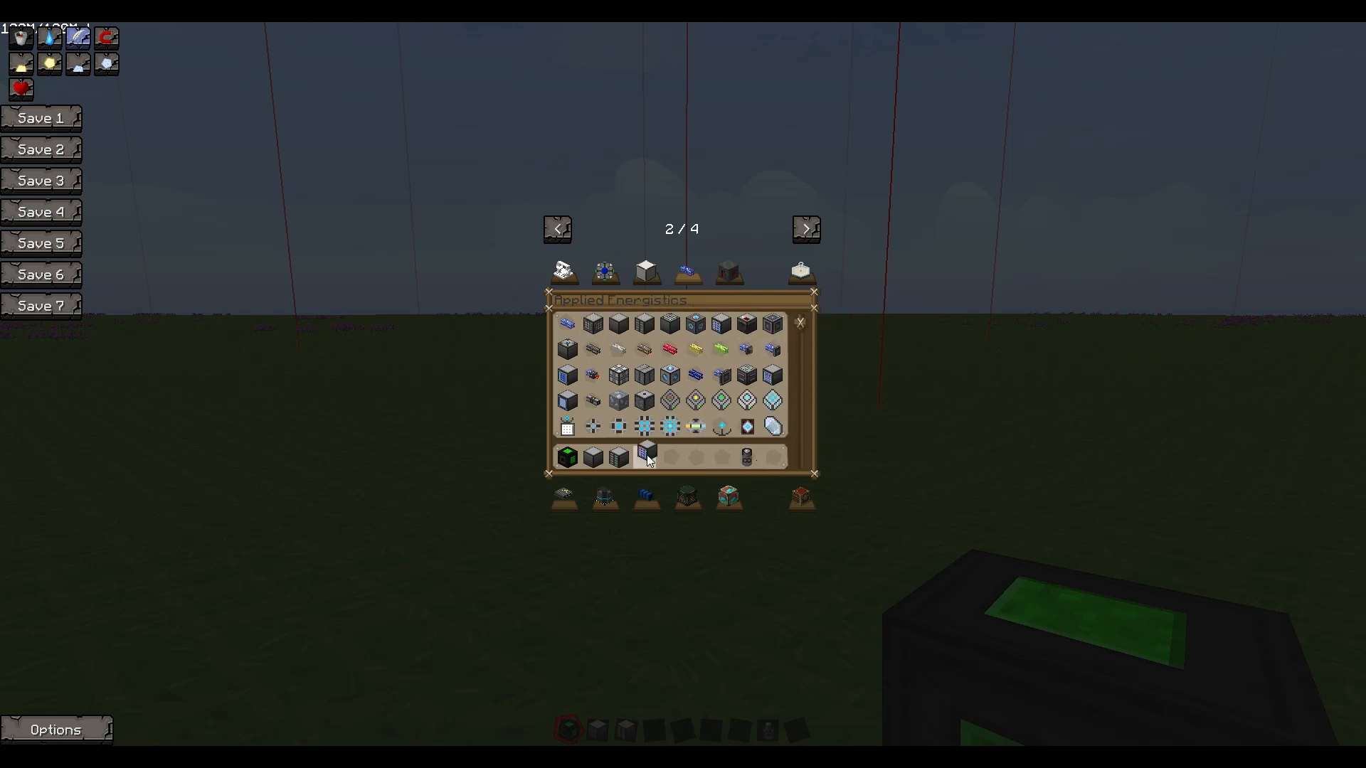
{"action": "mouse_move", "coordinate": [647, 453]}
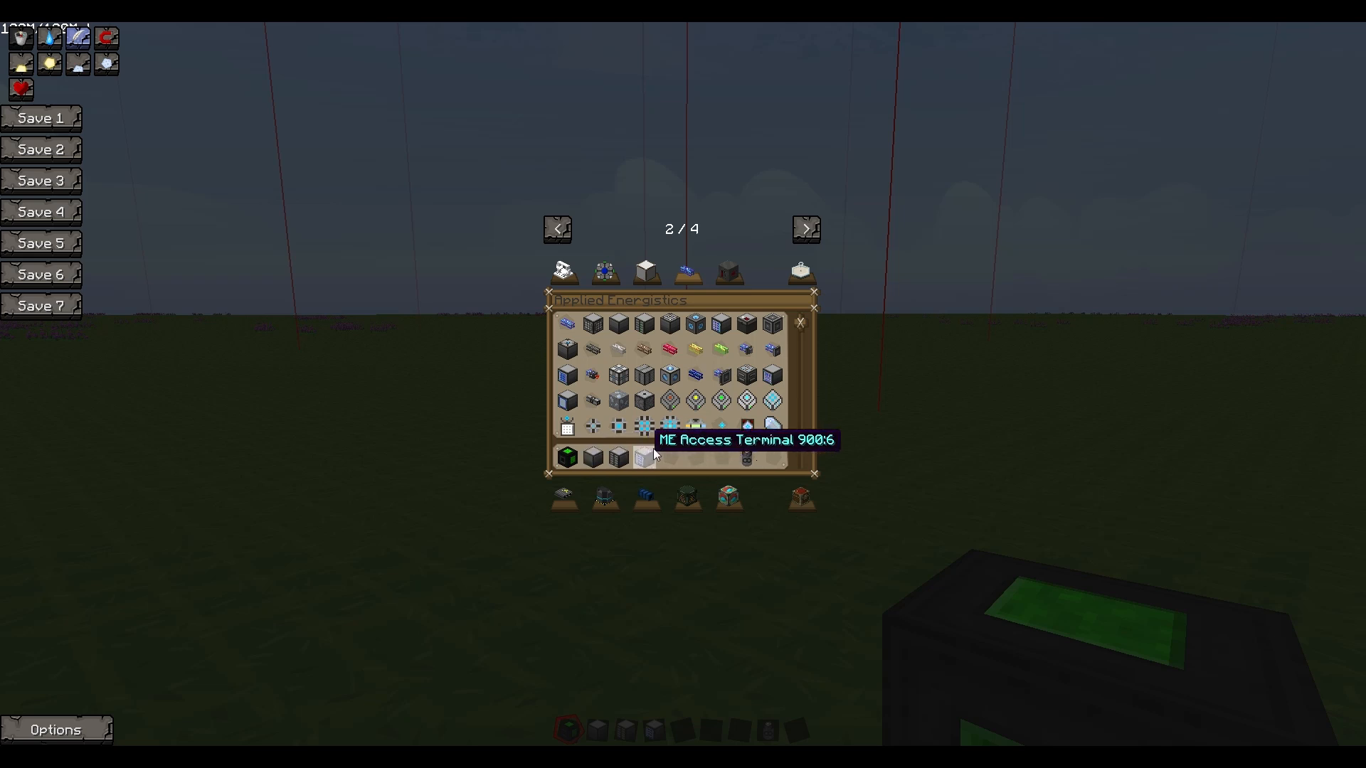
{"action": "mouse_move", "coordinate": [618, 383]}
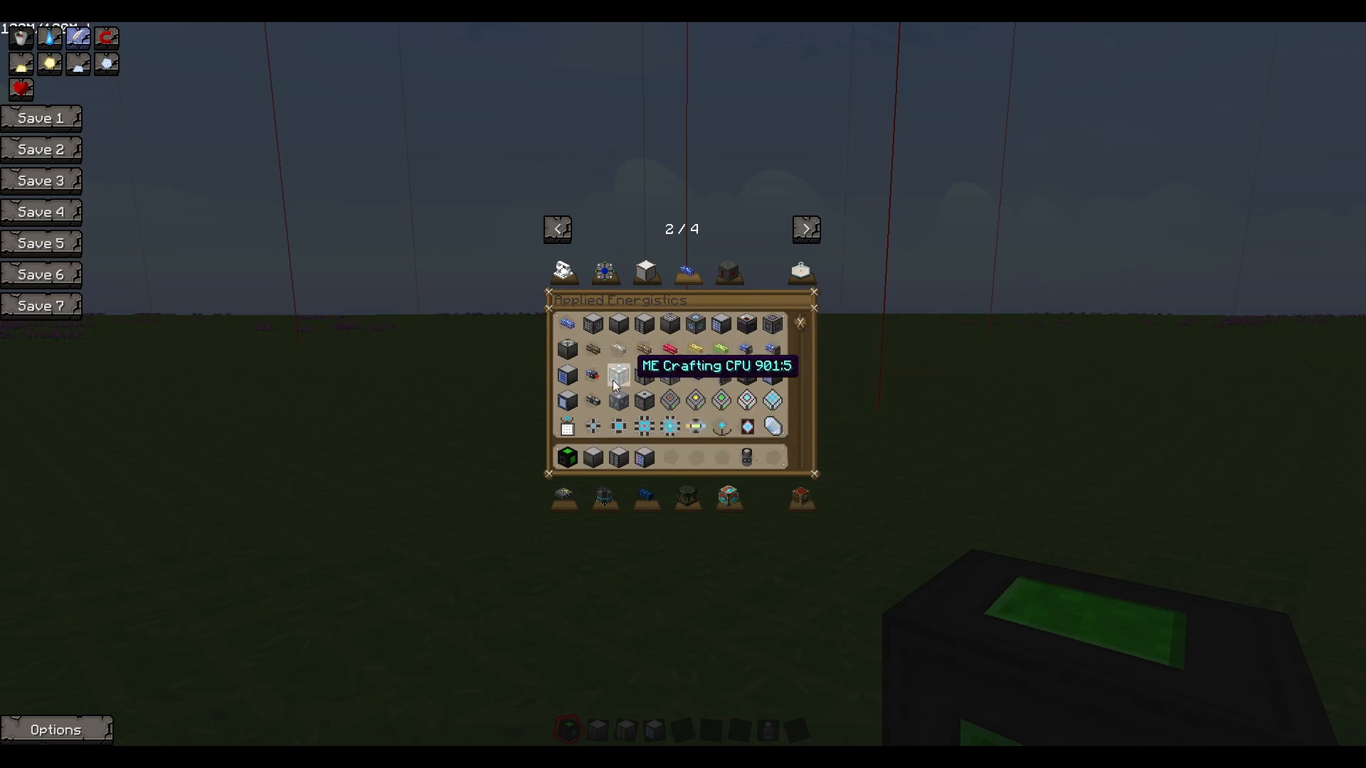
{"action": "mouse_move", "coordinate": [694, 348]}
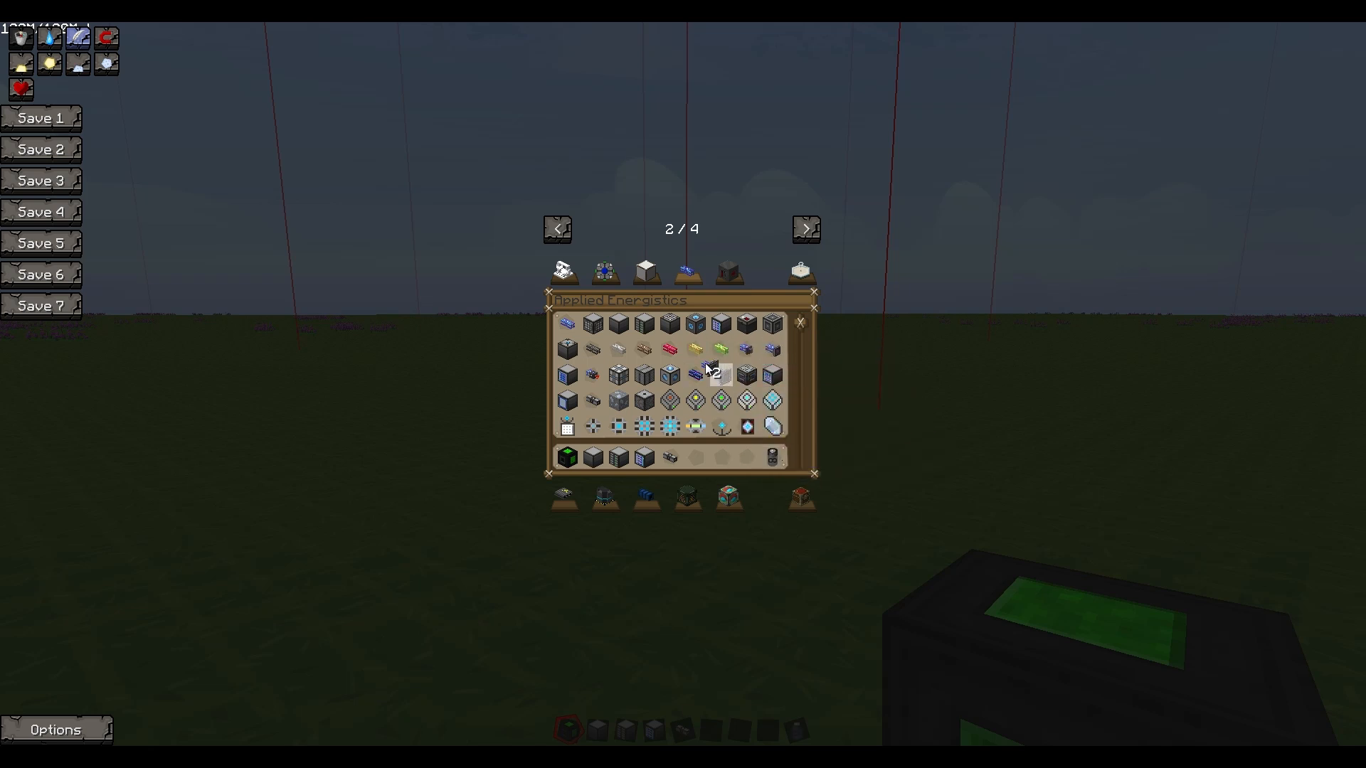
{"action": "mouse_move", "coordinate": [744, 426]}
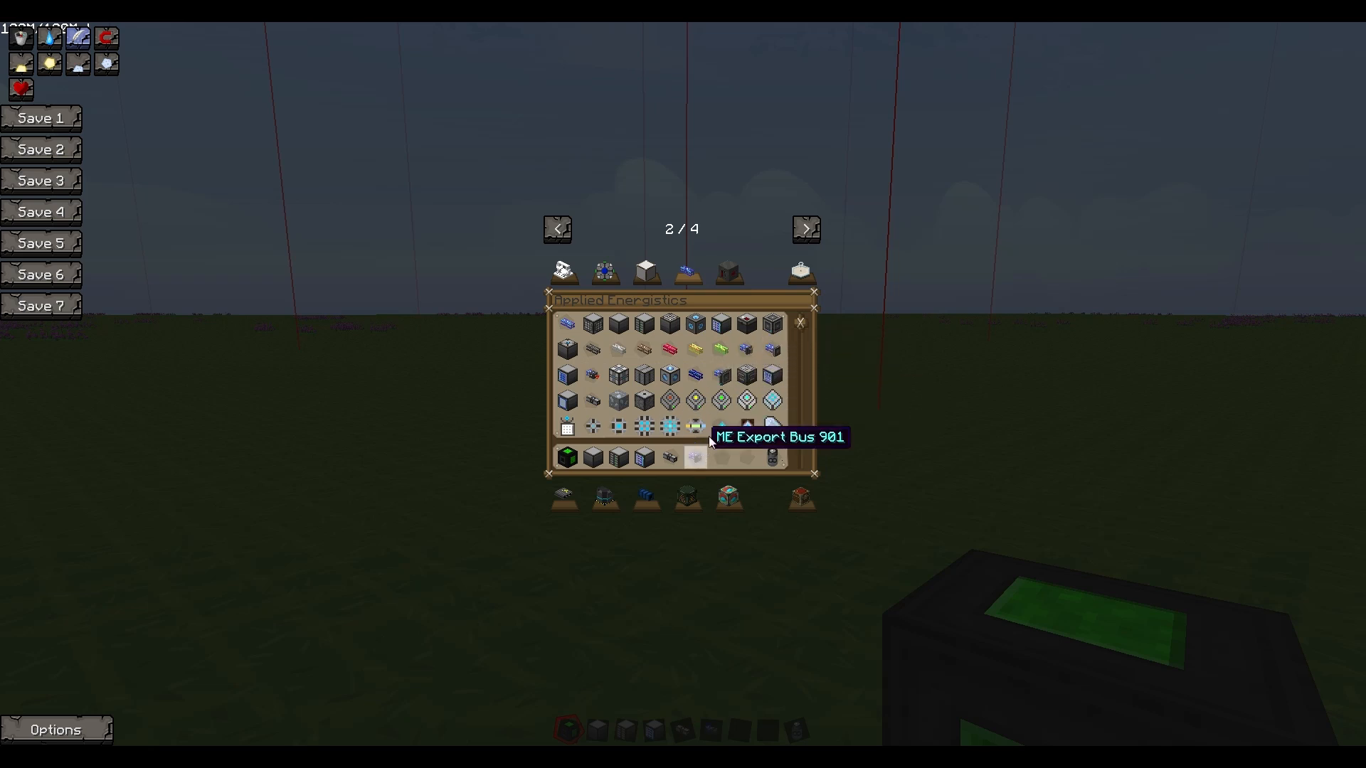
{"action": "mouse_move", "coordinate": [720, 426]}
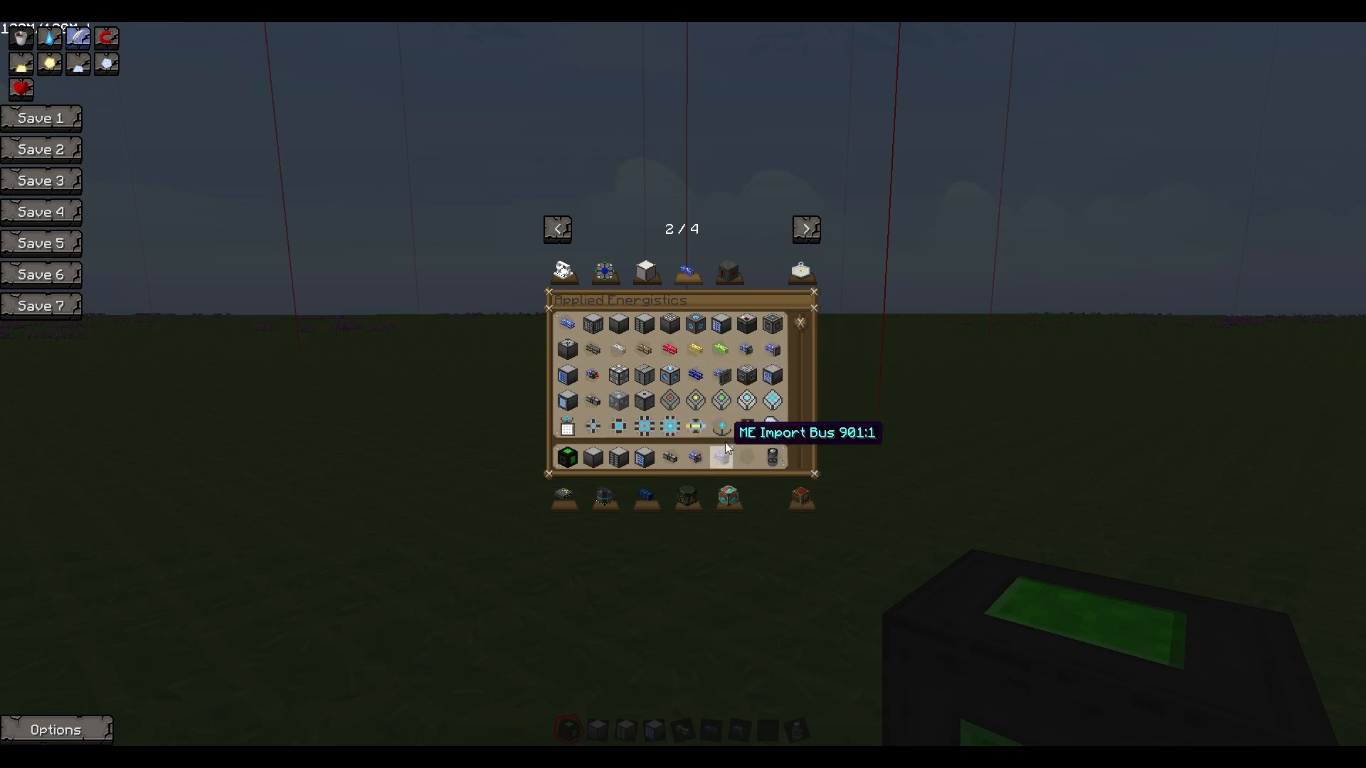
{"action": "key", "text": "Escape"}
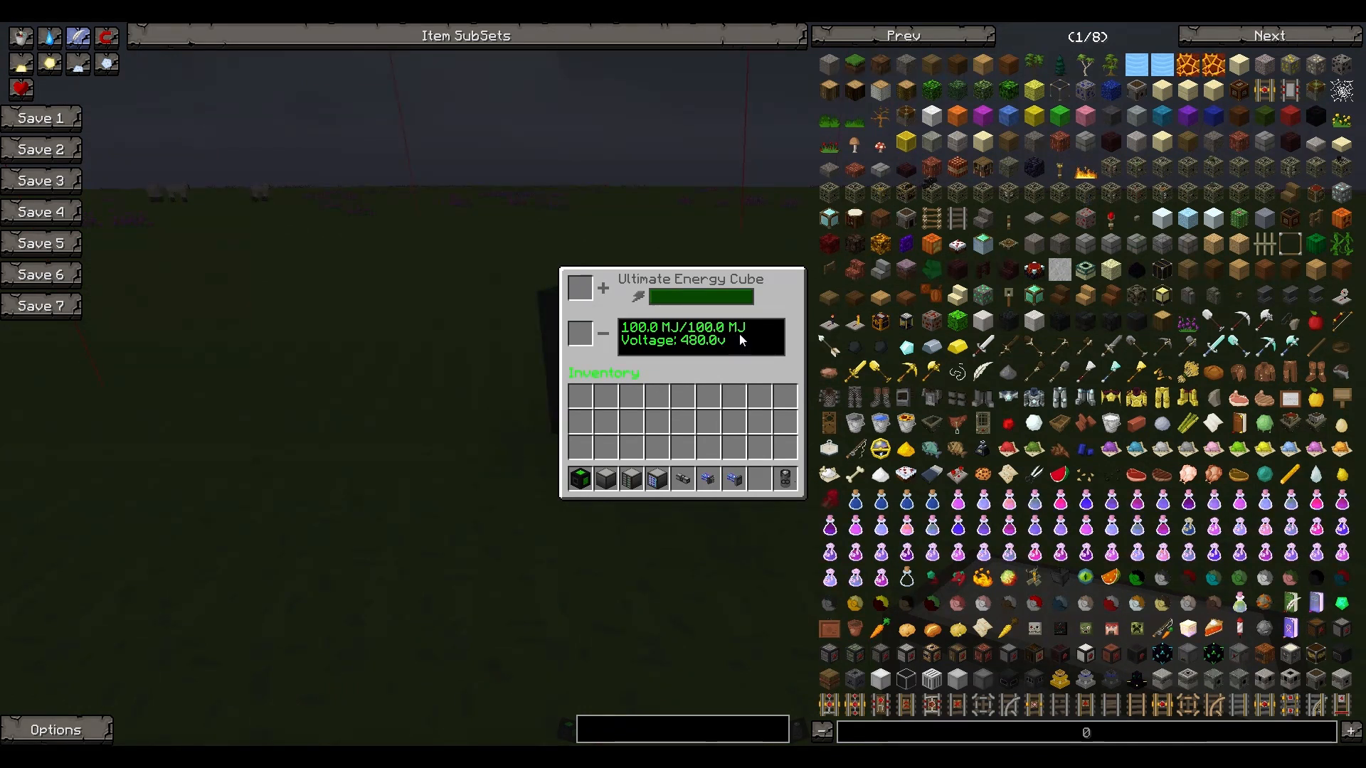
Close the Ultimate Energy Cube screen showing 100 MJ at 480 V
{"action": "key", "text": "Escape"}
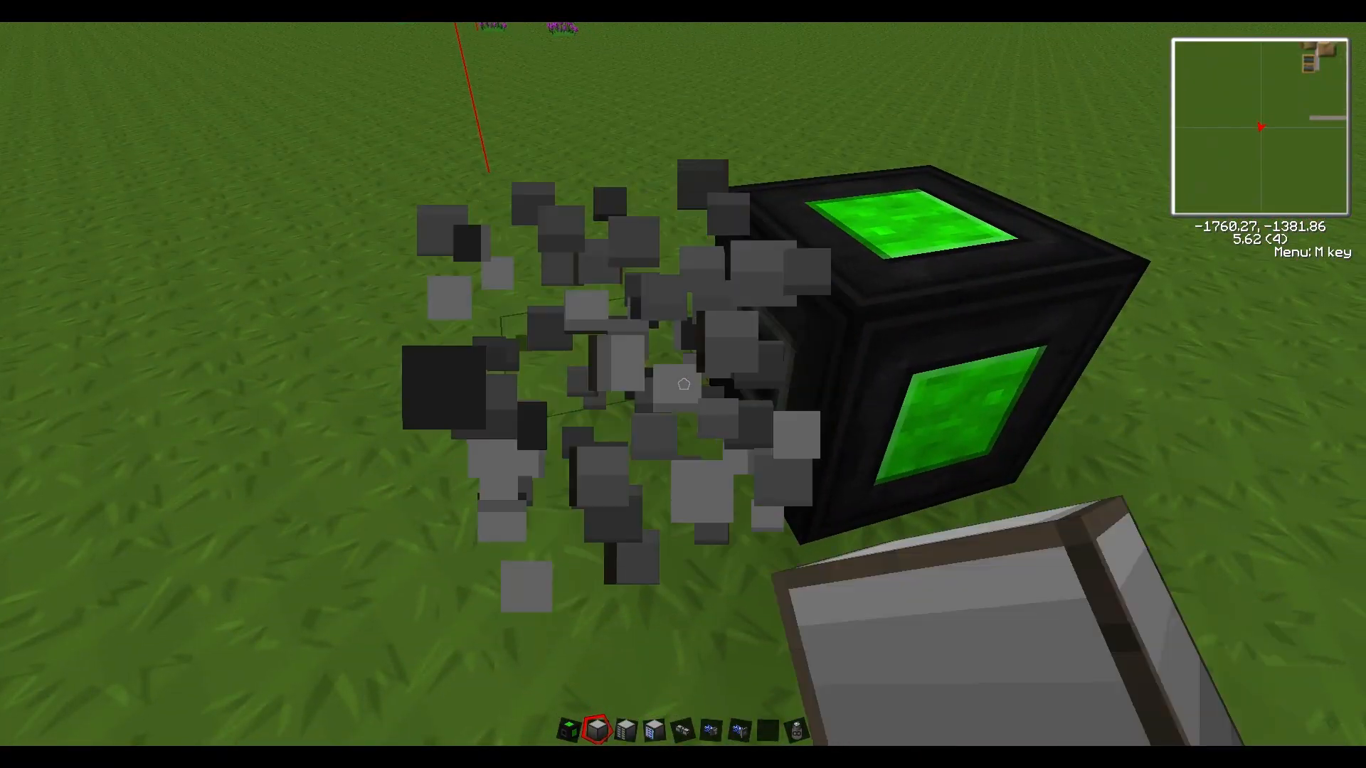
Browse the Electric Expansion wires, then place the gauge against the energy cube
{"action": "key", "text": "m"}
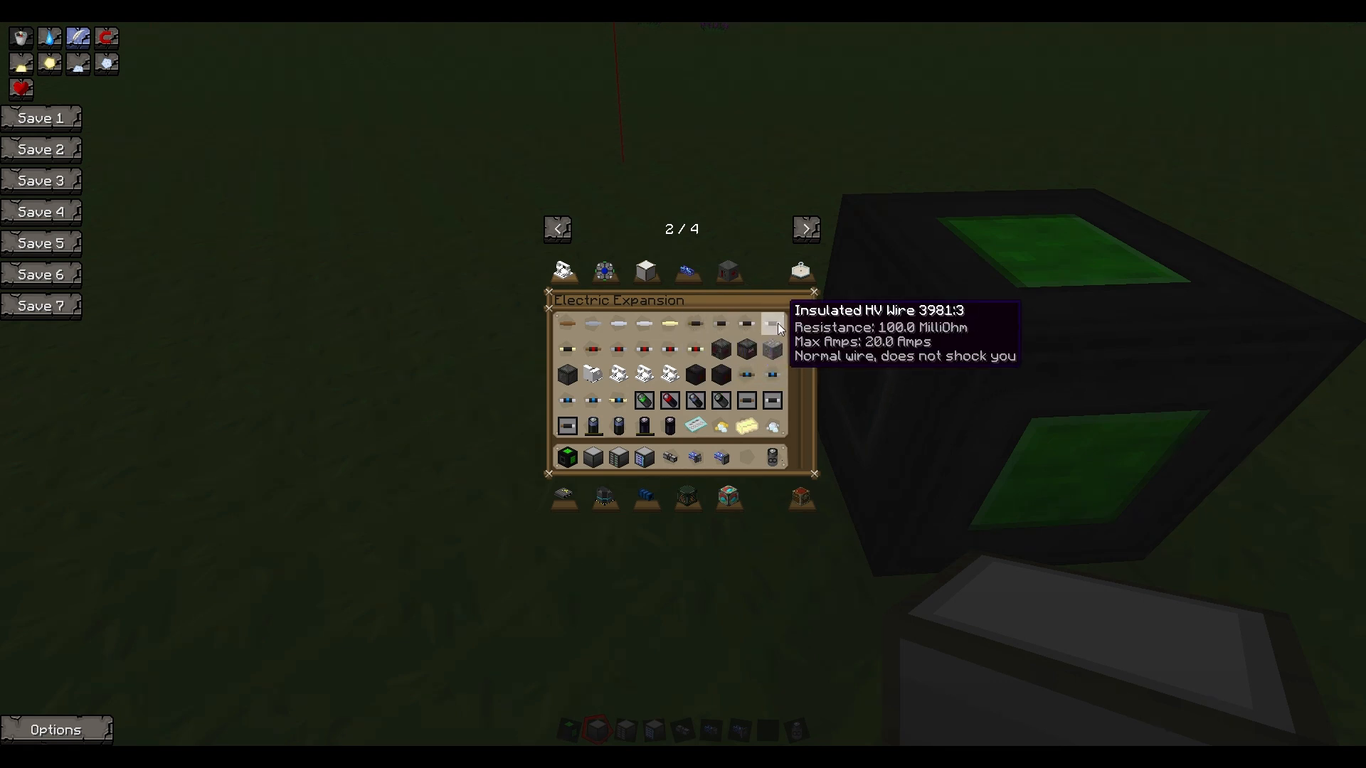
{"action": "mouse_move", "coordinate": [669, 349]}
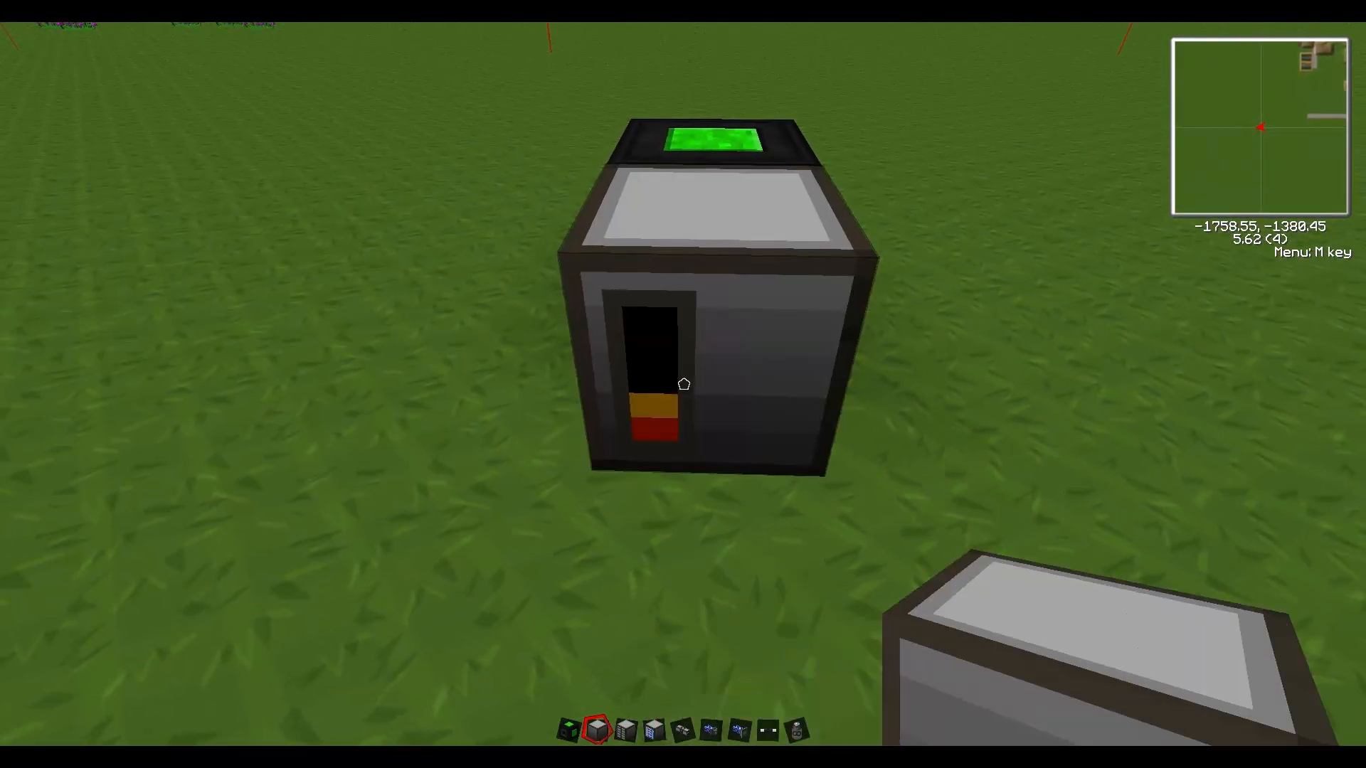
{"action": "key", "text": "m"}
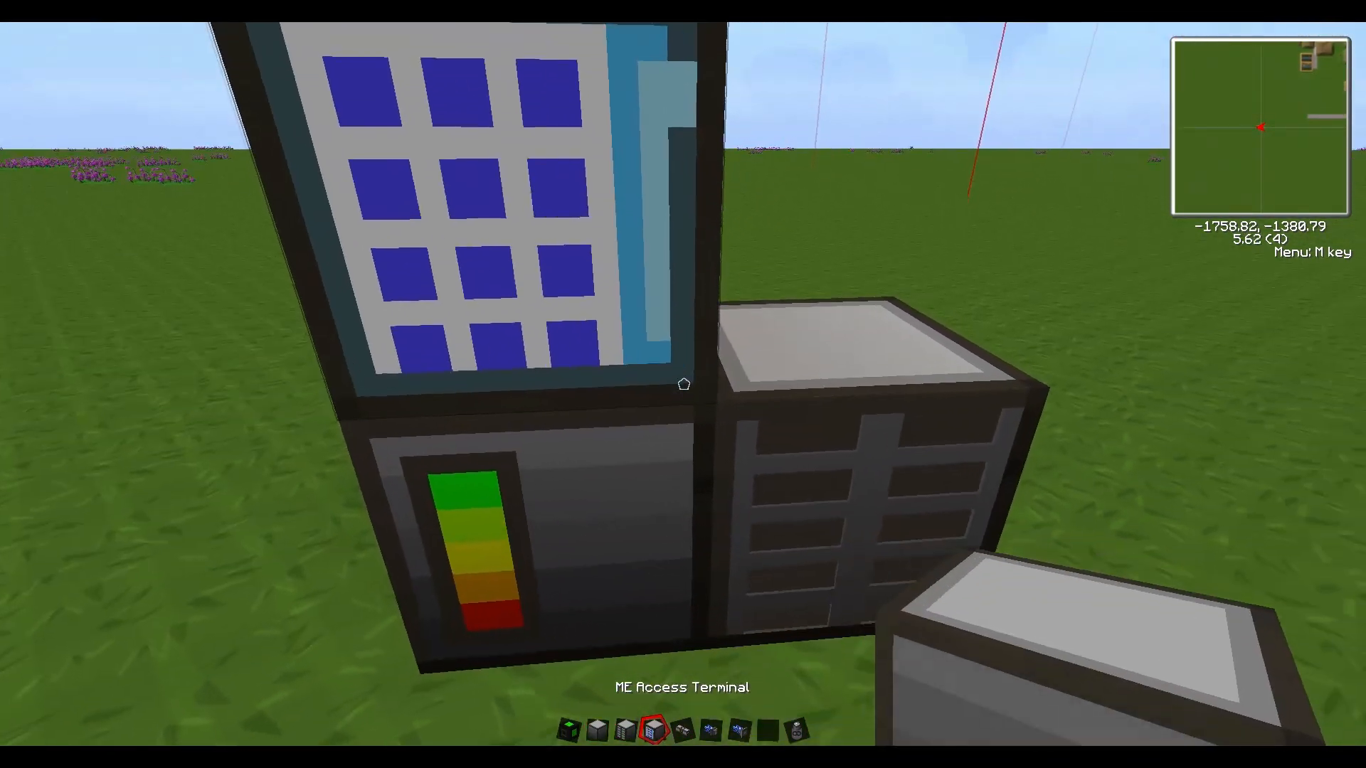
Clear the Applied Energistics parts from the hotbar in the creative inventory
{"action": "key", "text": "m"}
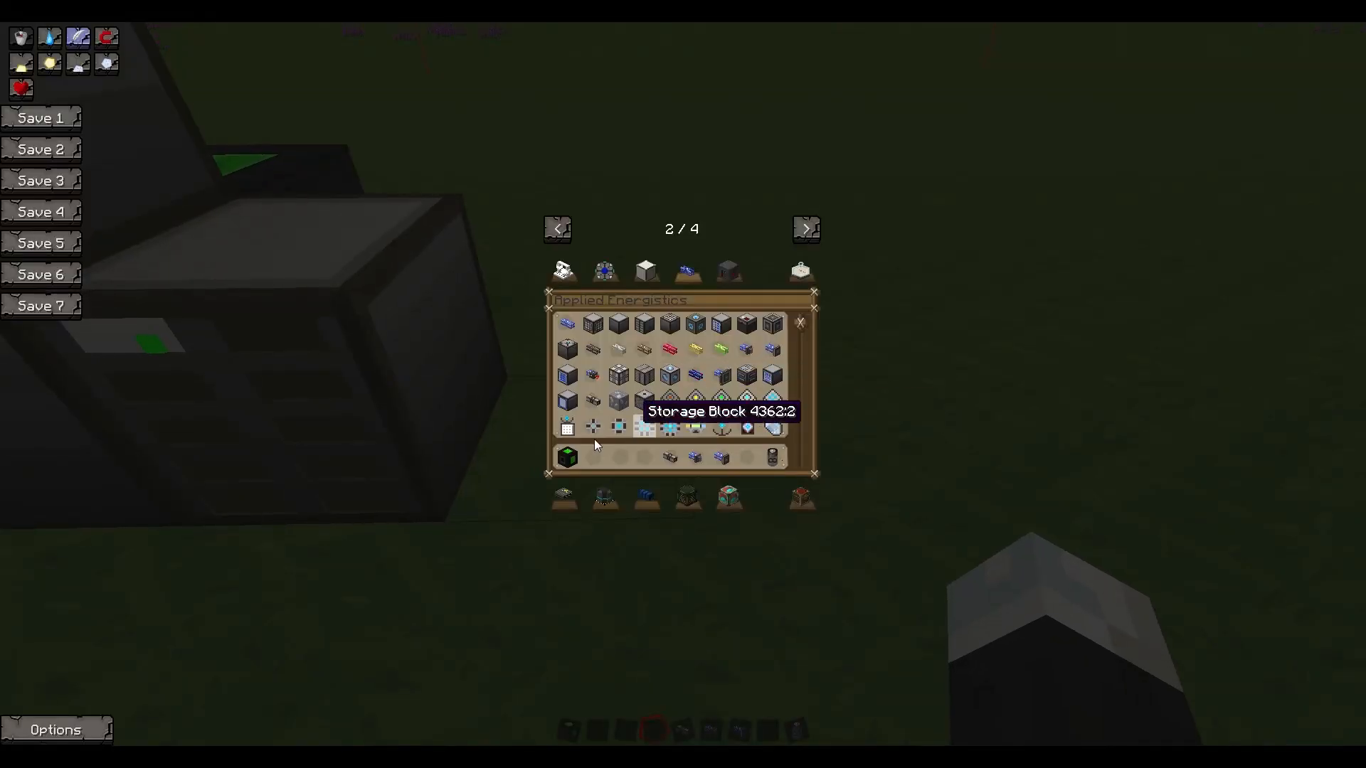
{"action": "left_click", "coordinate": [605, 271]}
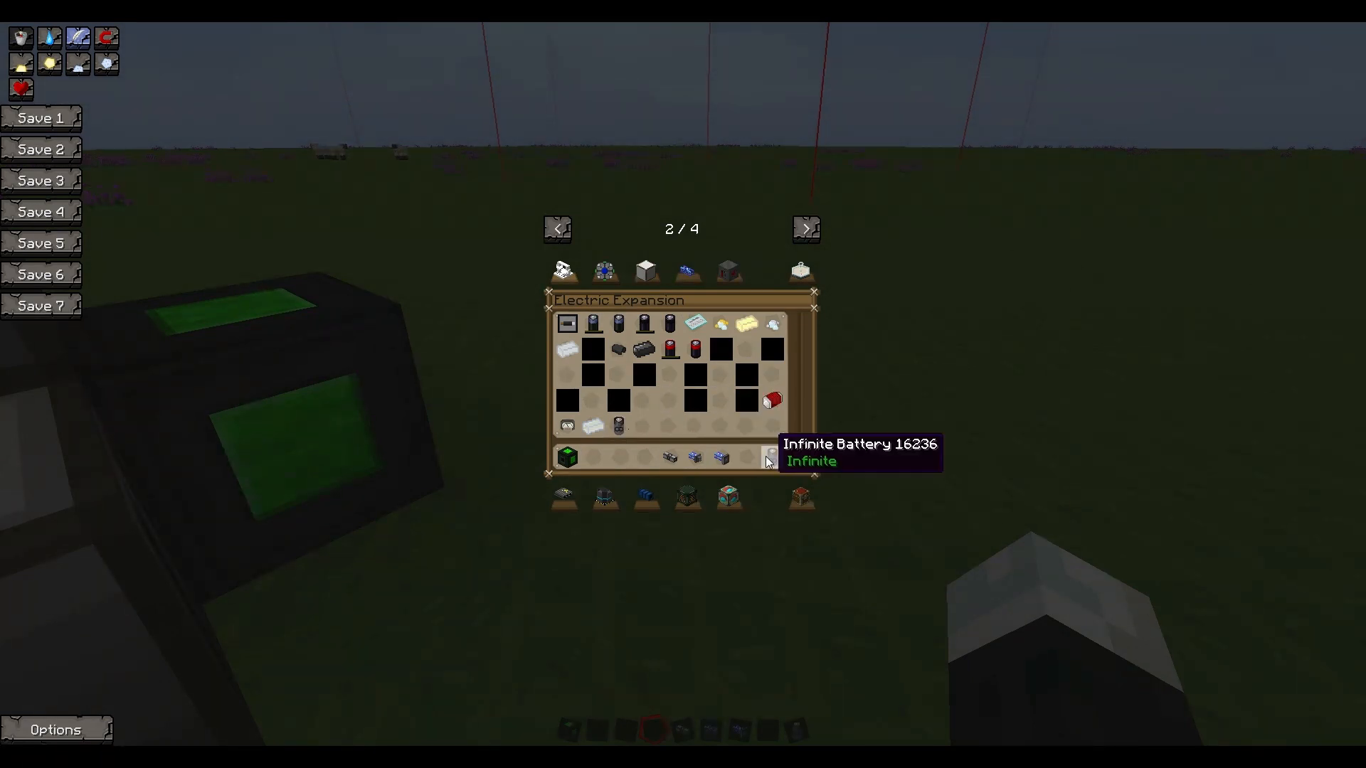
{"action": "mouse_move", "coordinate": [706, 276]}
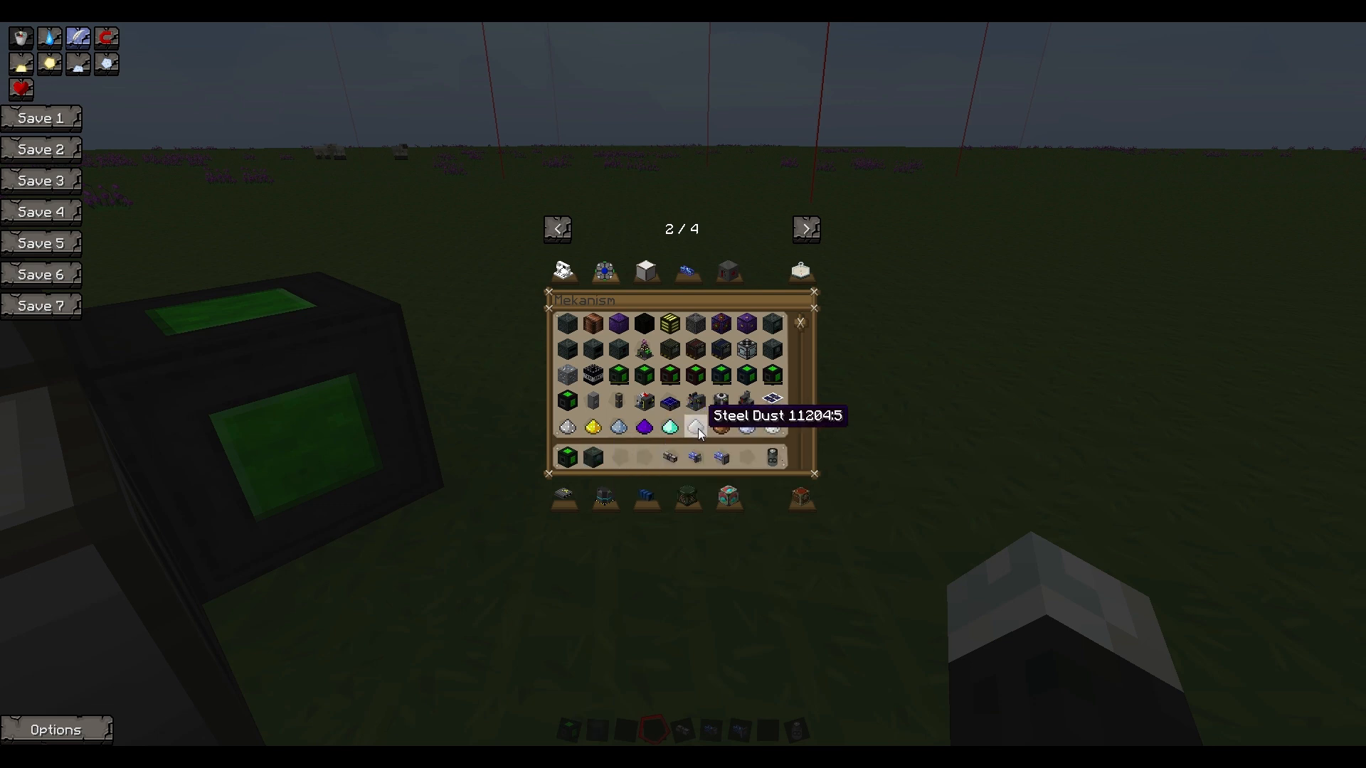
{"action": "mouse_move", "coordinate": [643, 427]}
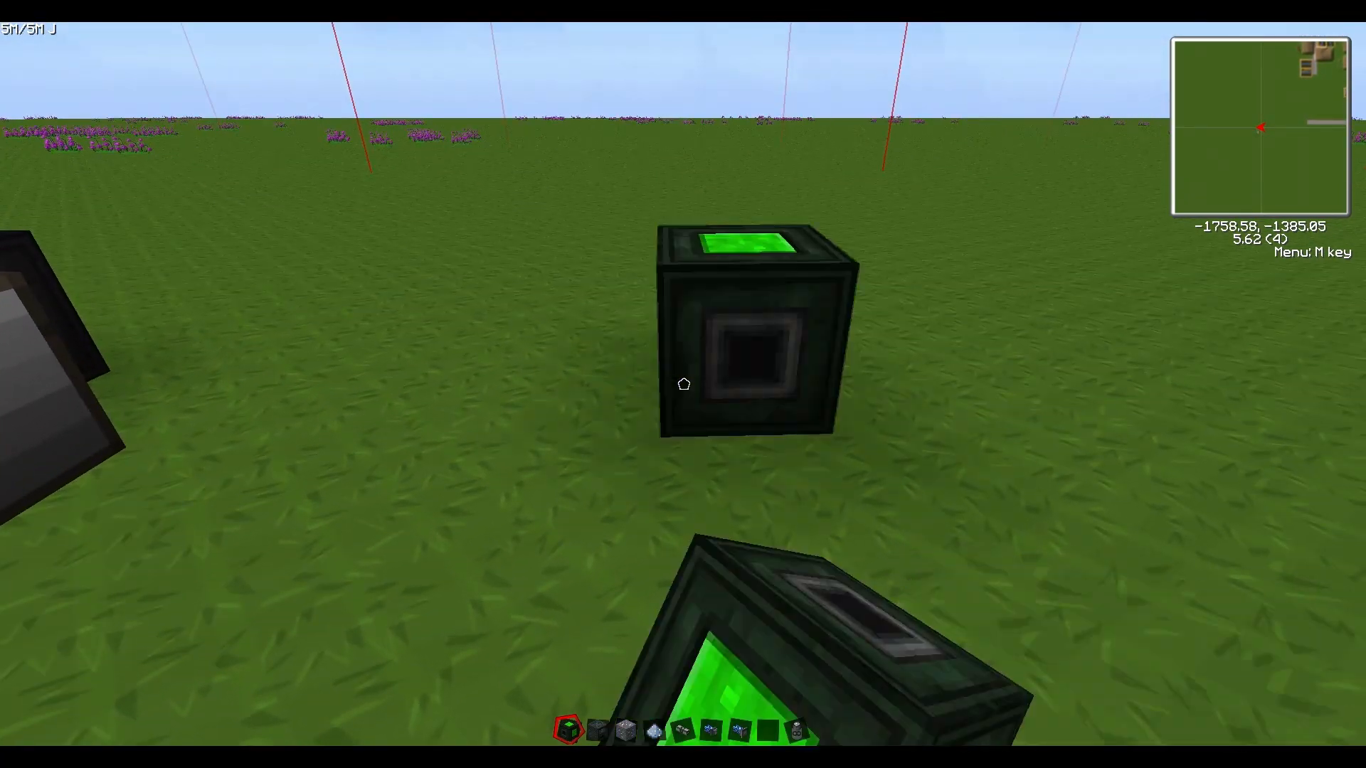
Place the Mekanism machine on the grass and grab the Configurator
{"action": "right_click", "coordinate": [745, 331]}
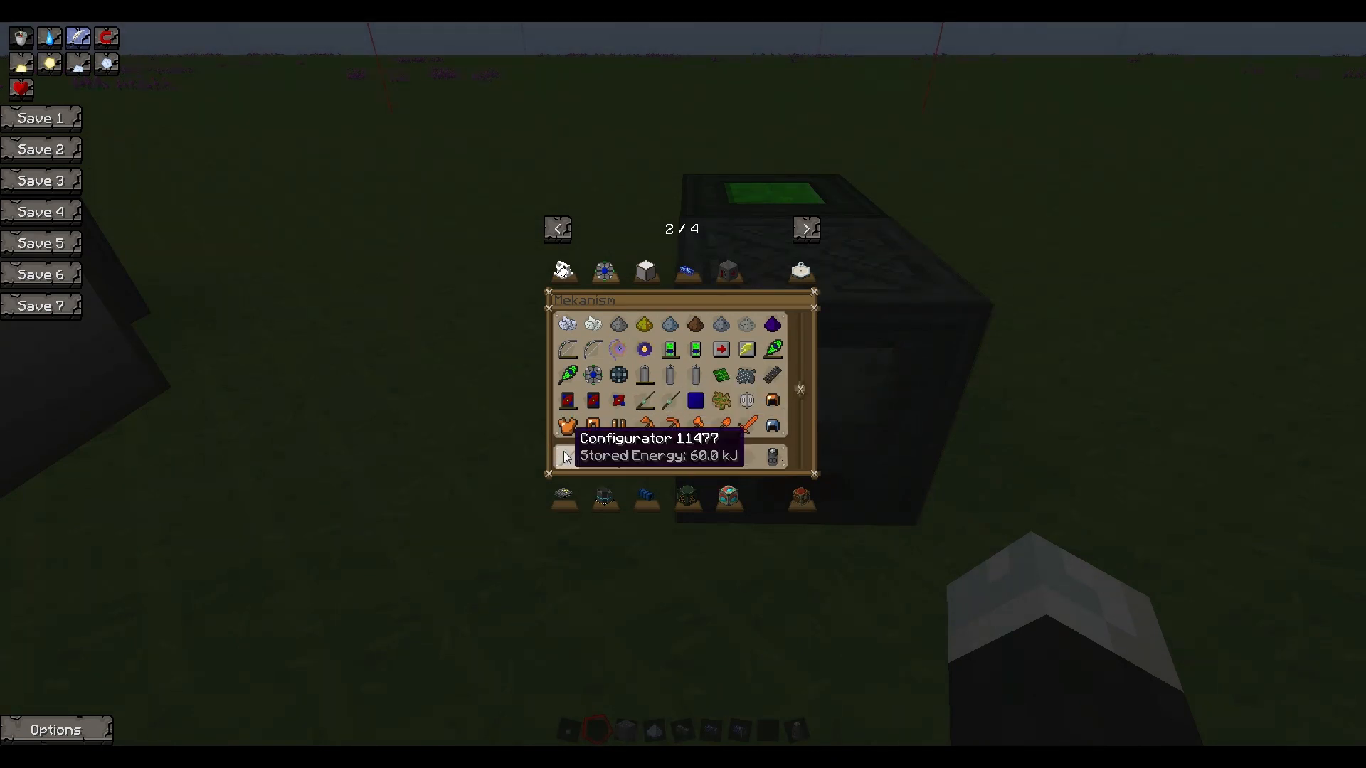
{"action": "key", "text": "Escape"}
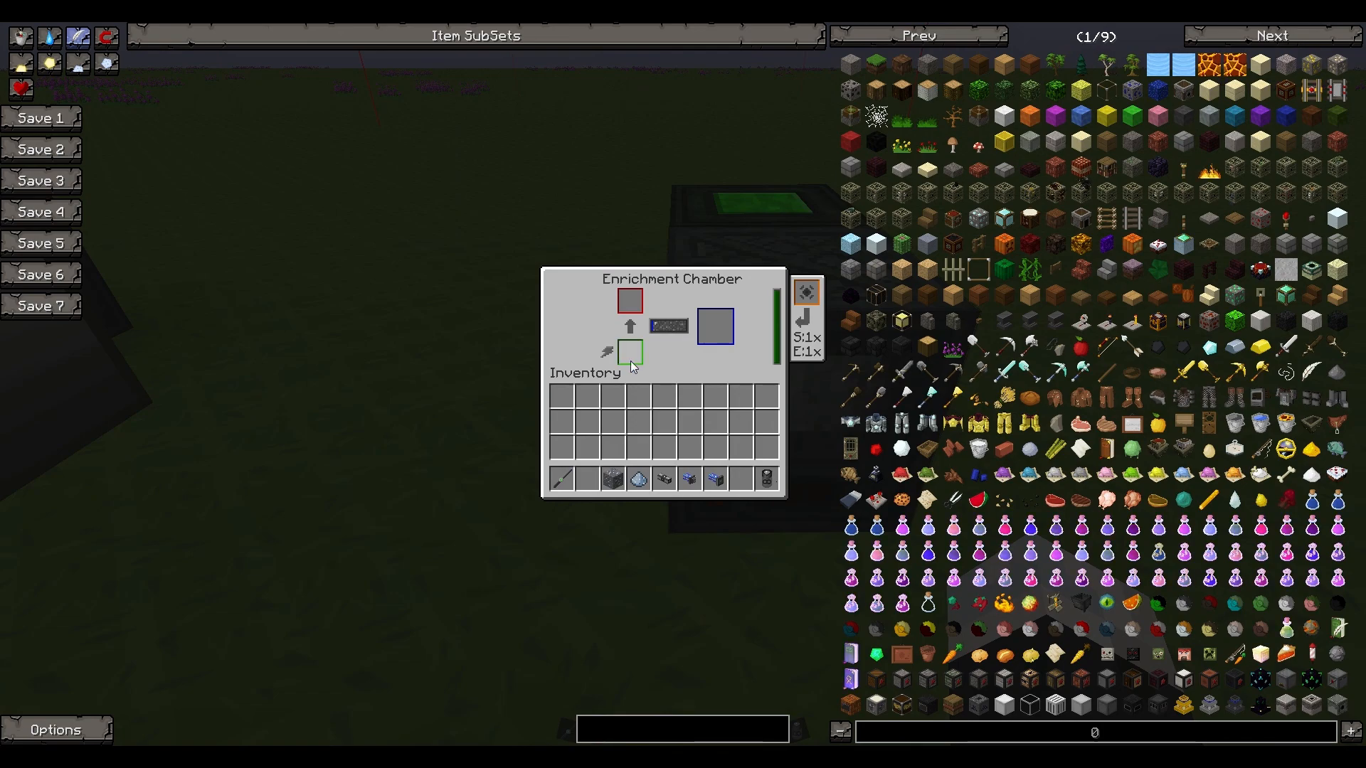
Close the Enrichment Chamber screen and cycle the Configurator colour to Grey
{"action": "key", "text": "Escape"}
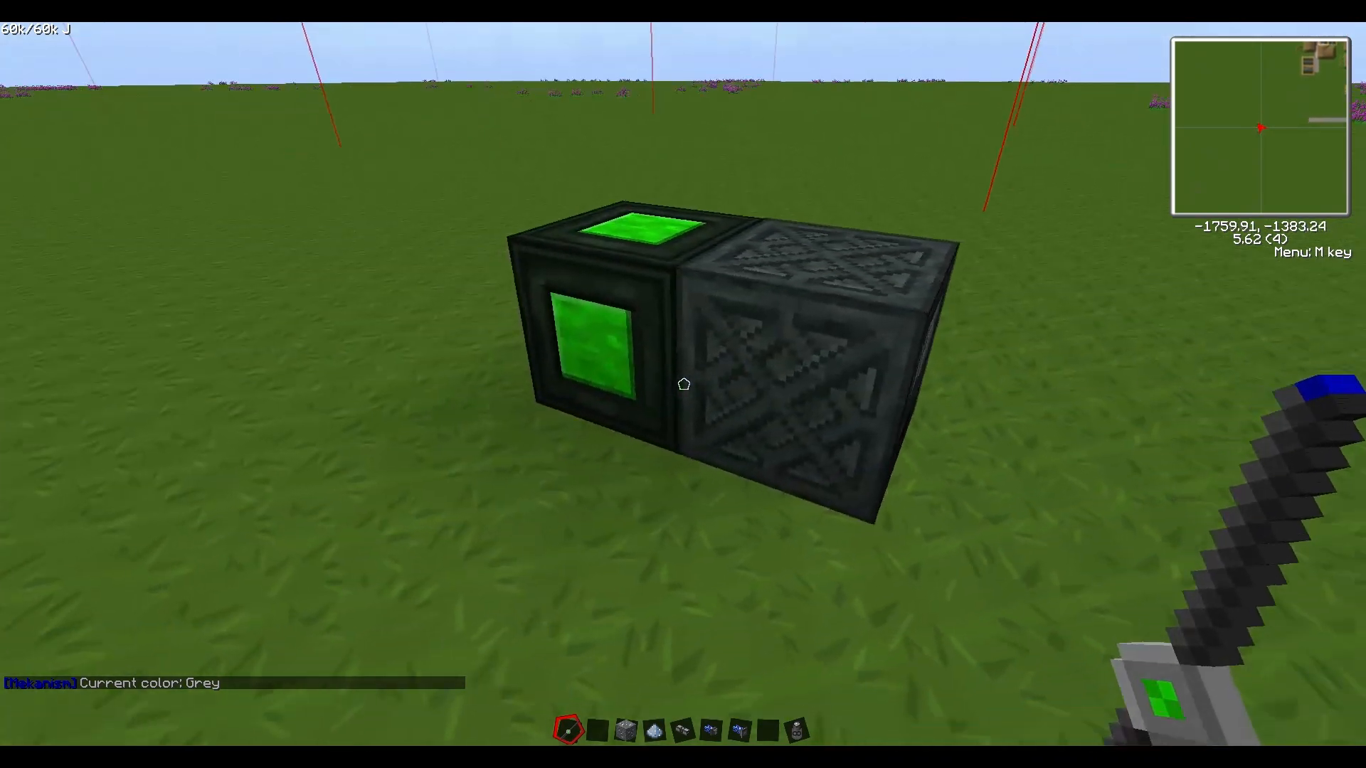
{"action": "mouse_move", "coordinate": [683, 384]}
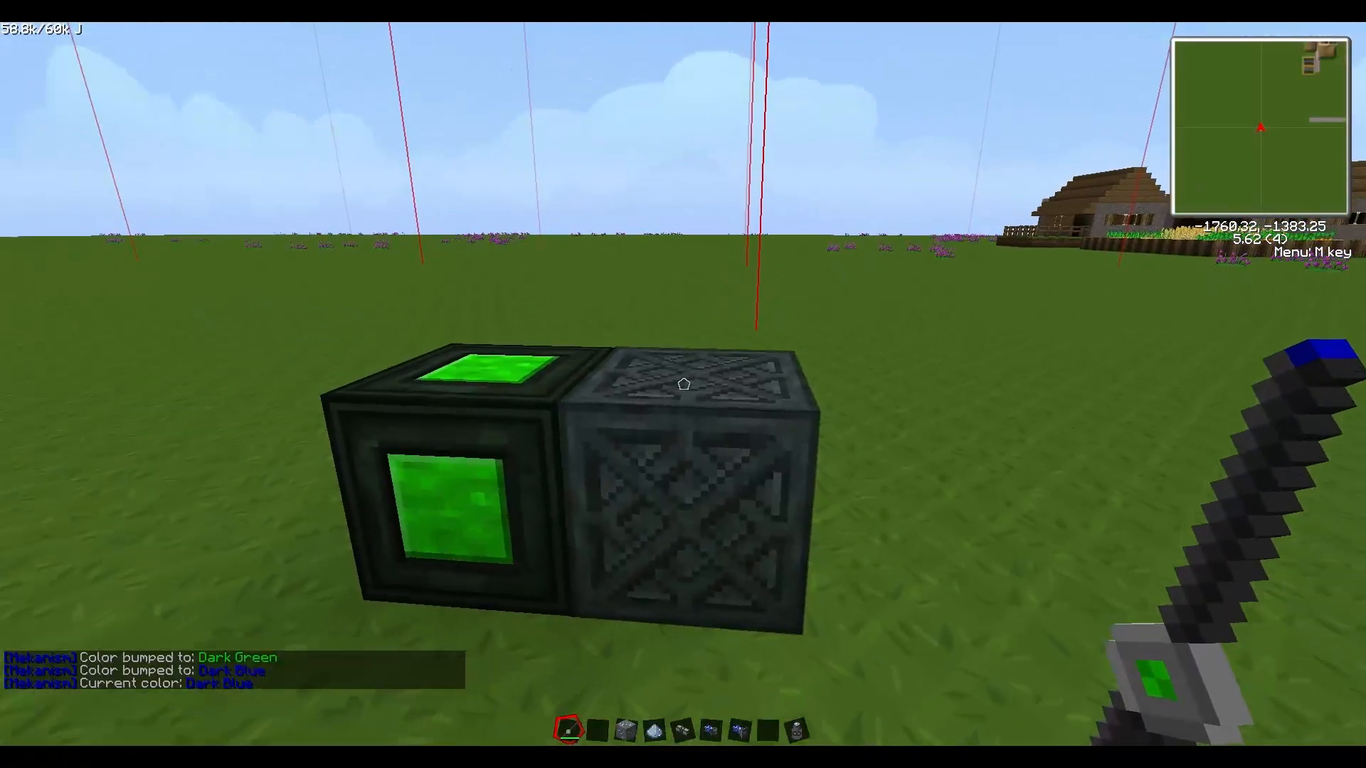
{"action": "mouse_move", "coordinate": [683, 384]}
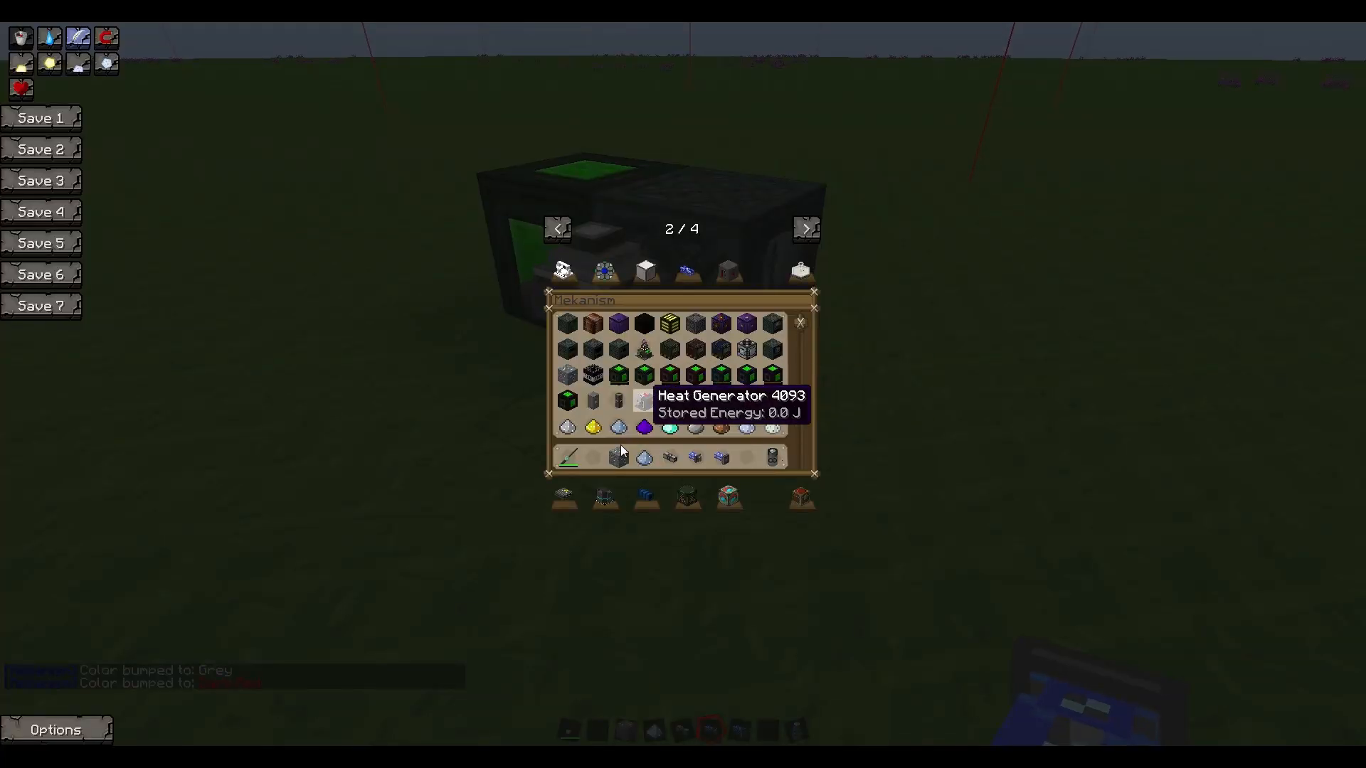
Attach ME buses to the Enrichment Chamber and lay ME Cable to the AE network
{"action": "left_click", "coordinate": [685, 272]}
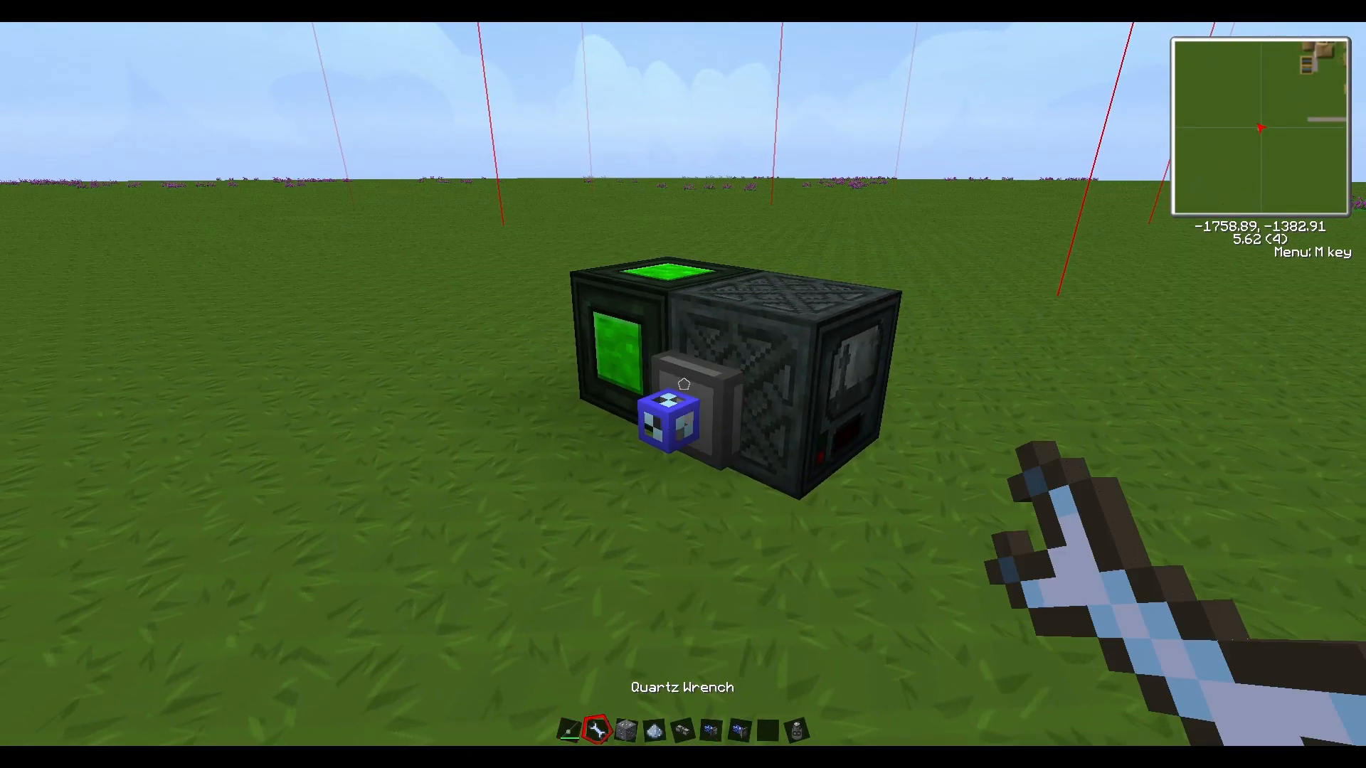
{"action": "mouse_move", "coordinate": [682, 384]}
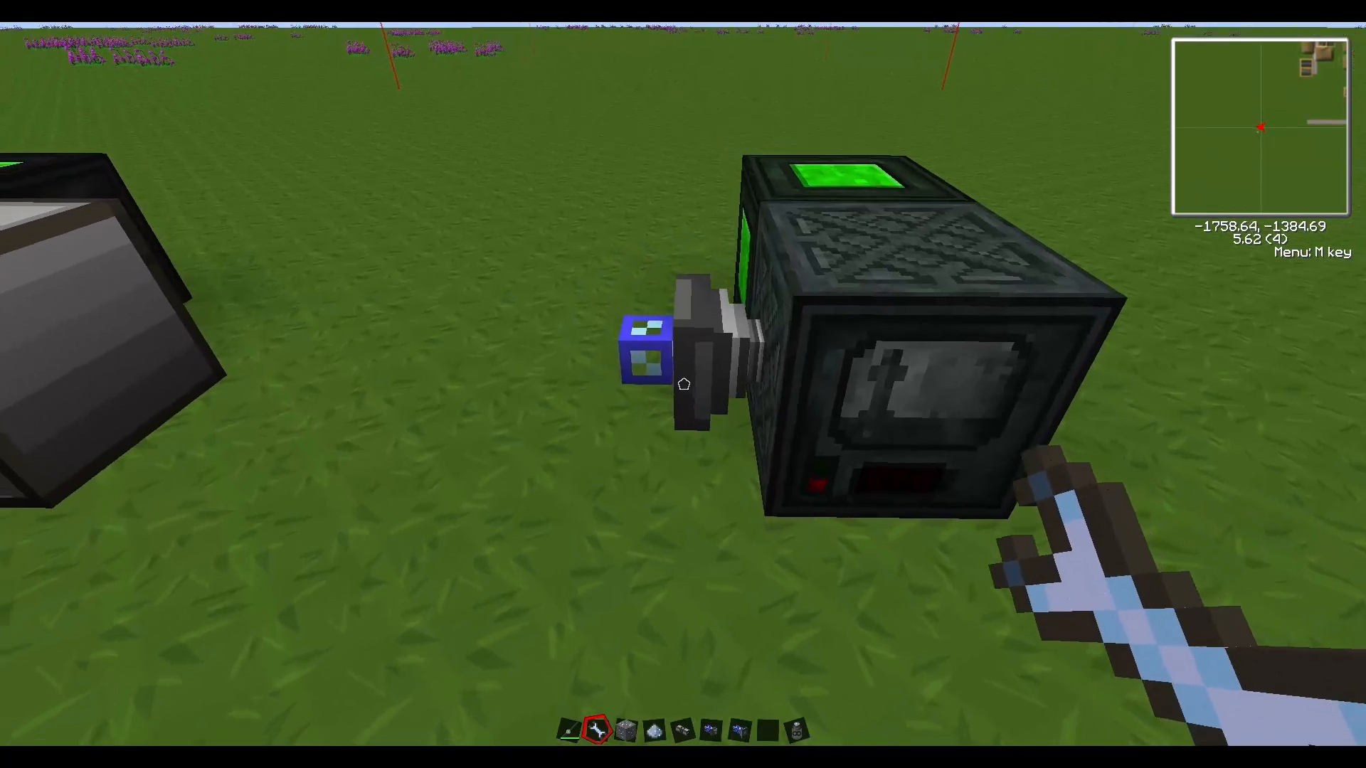
{"action": "mouse_move", "coordinate": [683, 384]}
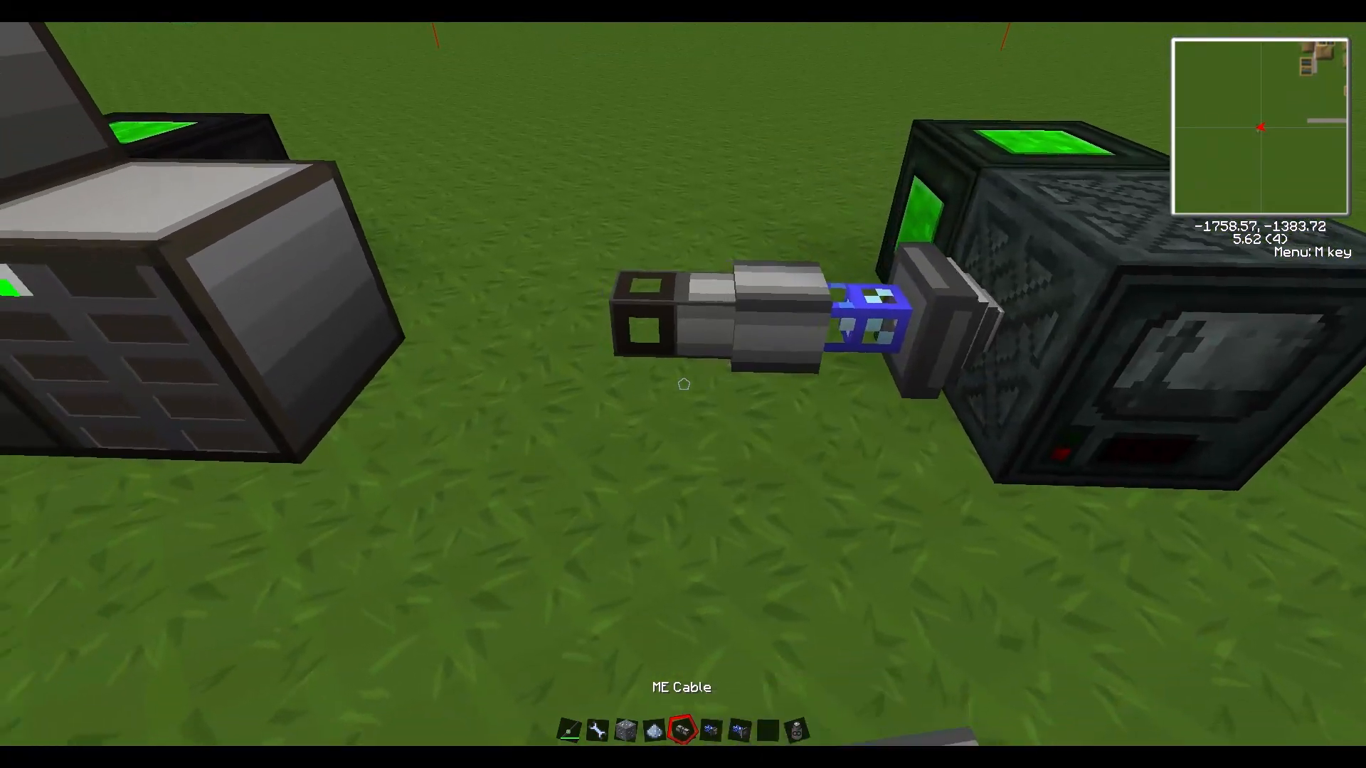
{"action": "mouse_move", "coordinate": [683, 384]}
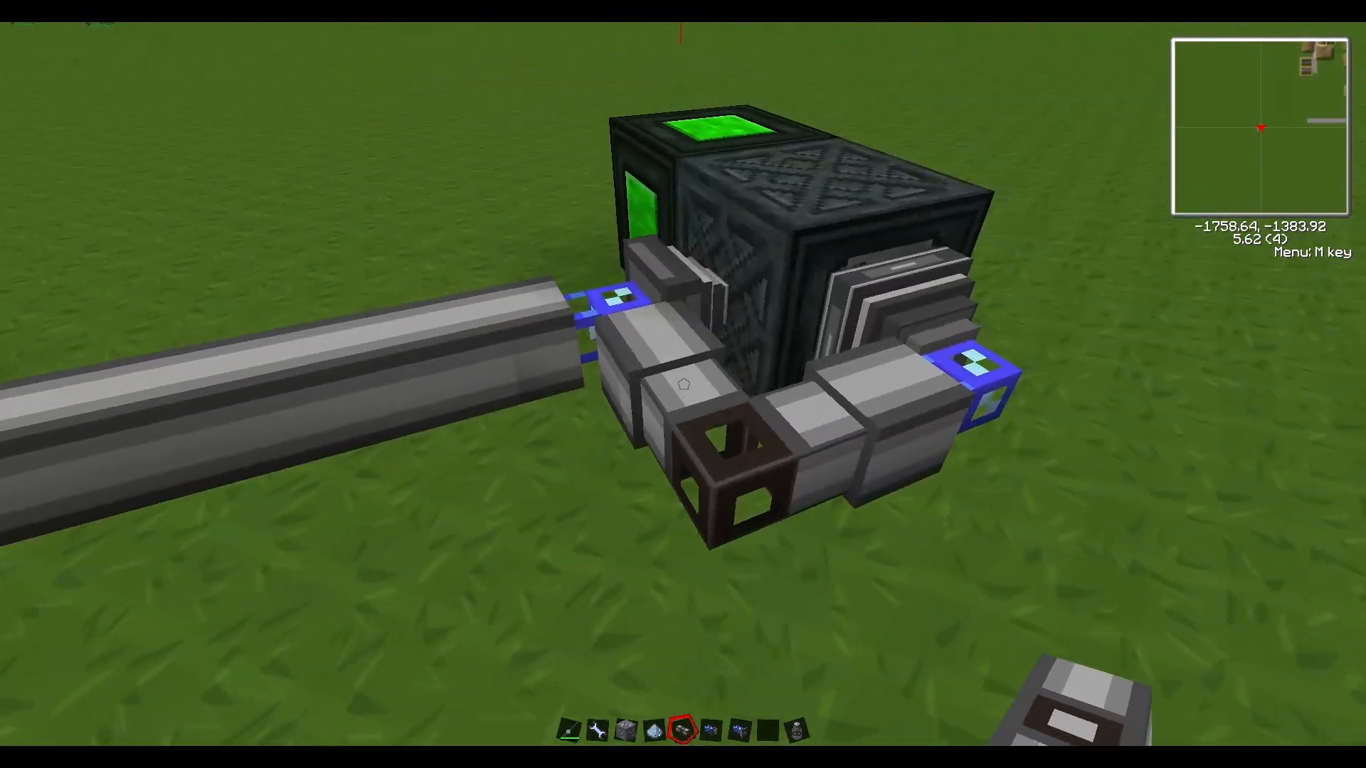
{"action": "key", "text": "m"}
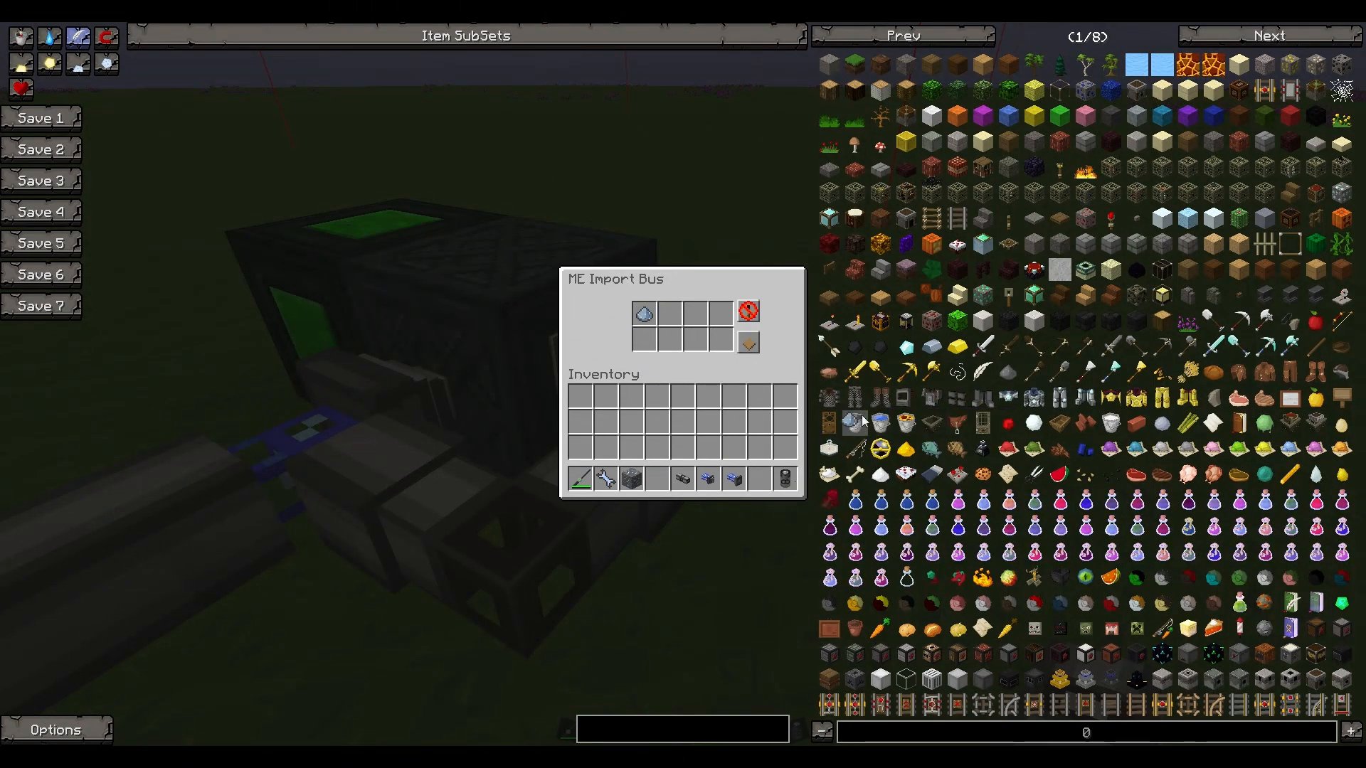
Close the ME Import Bus screen, then the ME Export Bus screen
{"action": "key", "text": "Escape"}
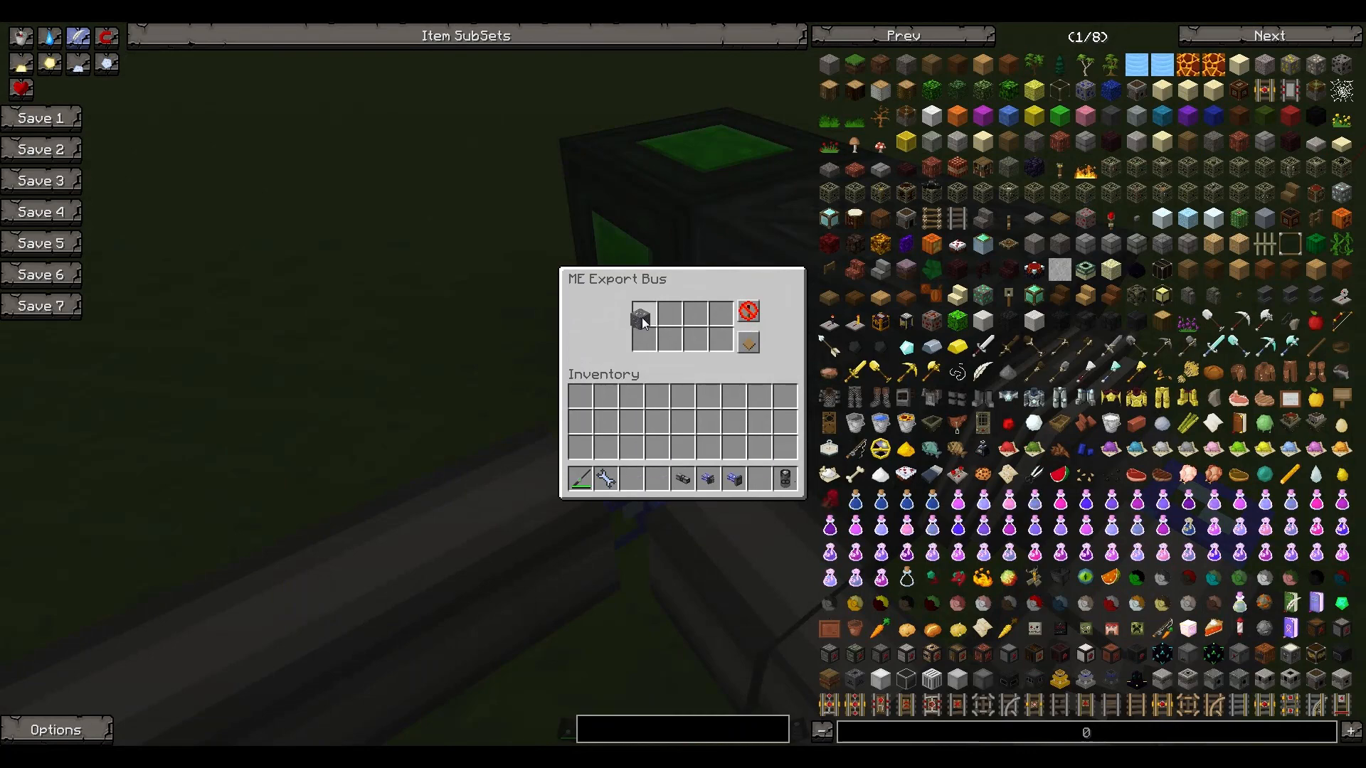
{"action": "key", "text": "Escape"}
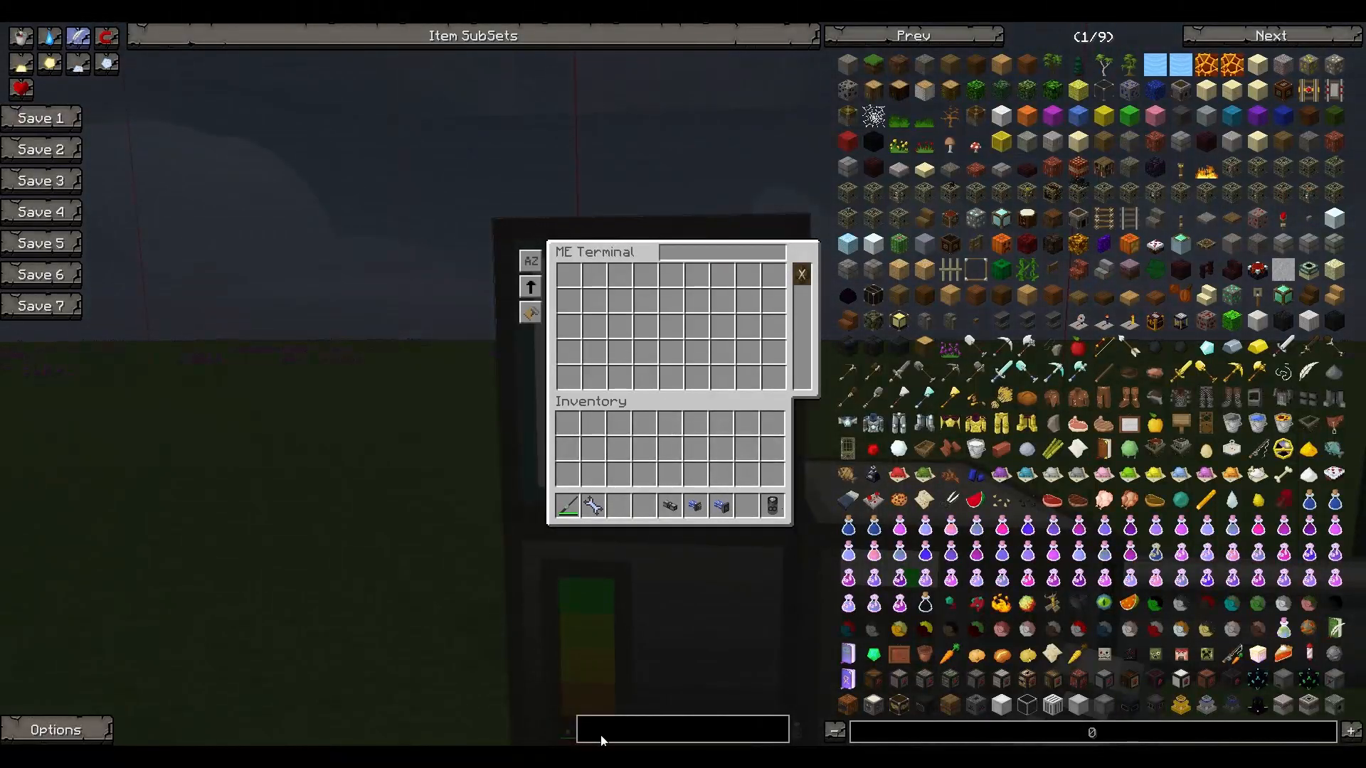
Search 'os' in NEI, take 64 Osmium Ore, and close the terminal
{"action": "type", "text": "os"}
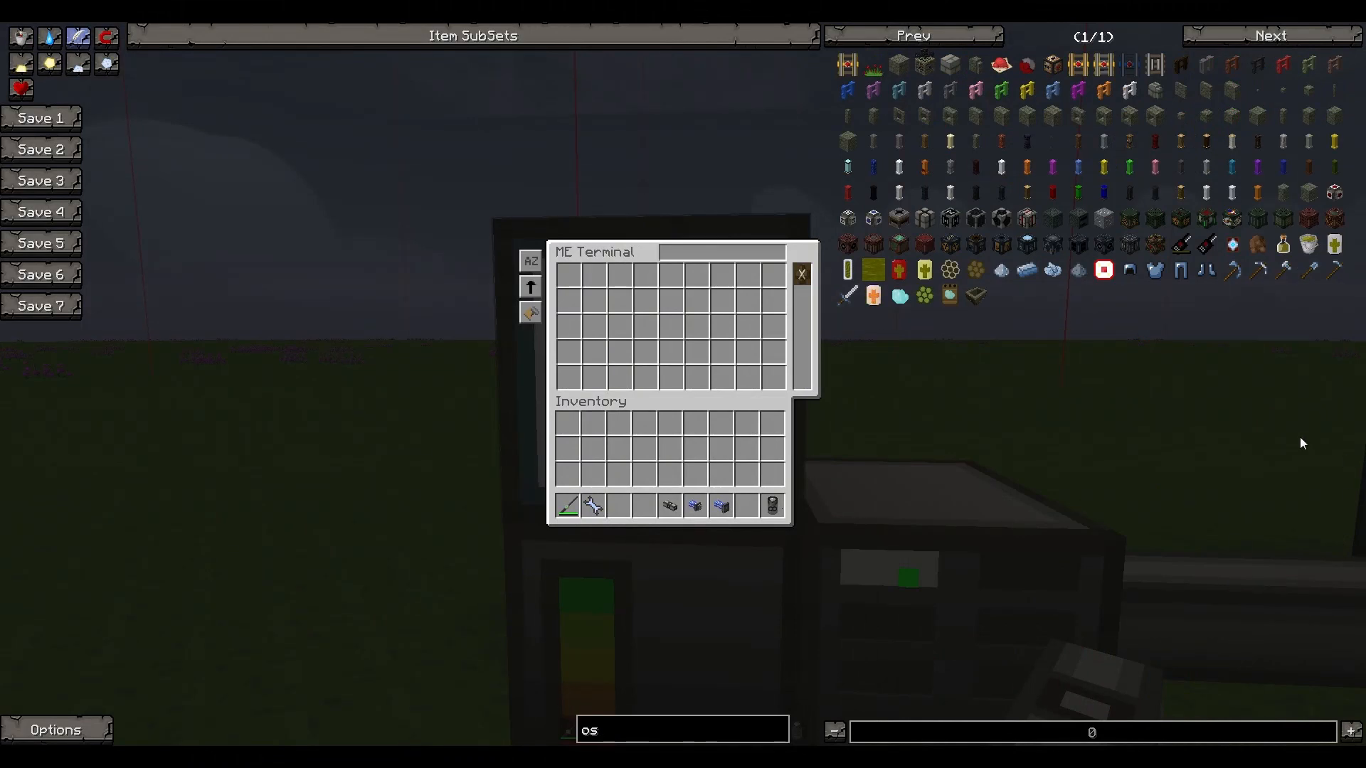
{"action": "mouse_move", "coordinate": [1101, 220]}
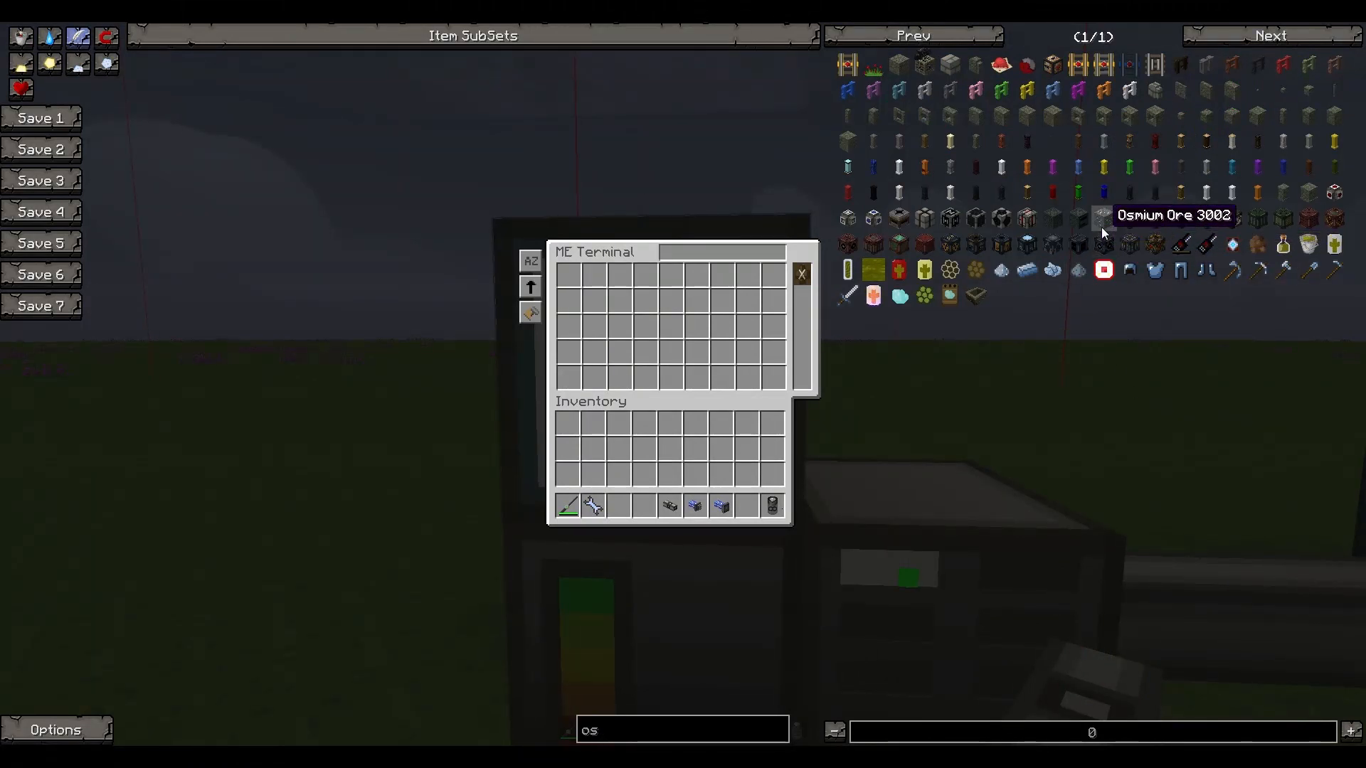
{"action": "left_click", "coordinate": [1103, 218]}
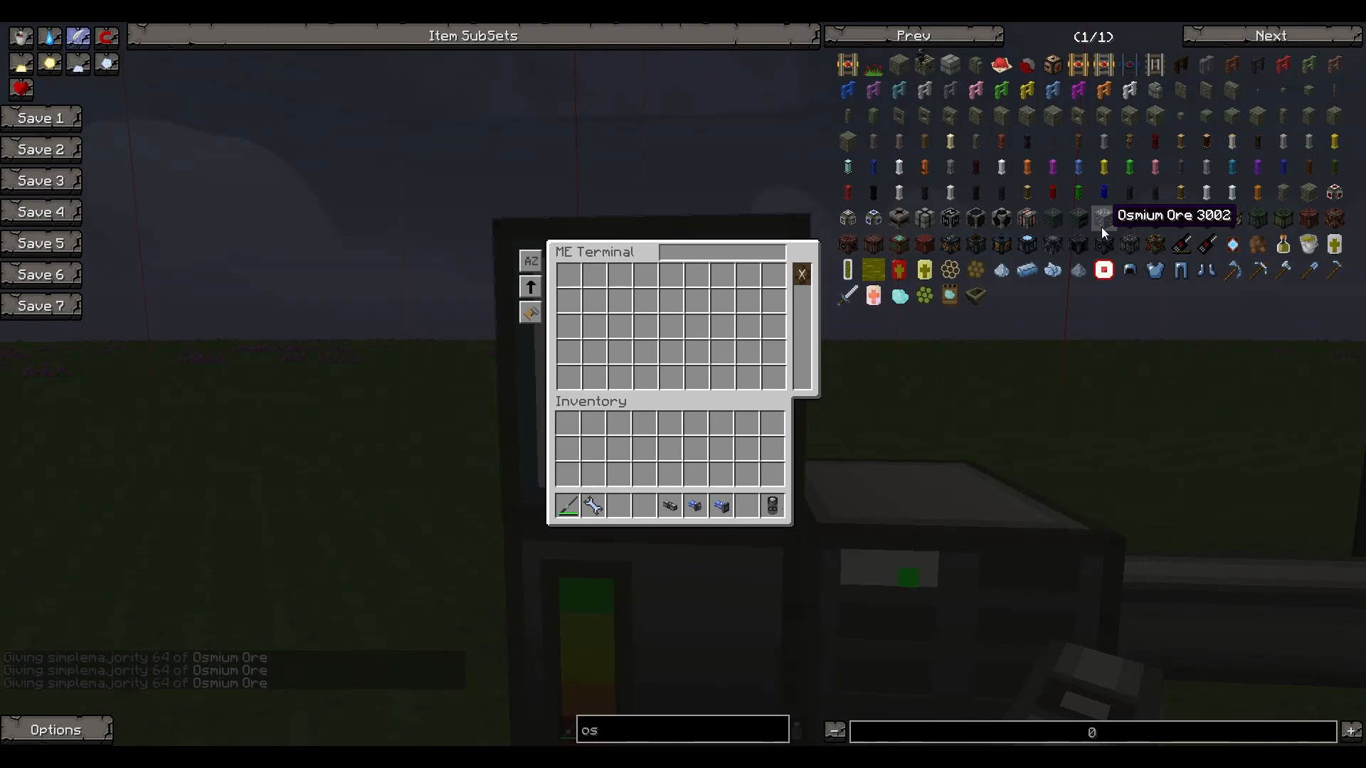
{"action": "key", "text": "Escape"}
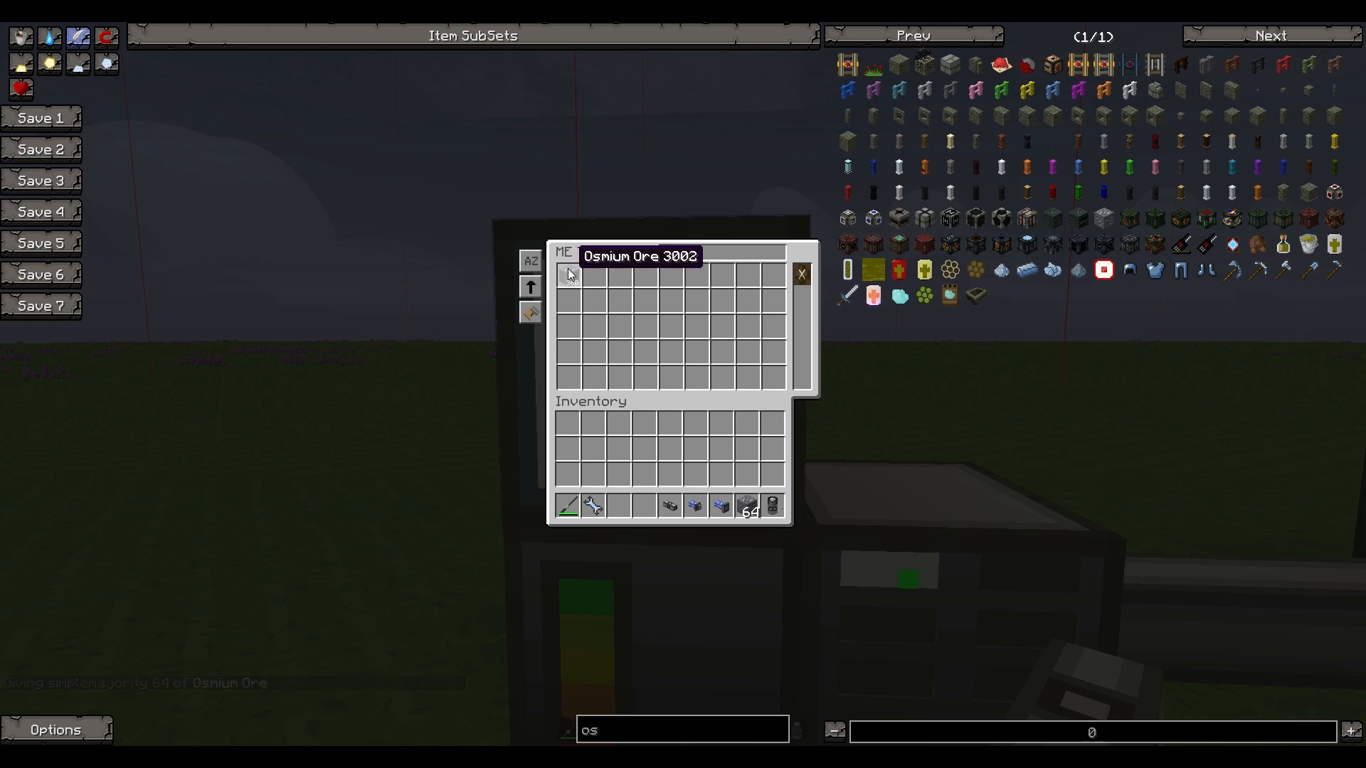
{"action": "key", "text": "Escape"}
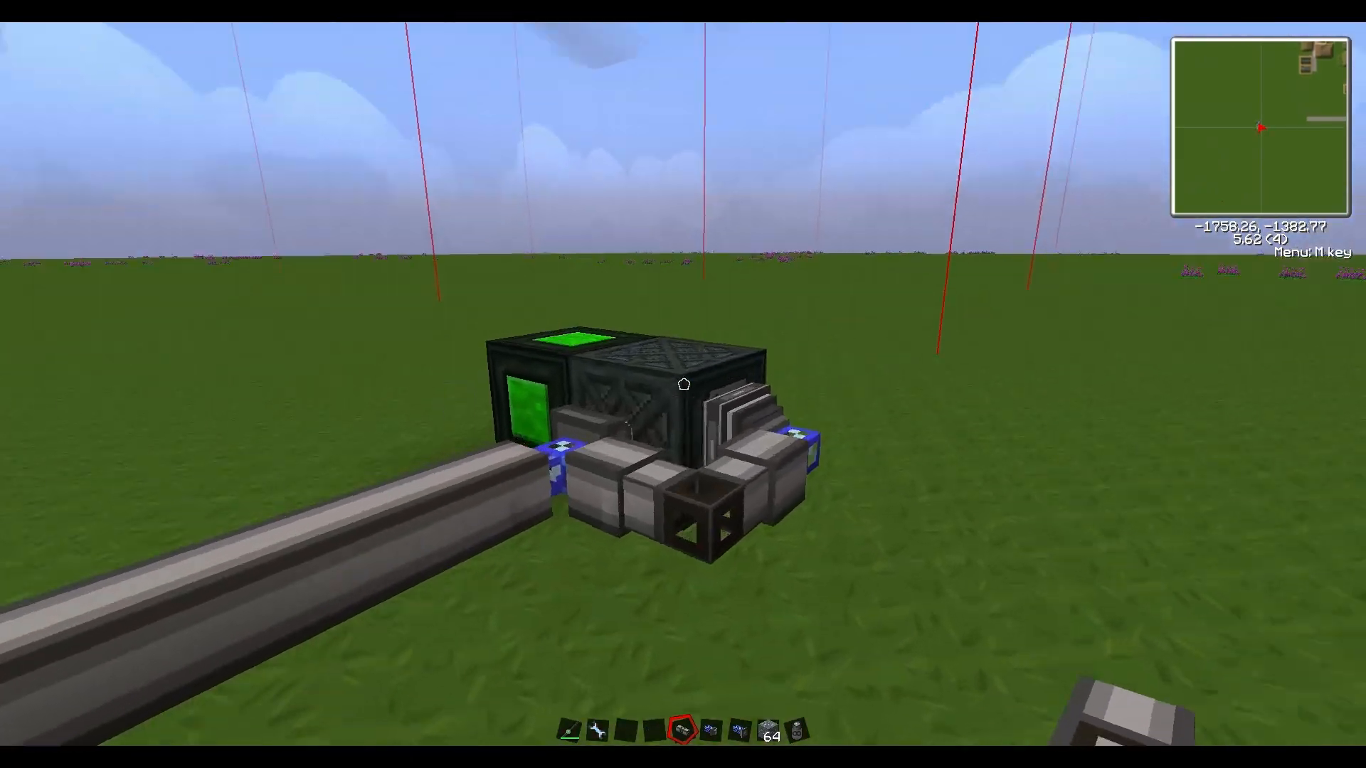
{"action": "right_click", "coordinate": [684, 384]}
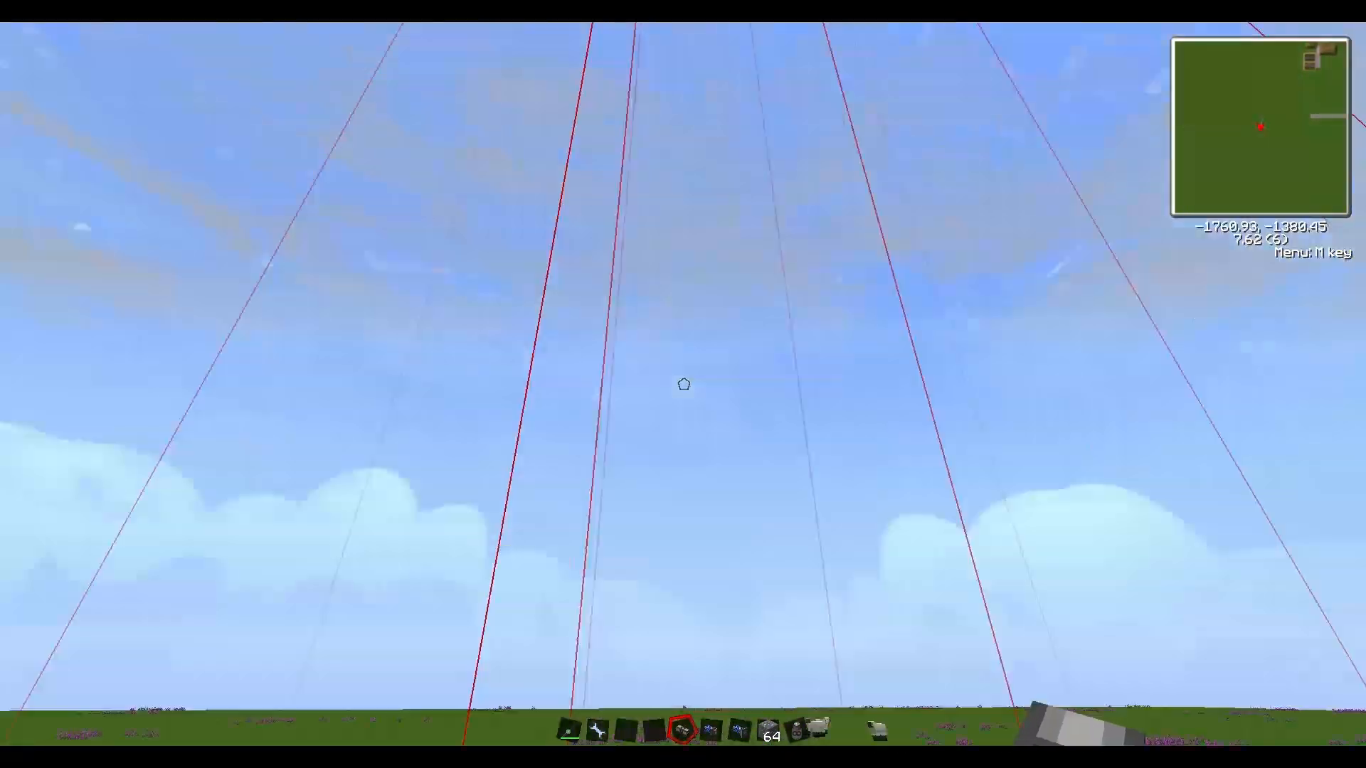
{"action": "mouse_move", "coordinate": [683, 384]}
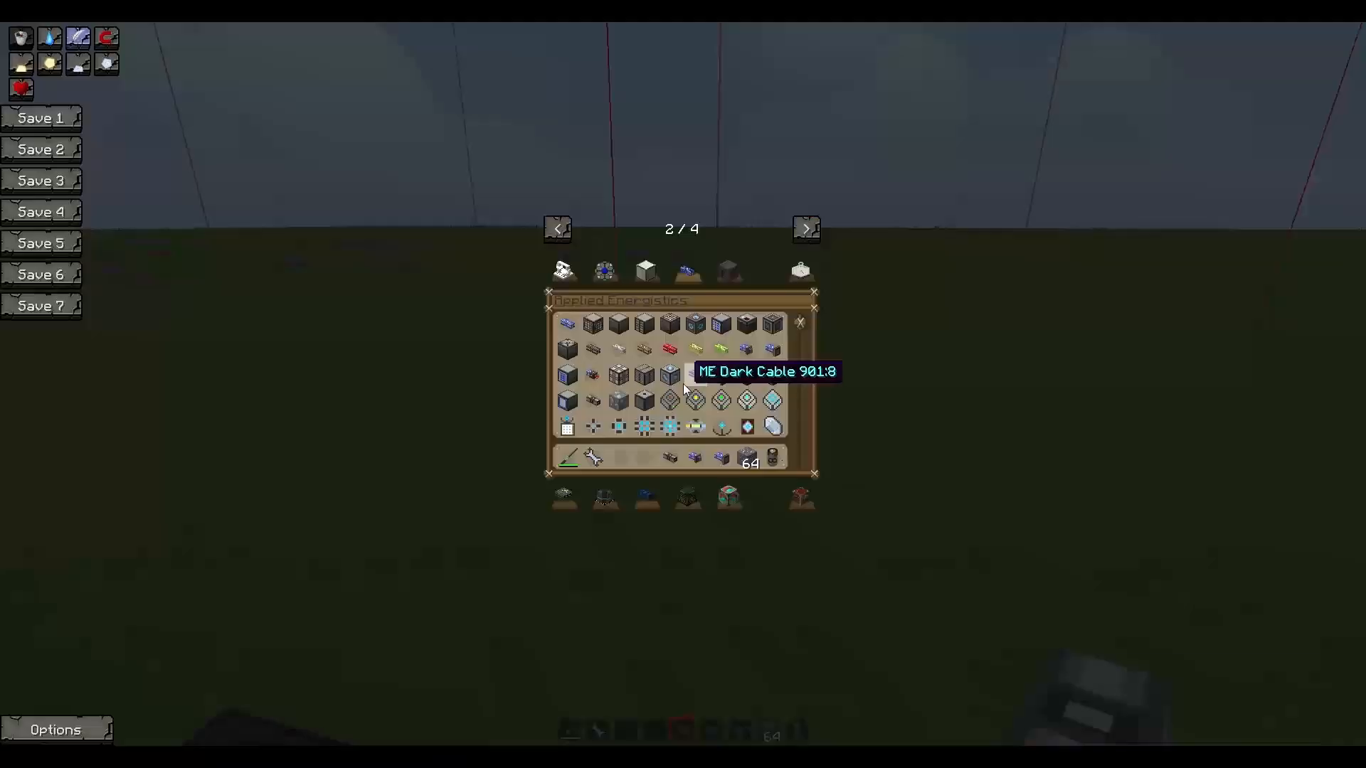
{"action": "mouse_move", "coordinate": [669, 426]}
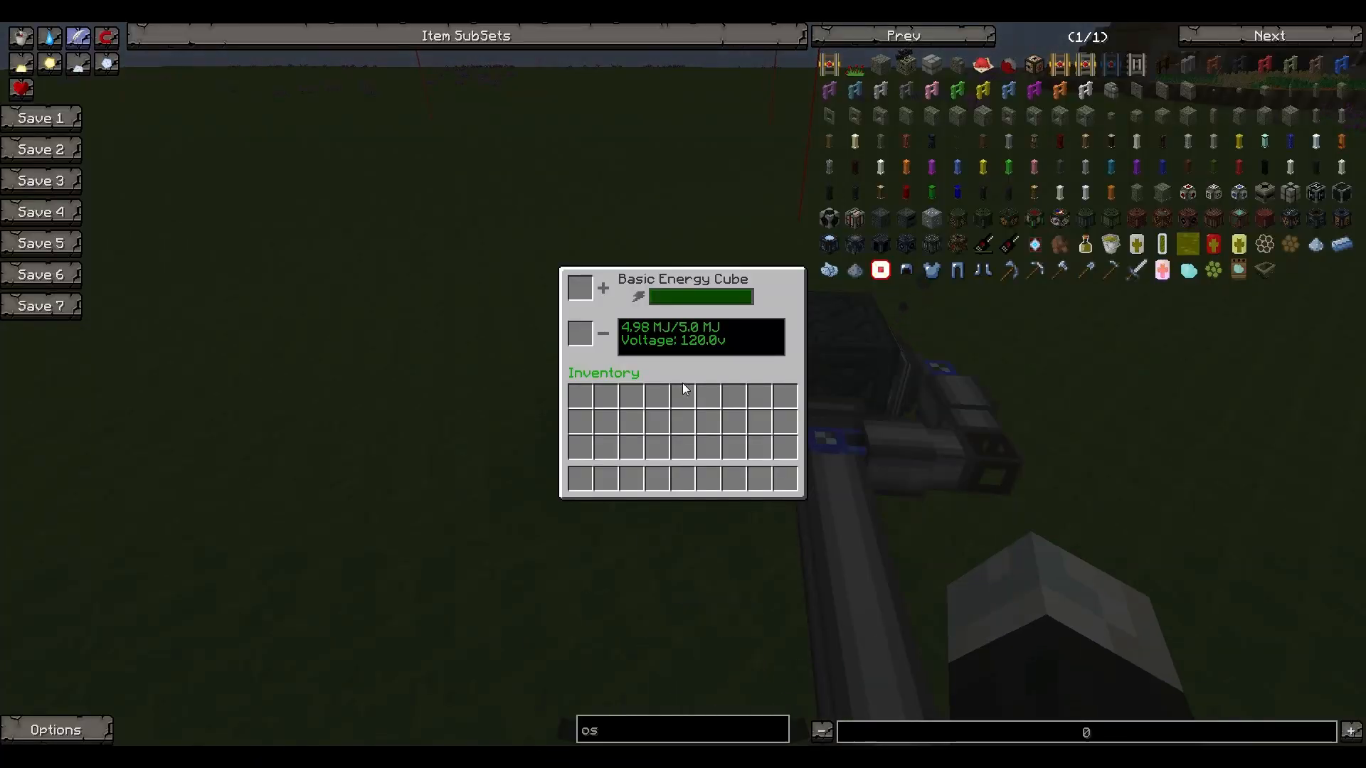
Close the nearly full Basic Energy Cube, clear the hotbar, and show Mekanism items
{"action": "key", "text": "escape"}
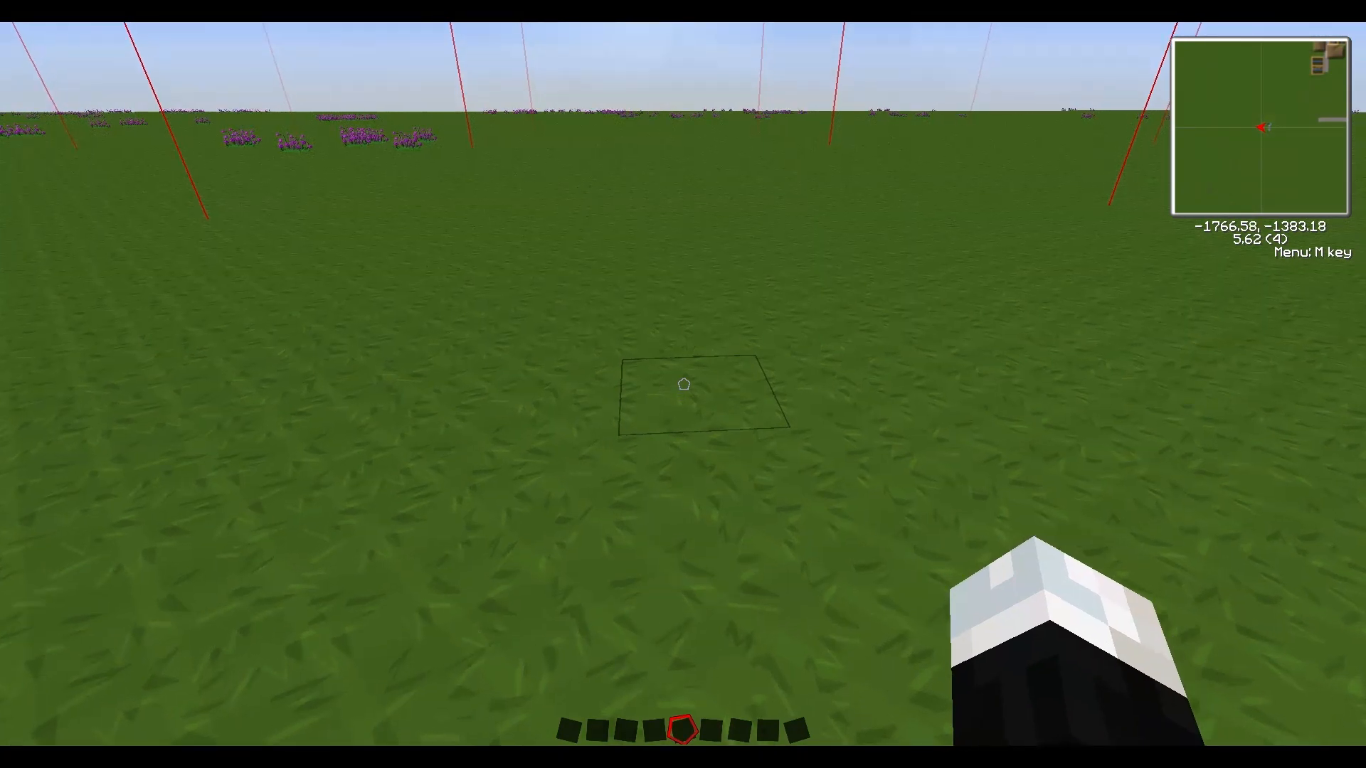
{"action": "left_click", "coordinate": [683, 384]}
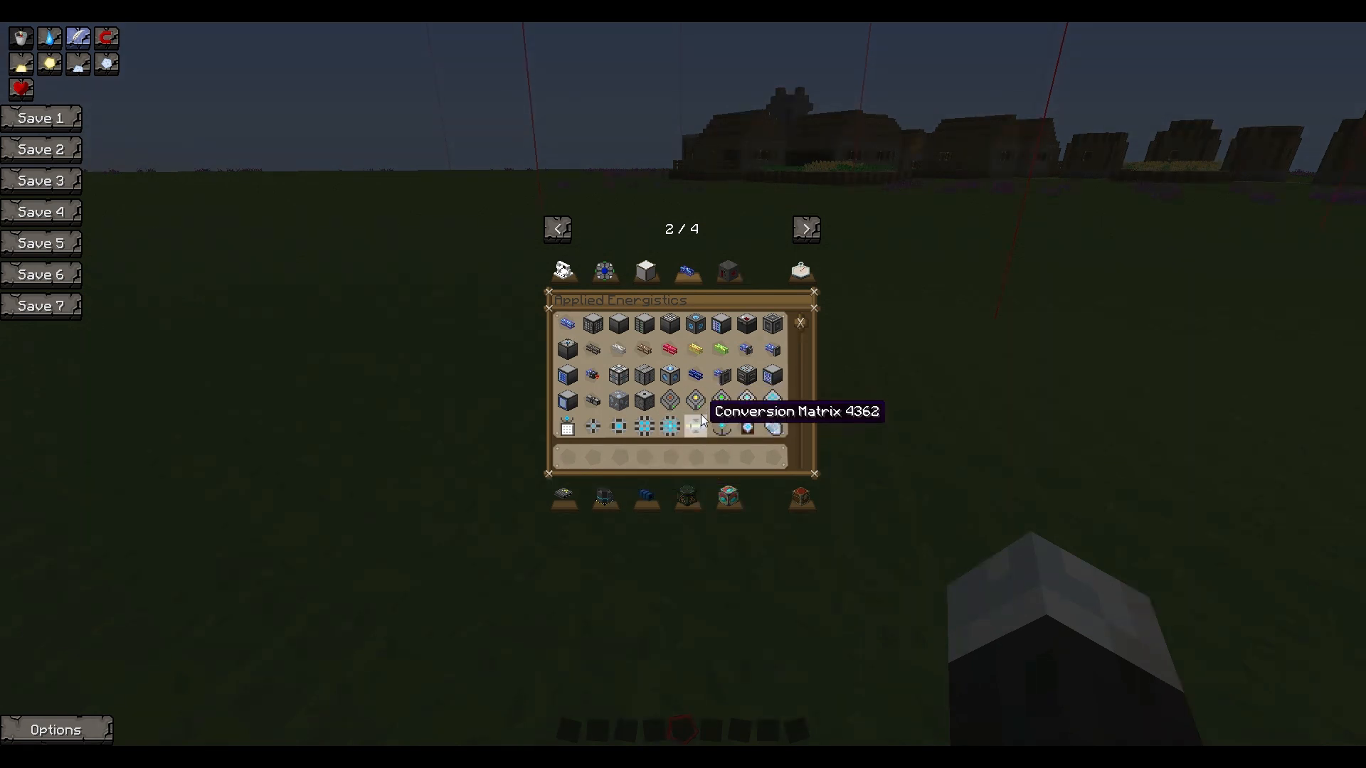
{"action": "left_click", "coordinate": [604, 272]}
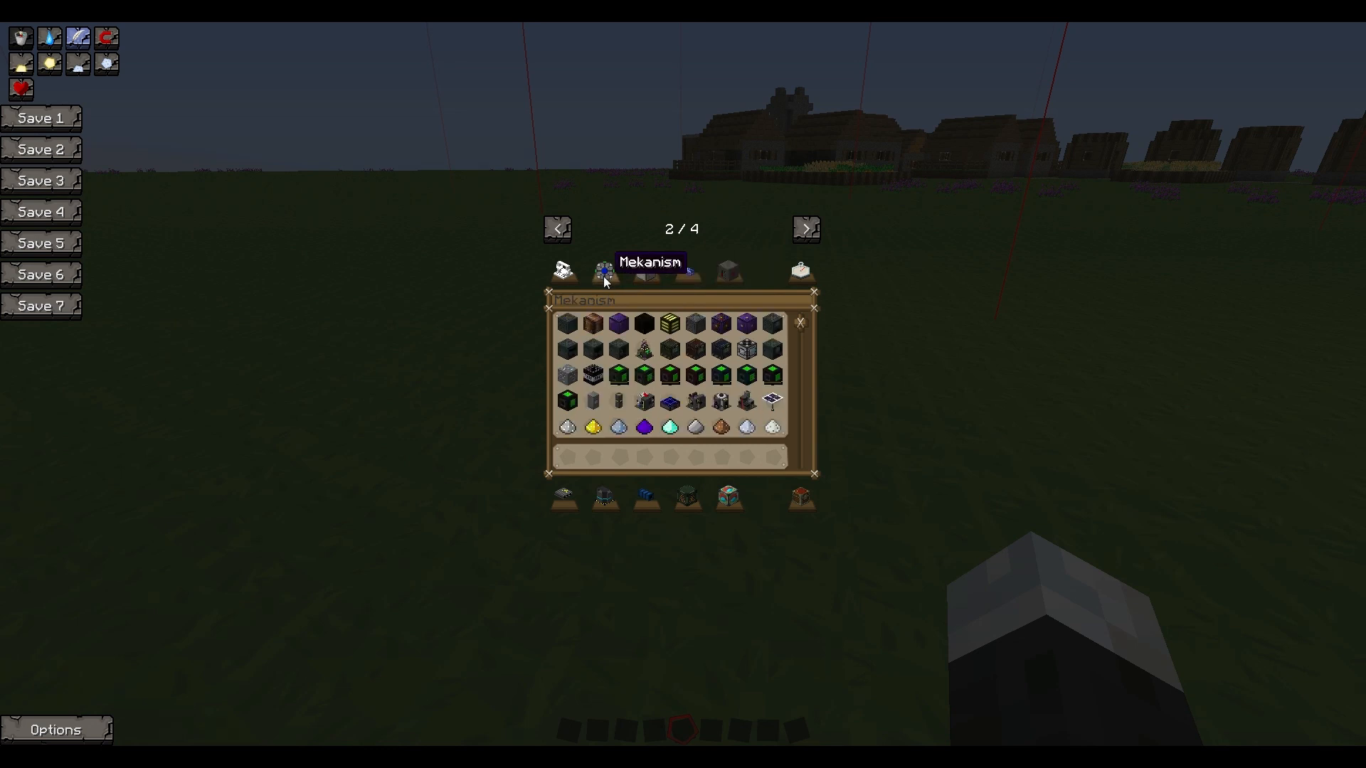
{"action": "mouse_move", "coordinate": [915, 495]}
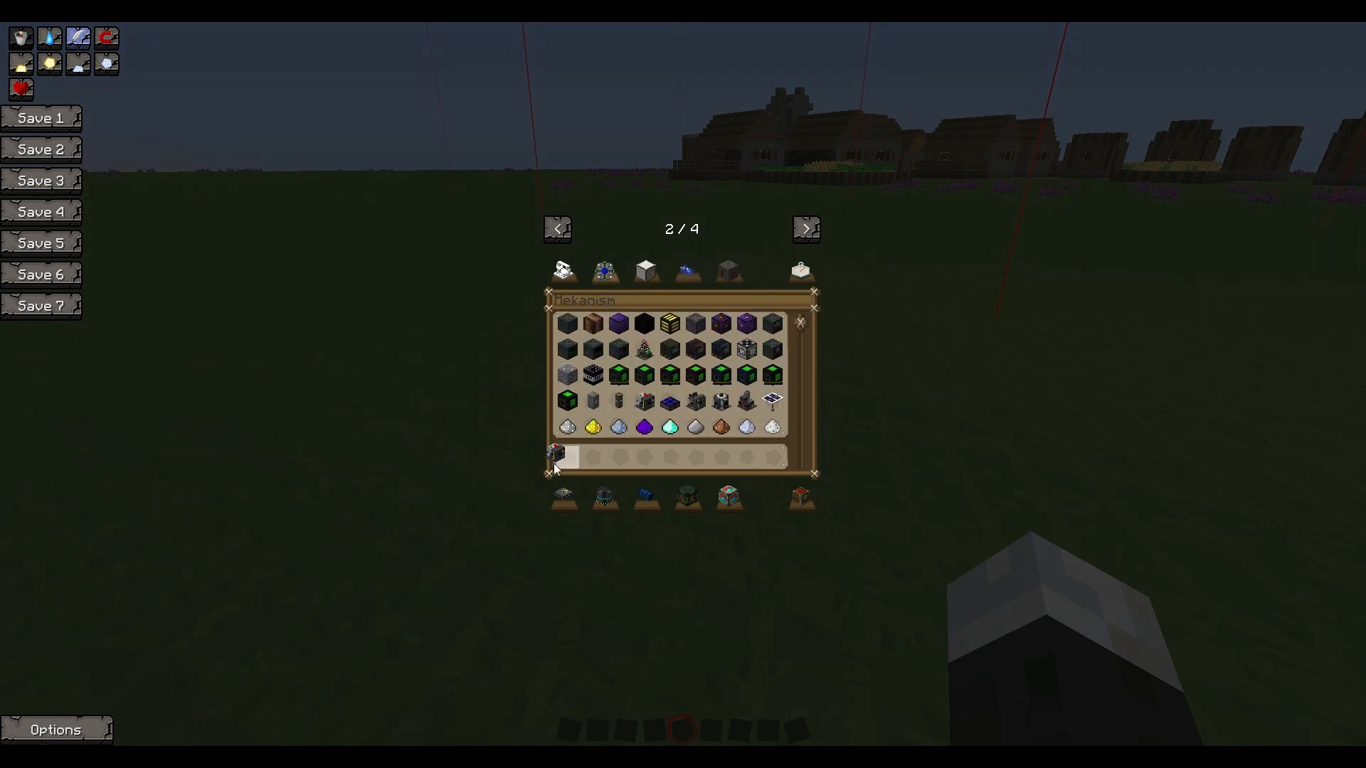
{"action": "mouse_move", "coordinate": [694, 402]}
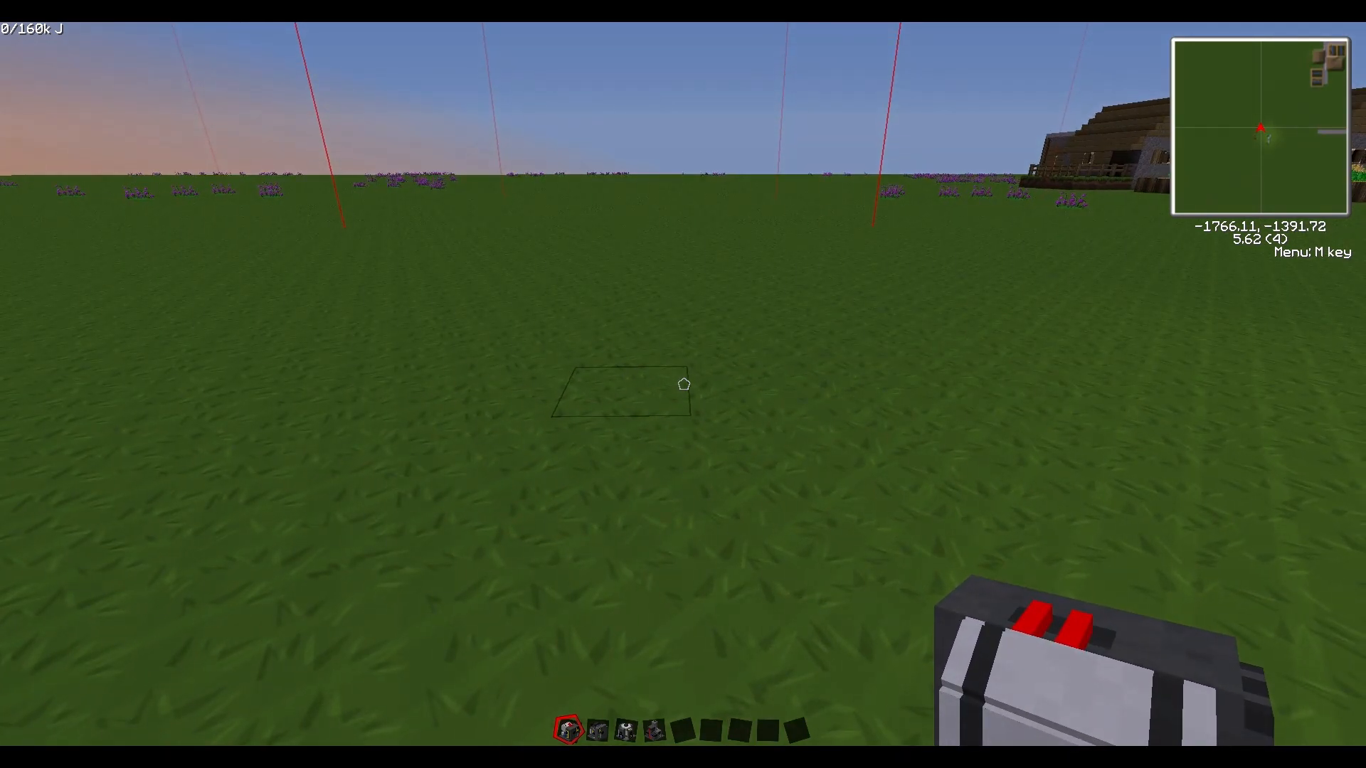
Place a Mekanism machine down on the grass
{"action": "right_click", "coordinate": [683, 384]}
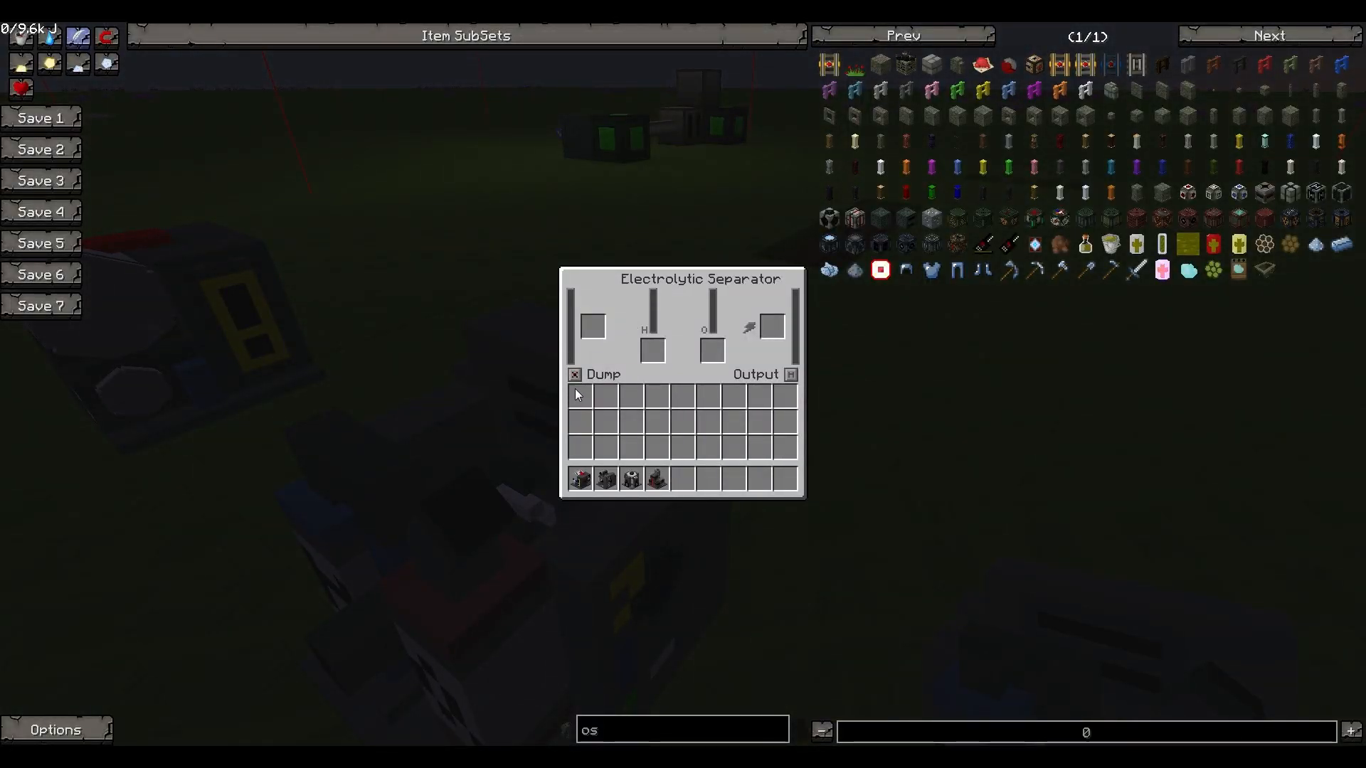
Close the Electrolytic Separator's screen after inspecting its empty tanks and slots
{"action": "key", "text": "Escape"}
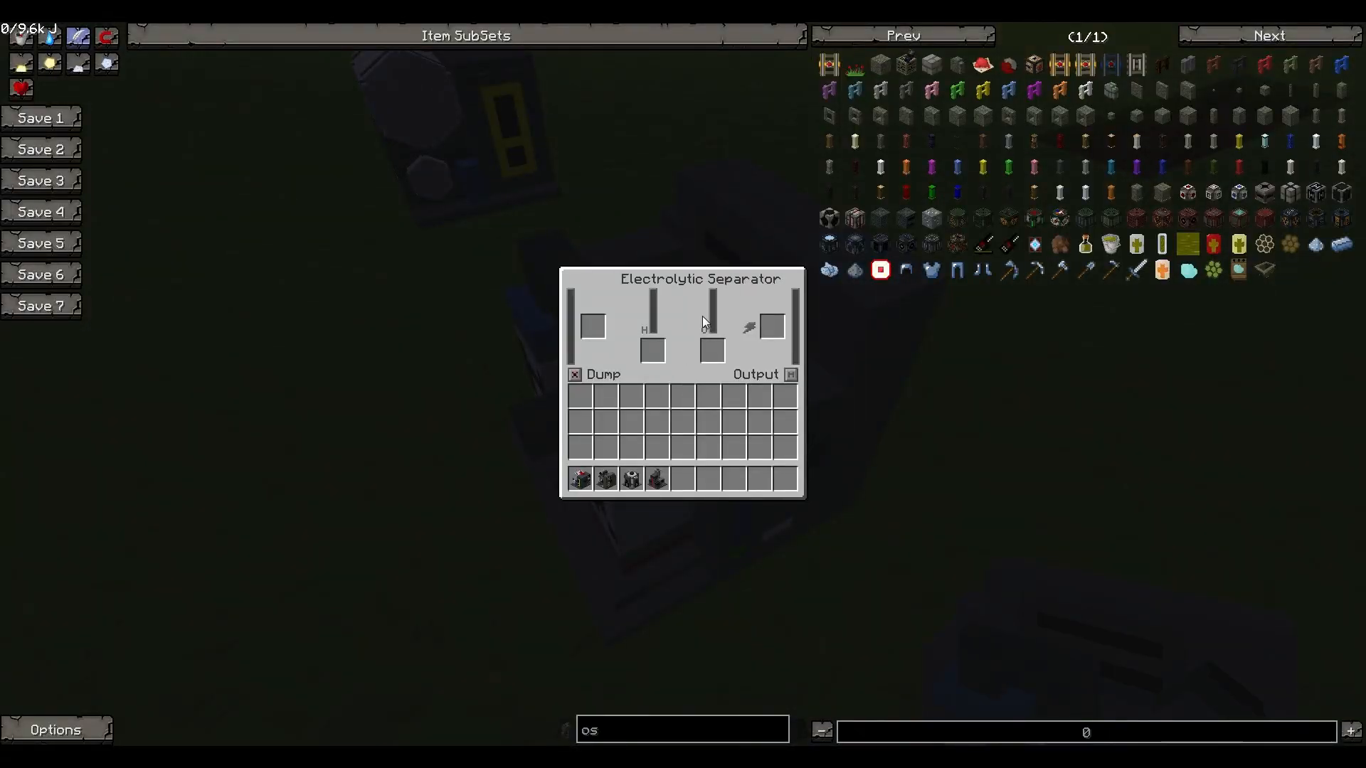
{"action": "key", "text": "Escape"}
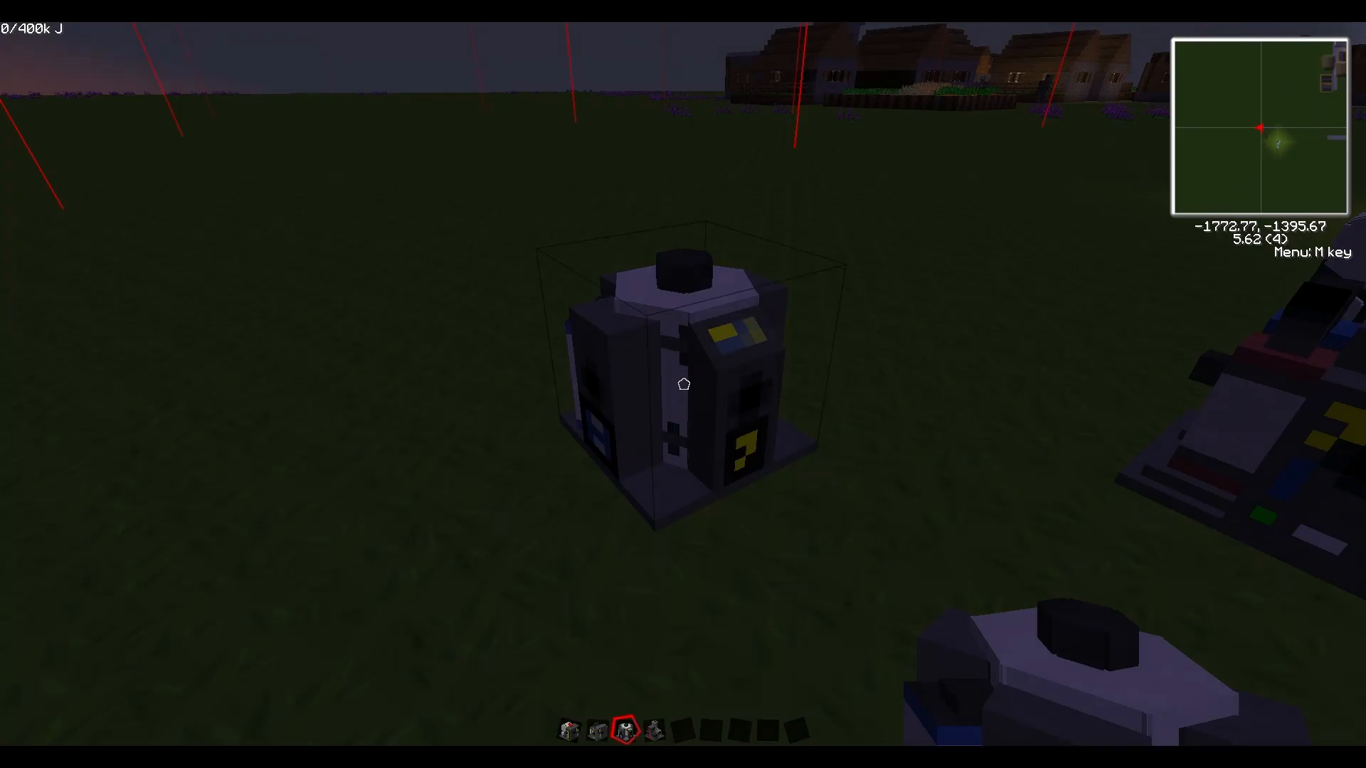
{"action": "key", "text": "m"}
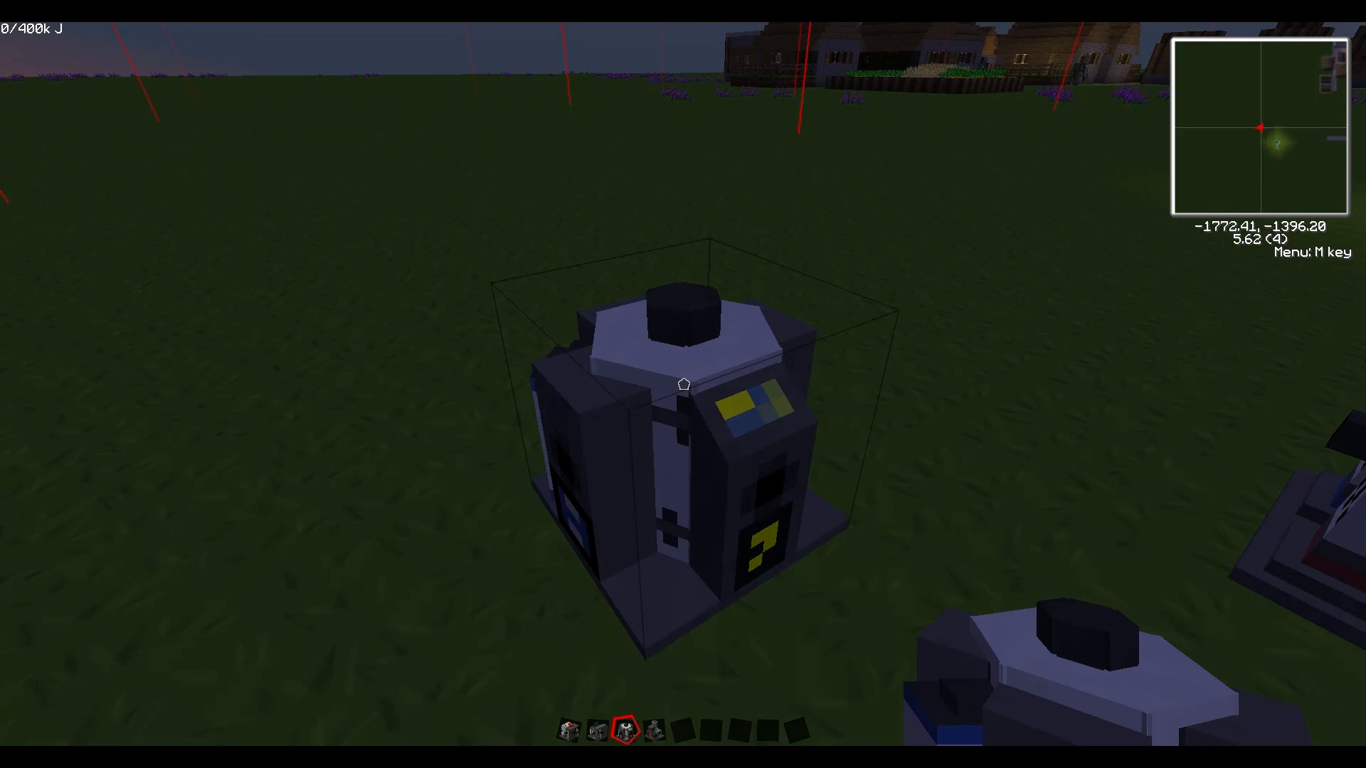
{"action": "key", "text": "4"}
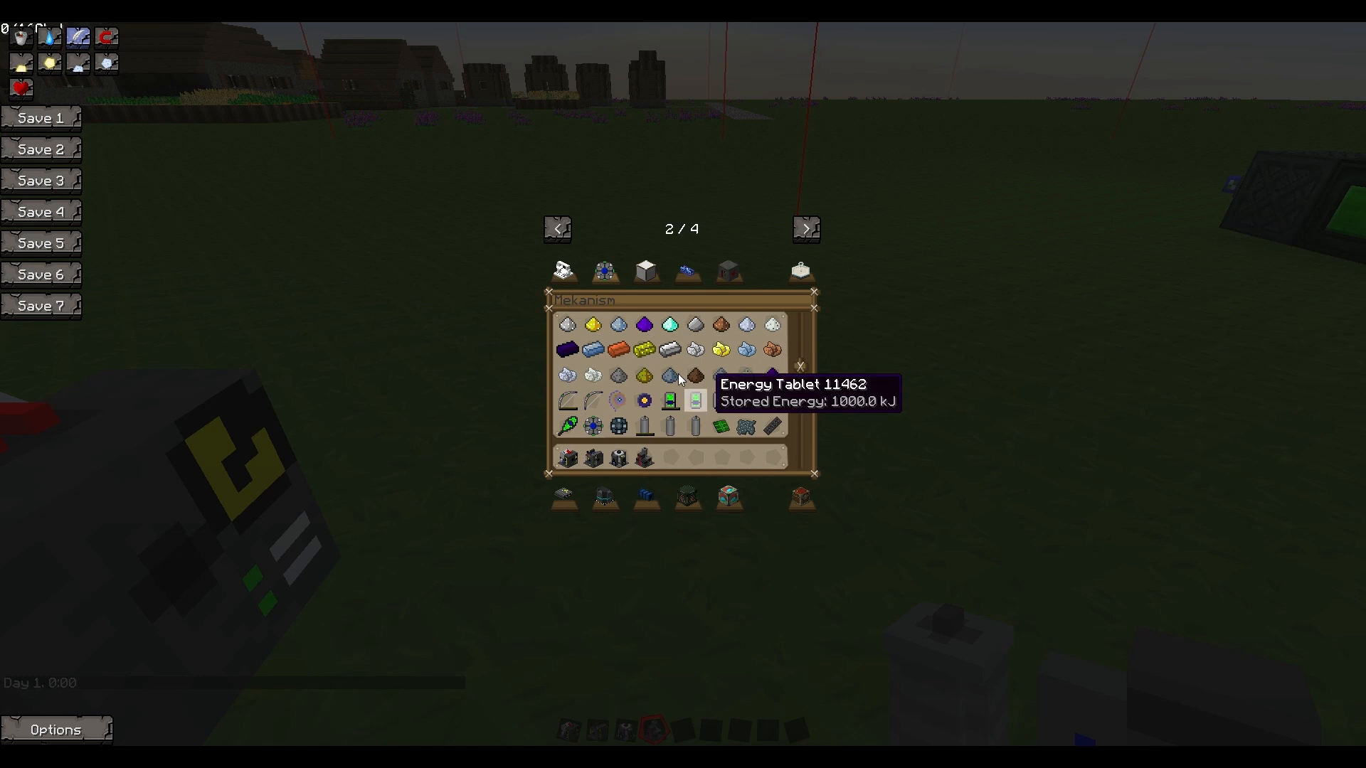
{"action": "mouse_move", "coordinate": [644, 496]}
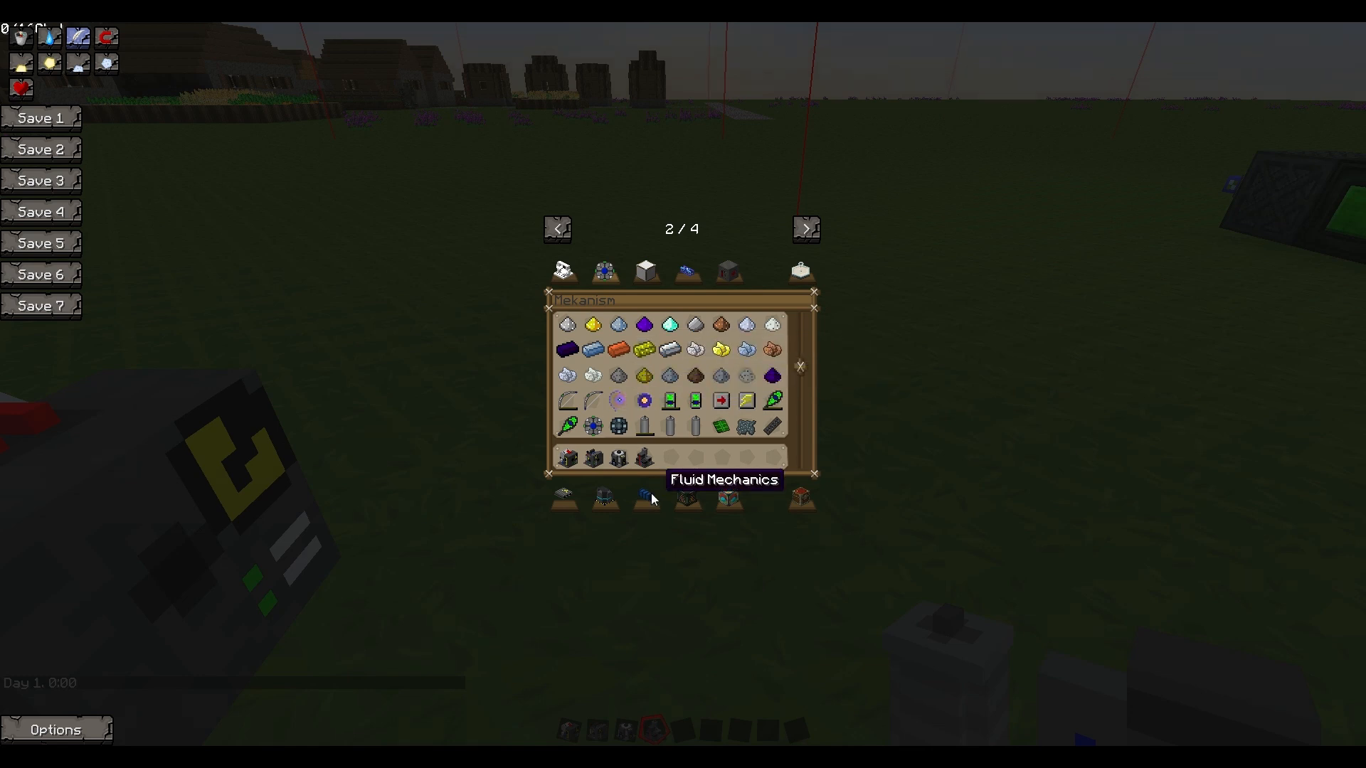
Browse the Fluid Mechanics creative tab, then reopen the inventory item list
{"action": "left_click", "coordinate": [644, 272]}
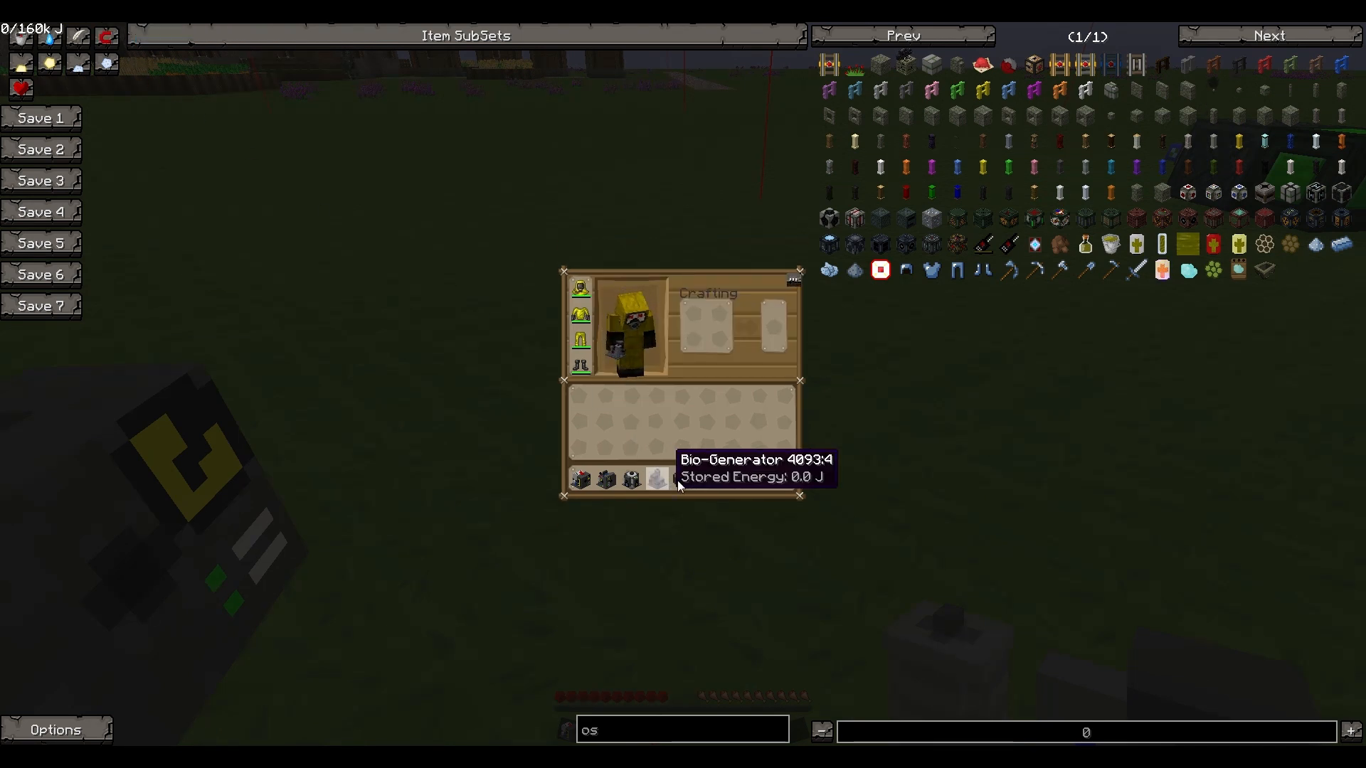
{"action": "mouse_move", "coordinate": [684, 478]}
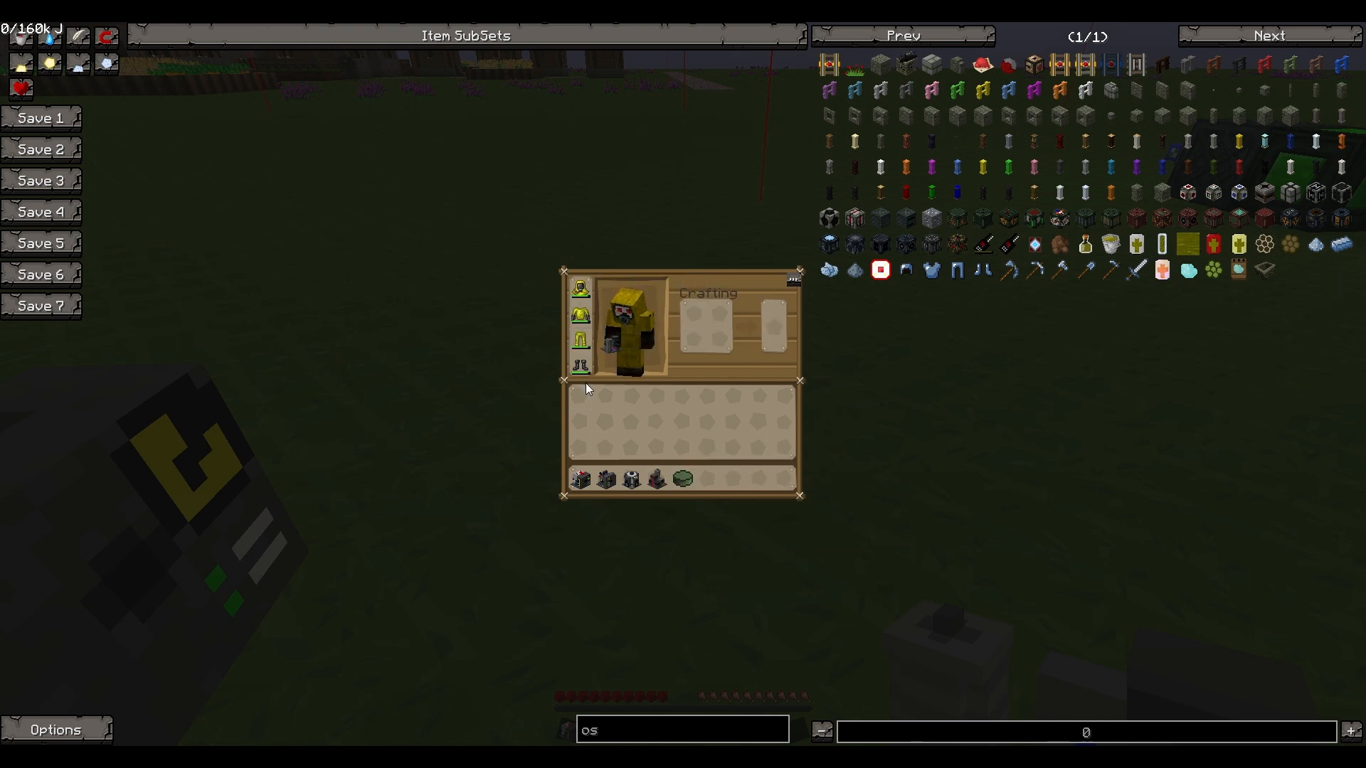
{"action": "mouse_move", "coordinate": [580, 288]}
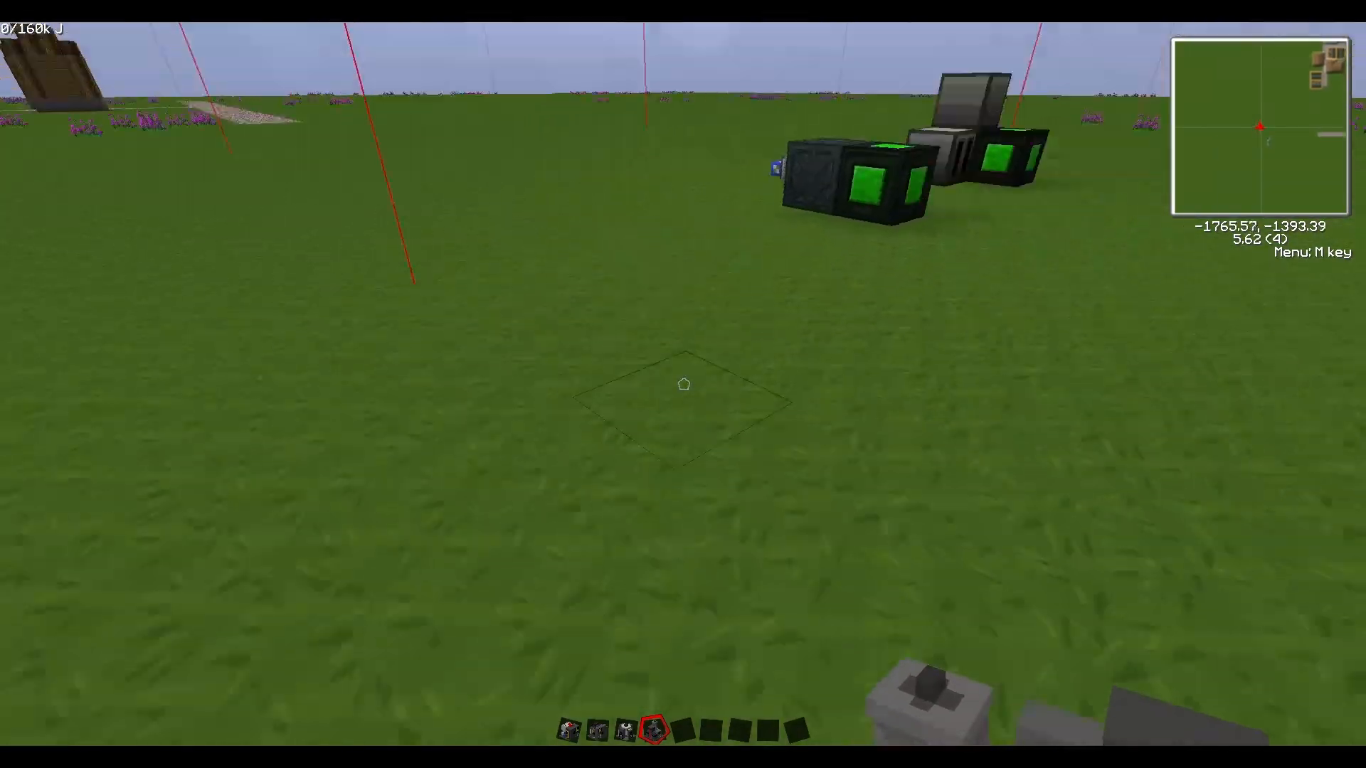
{"action": "key", "text": "m"}
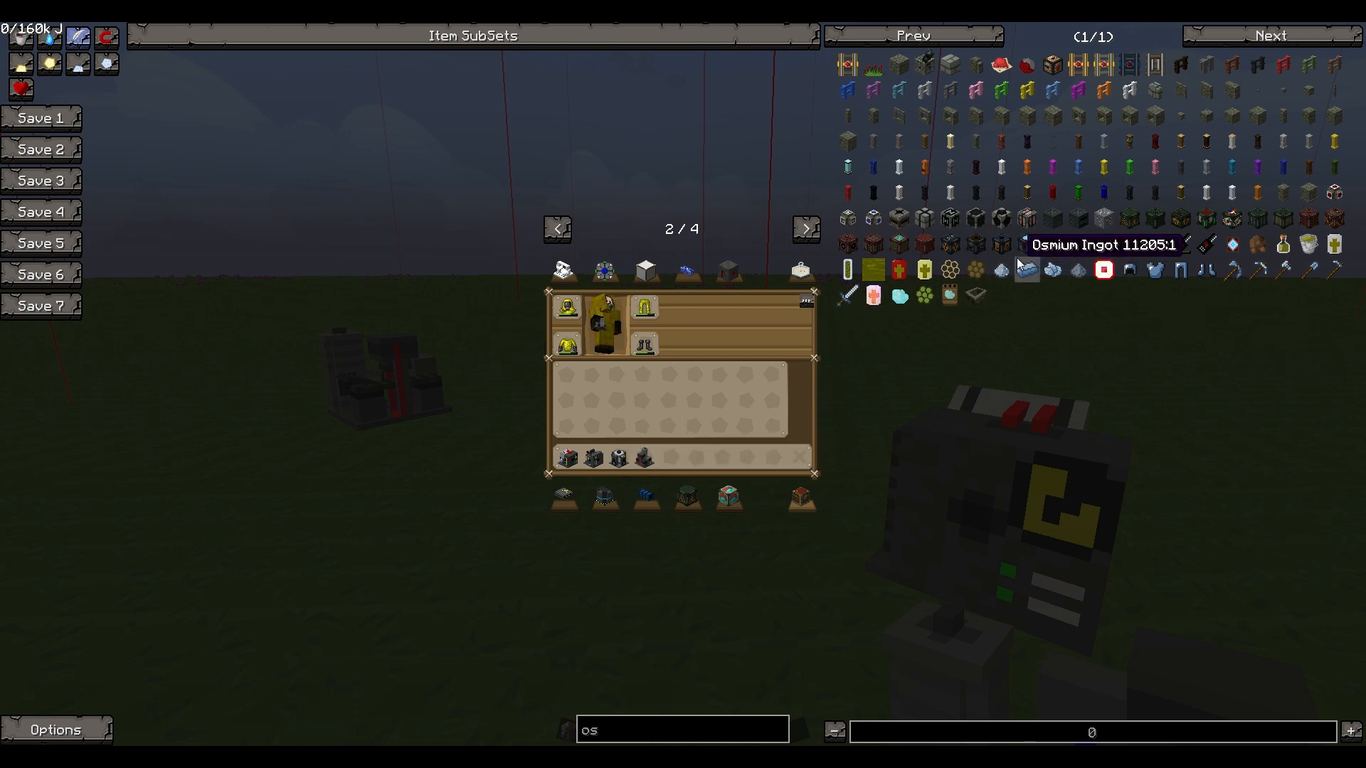
{"action": "mouse_move", "coordinate": [1026, 216]}
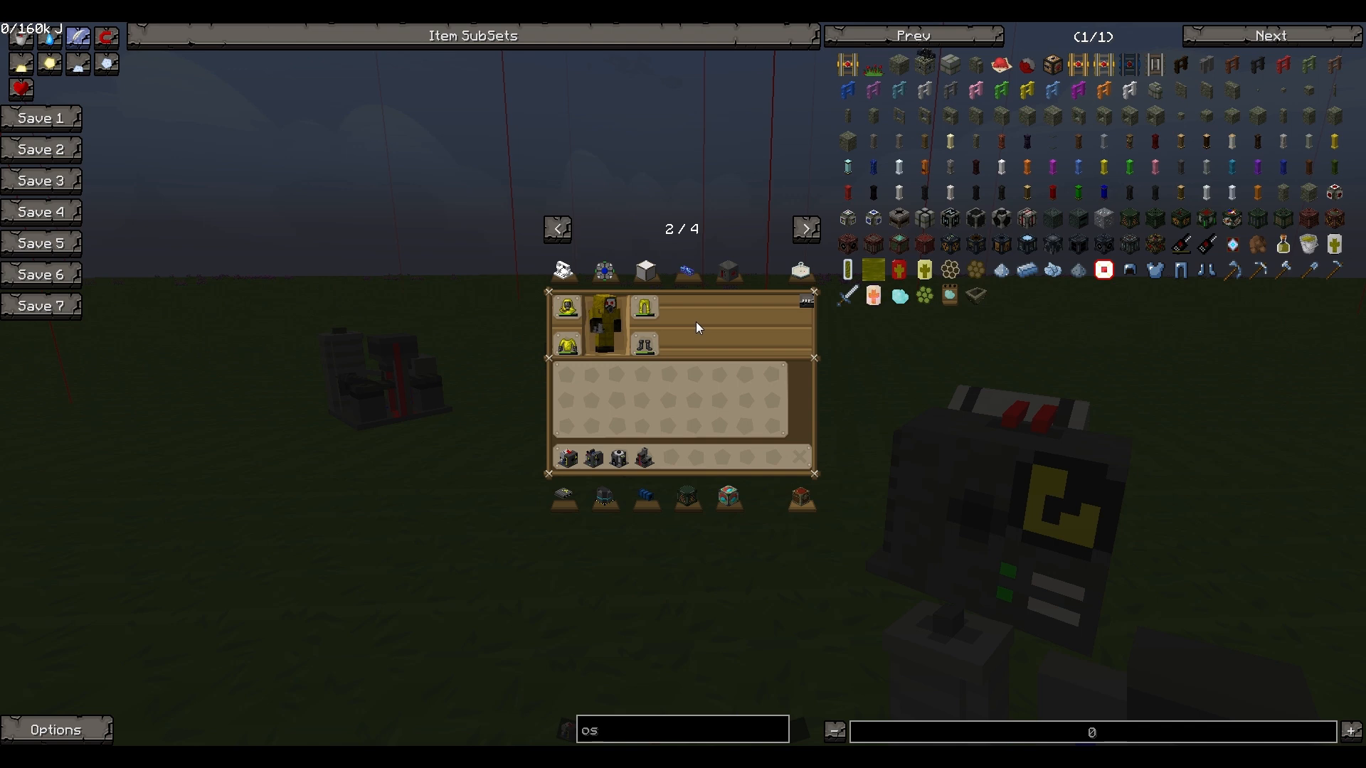
{"action": "mouse_move", "coordinate": [704, 332]}
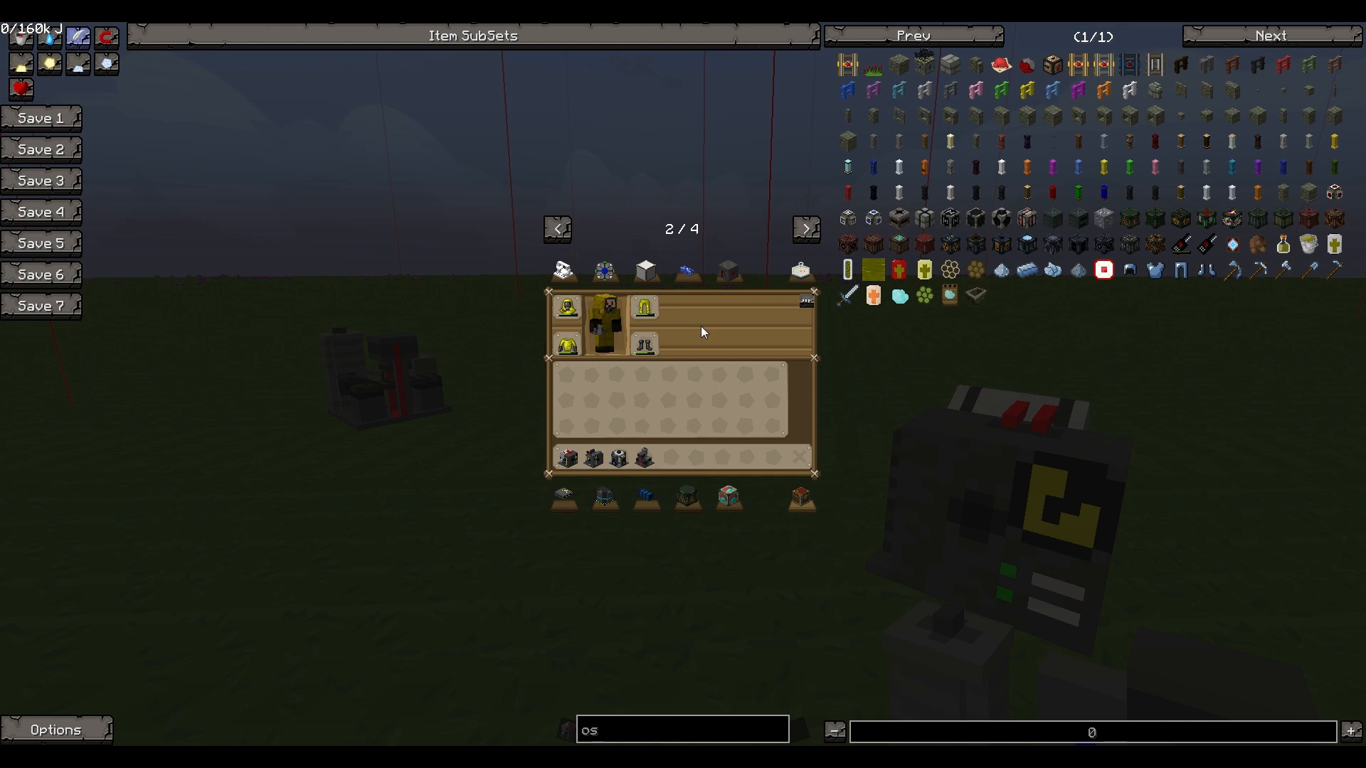
{"action": "mouse_move", "coordinate": [871, 271]}
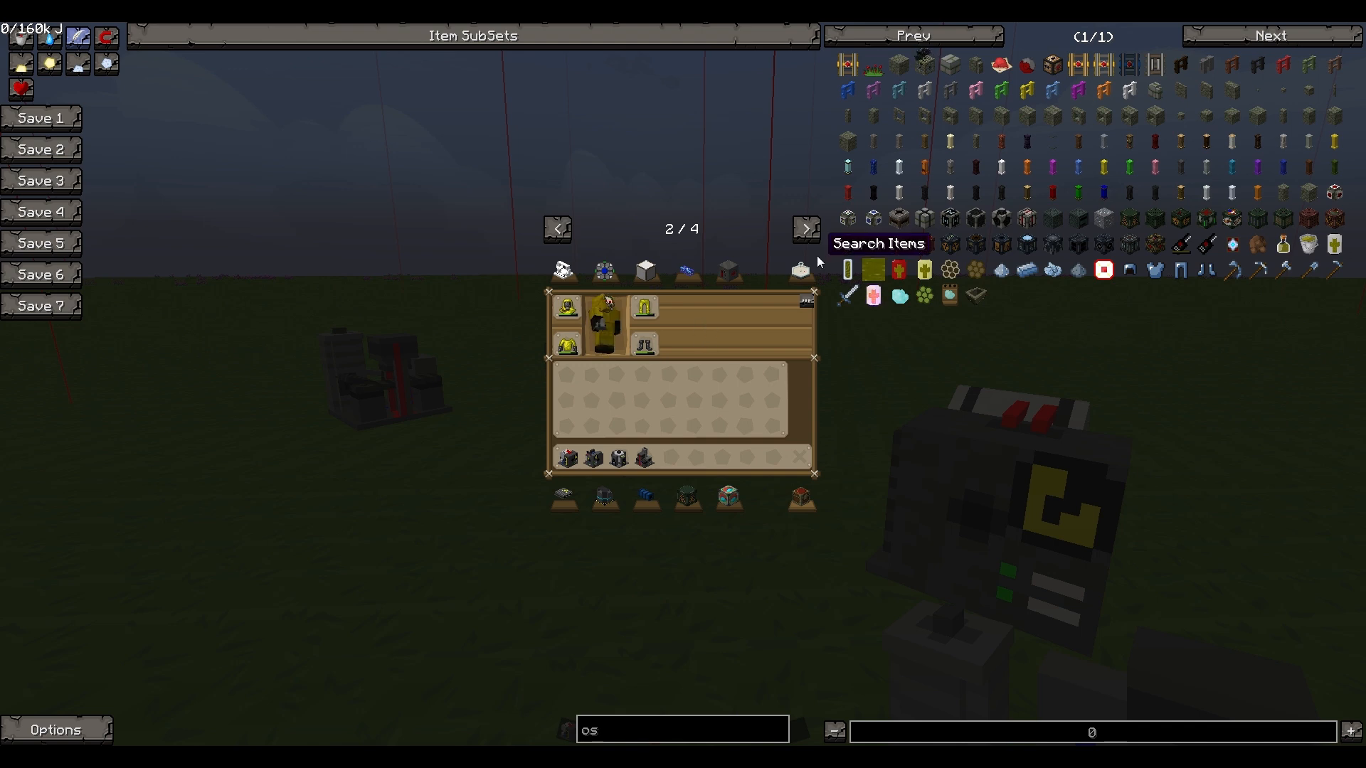
{"action": "mouse_move", "coordinate": [791, 280]}
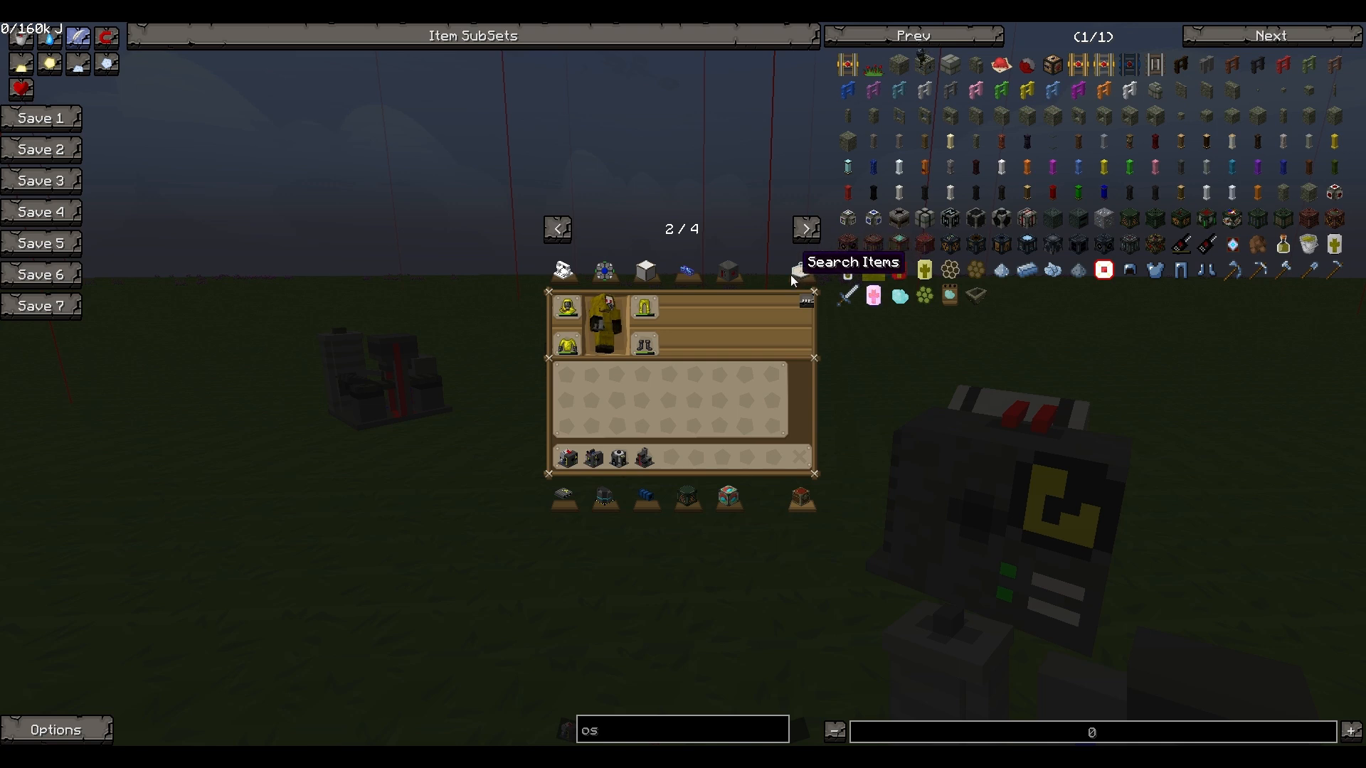
Leave the NEI inventory screen and return to the piped machine setup
{"action": "key", "text": "e"}
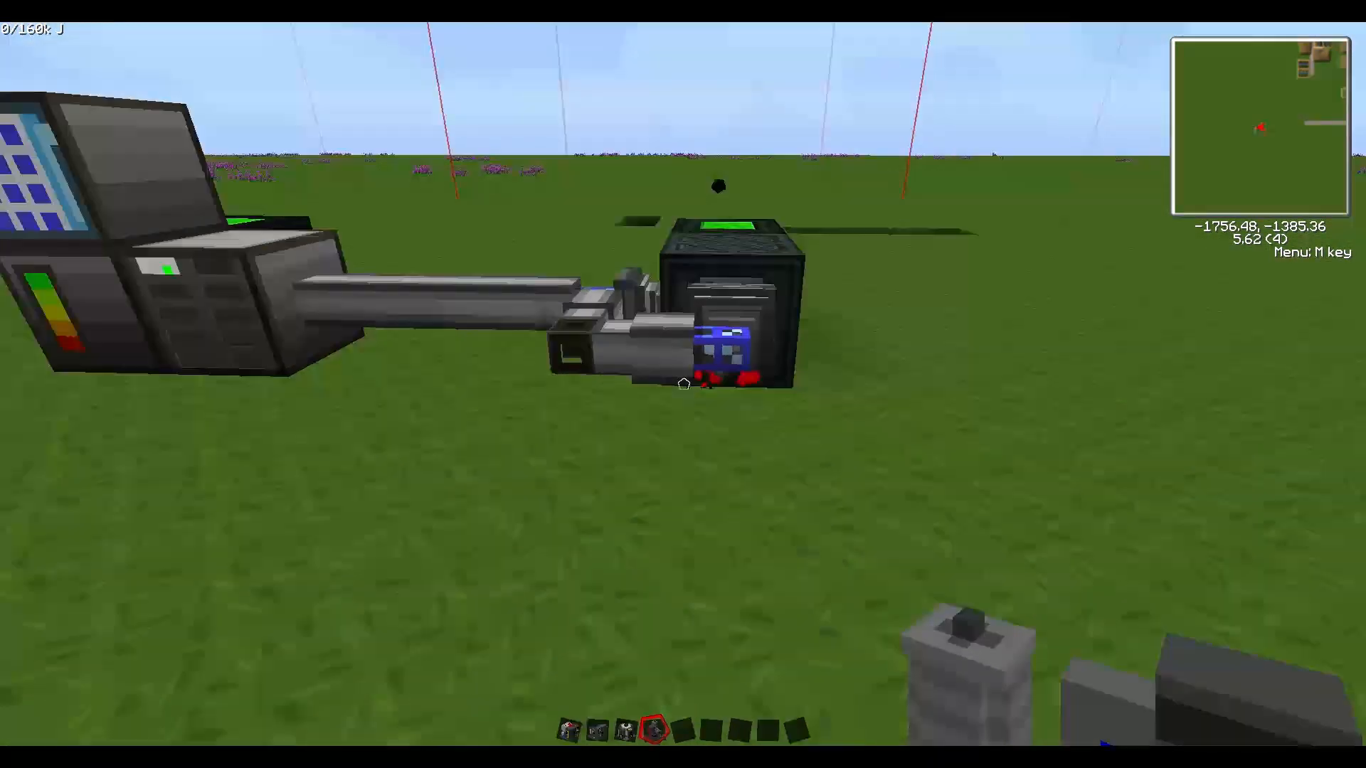
{"action": "mouse_move", "coordinate": [683, 384]}
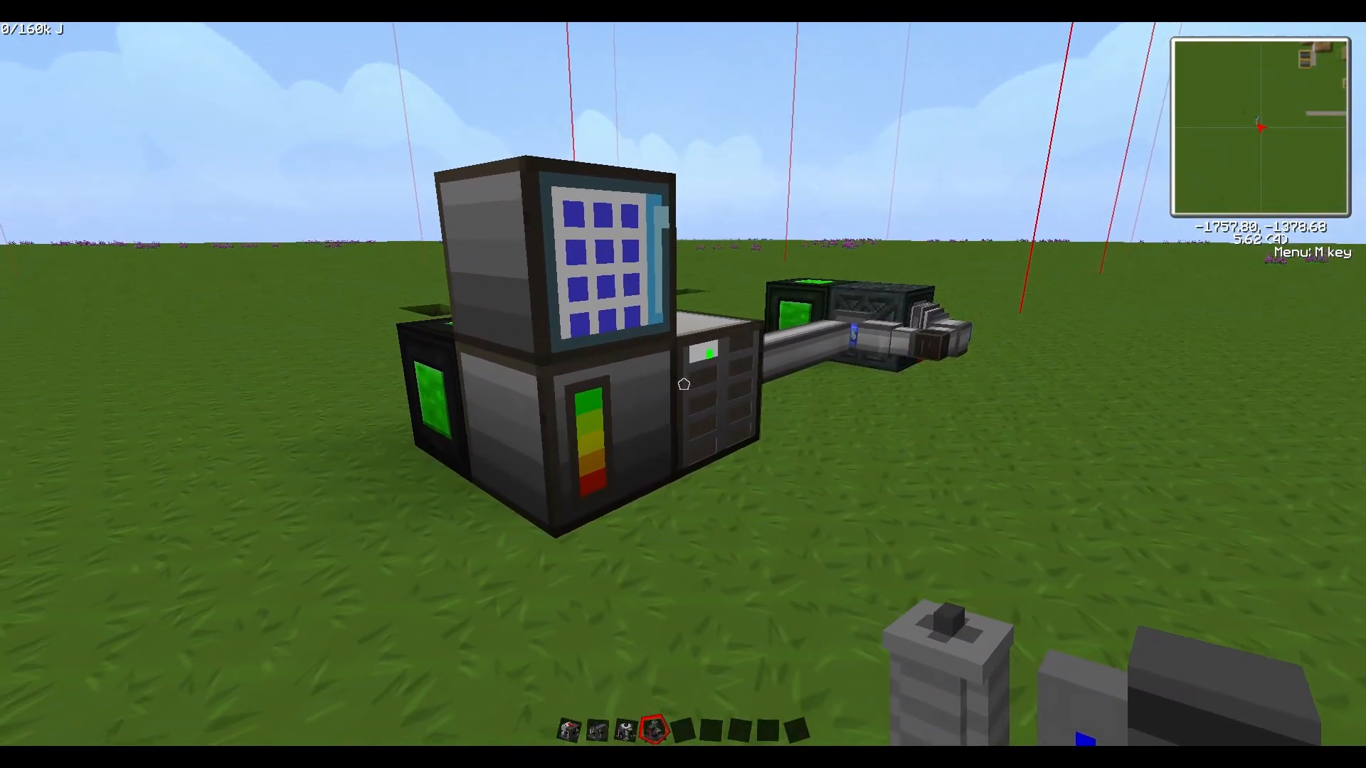
{"action": "mouse_move", "coordinate": [683, 384]}
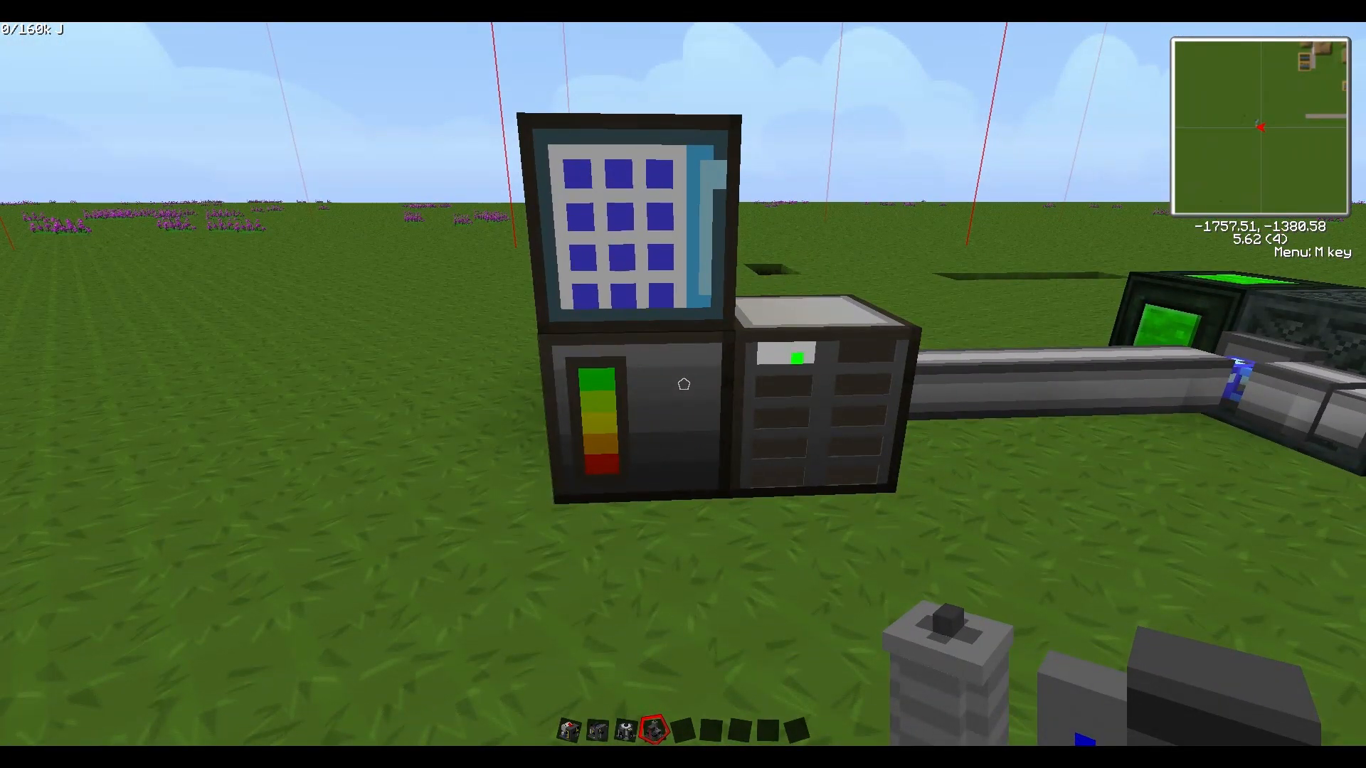
{"action": "mouse_move", "coordinate": [683, 384]}
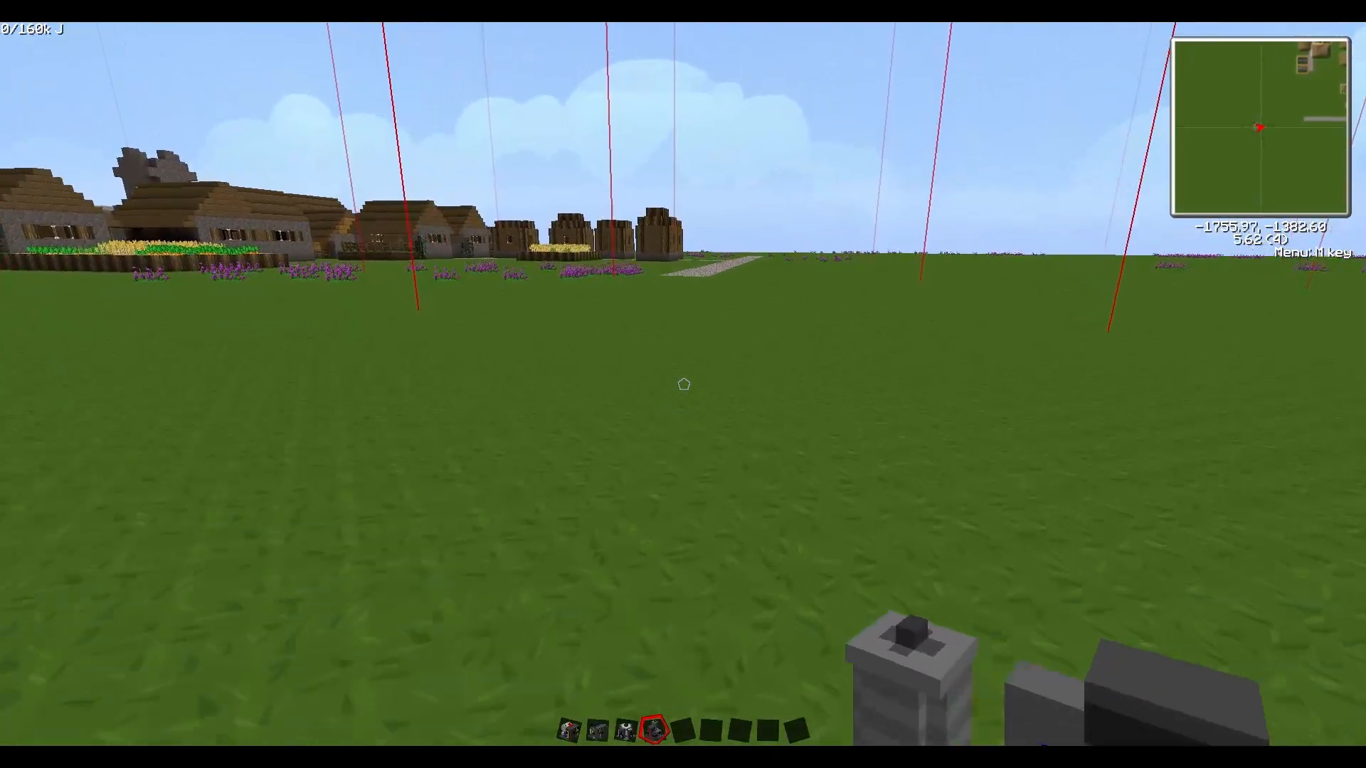
{"action": "mouse_move", "coordinate": [683, 385]}
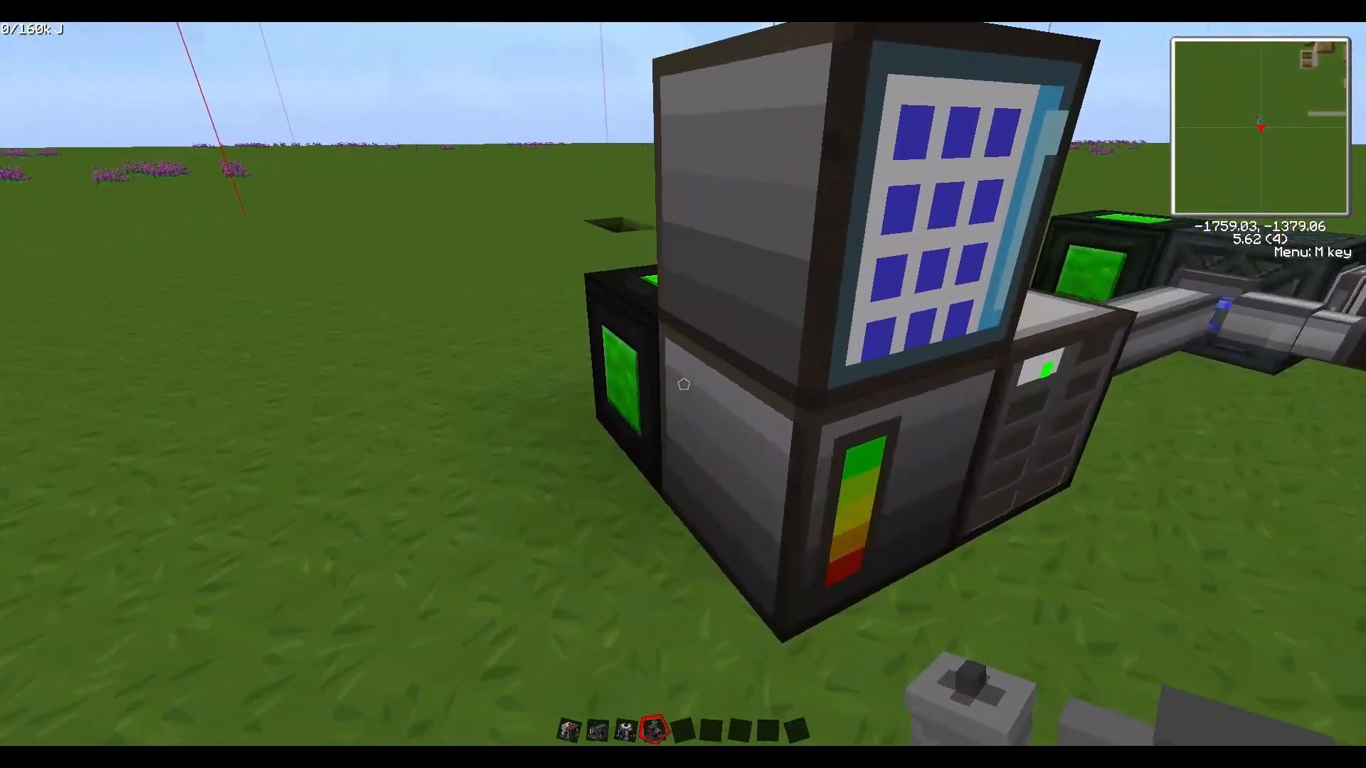
Turn creative mode off with NEI's button and return to the world
{"action": "key", "text": "m"}
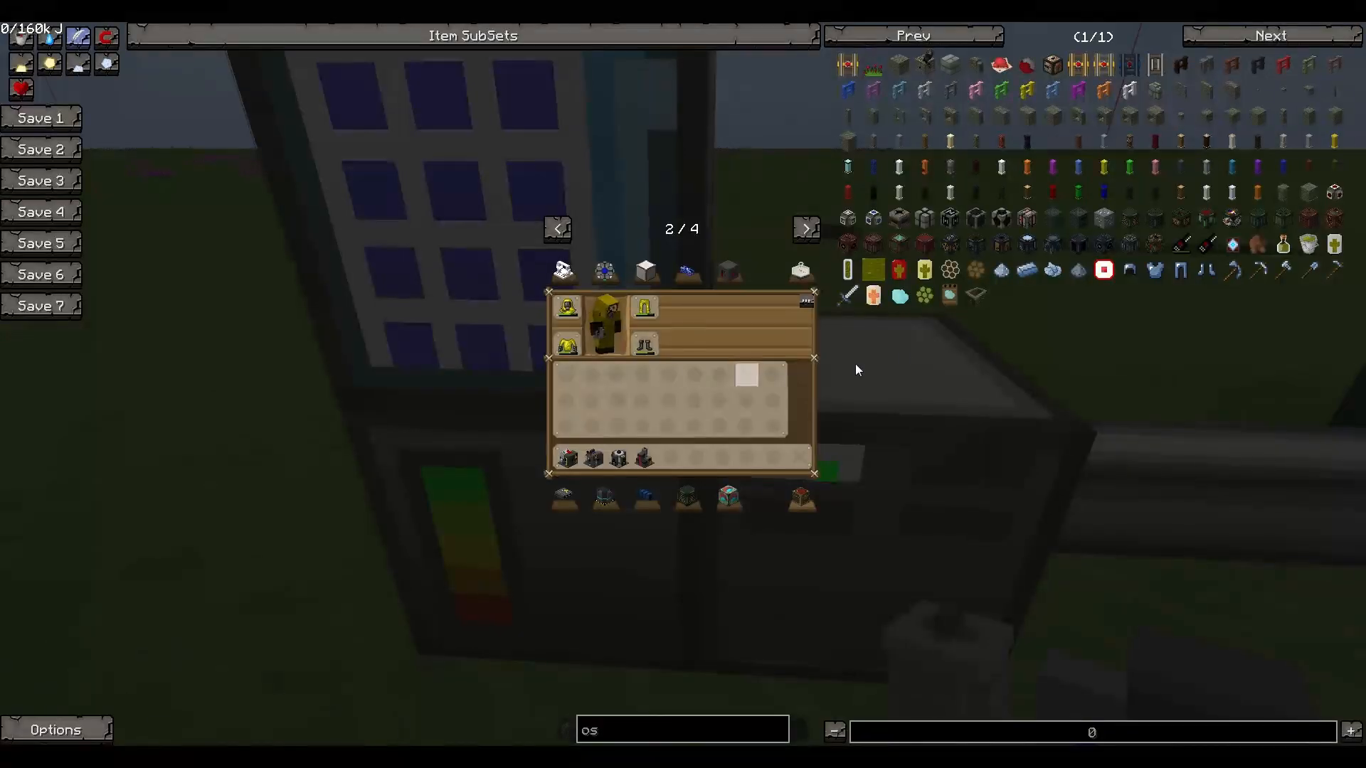
{"action": "mouse_move", "coordinate": [730, 497]}
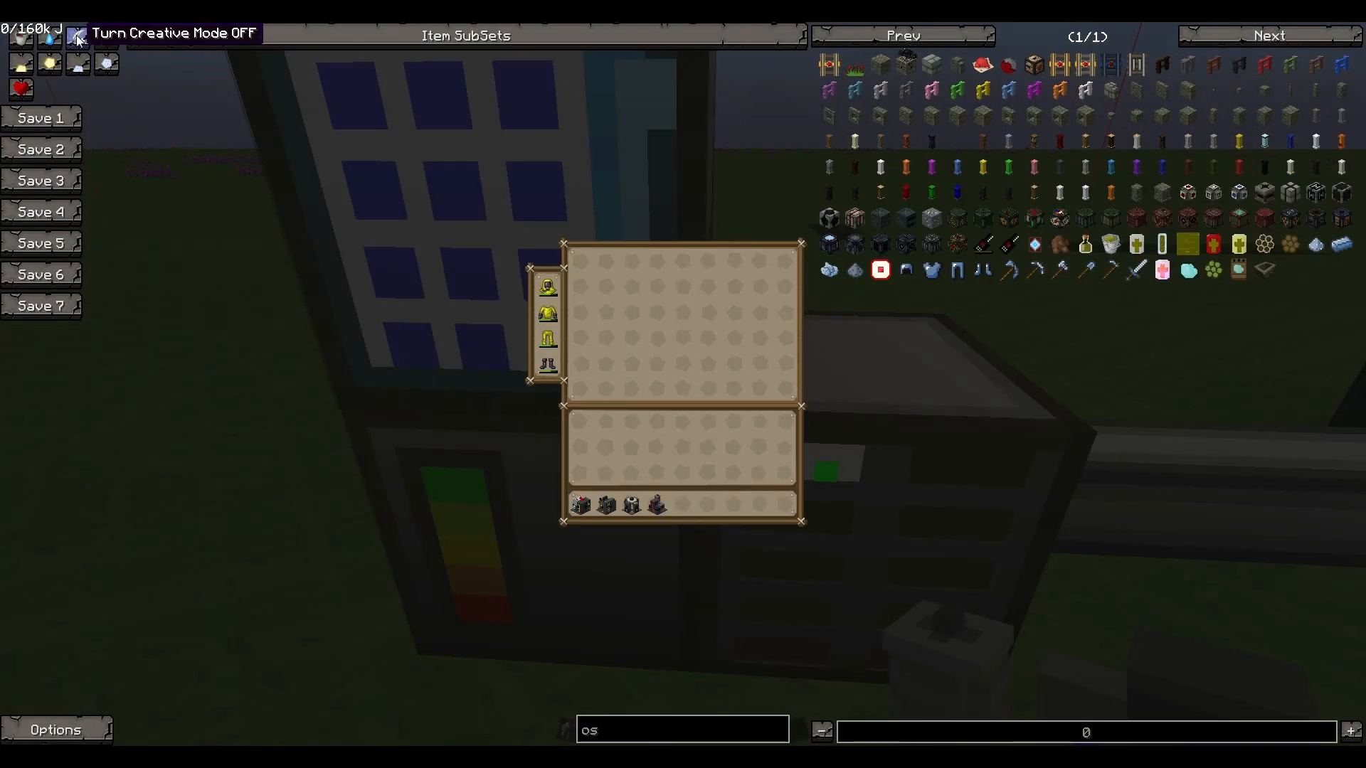
{"action": "left_click", "coordinate": [77, 34]}
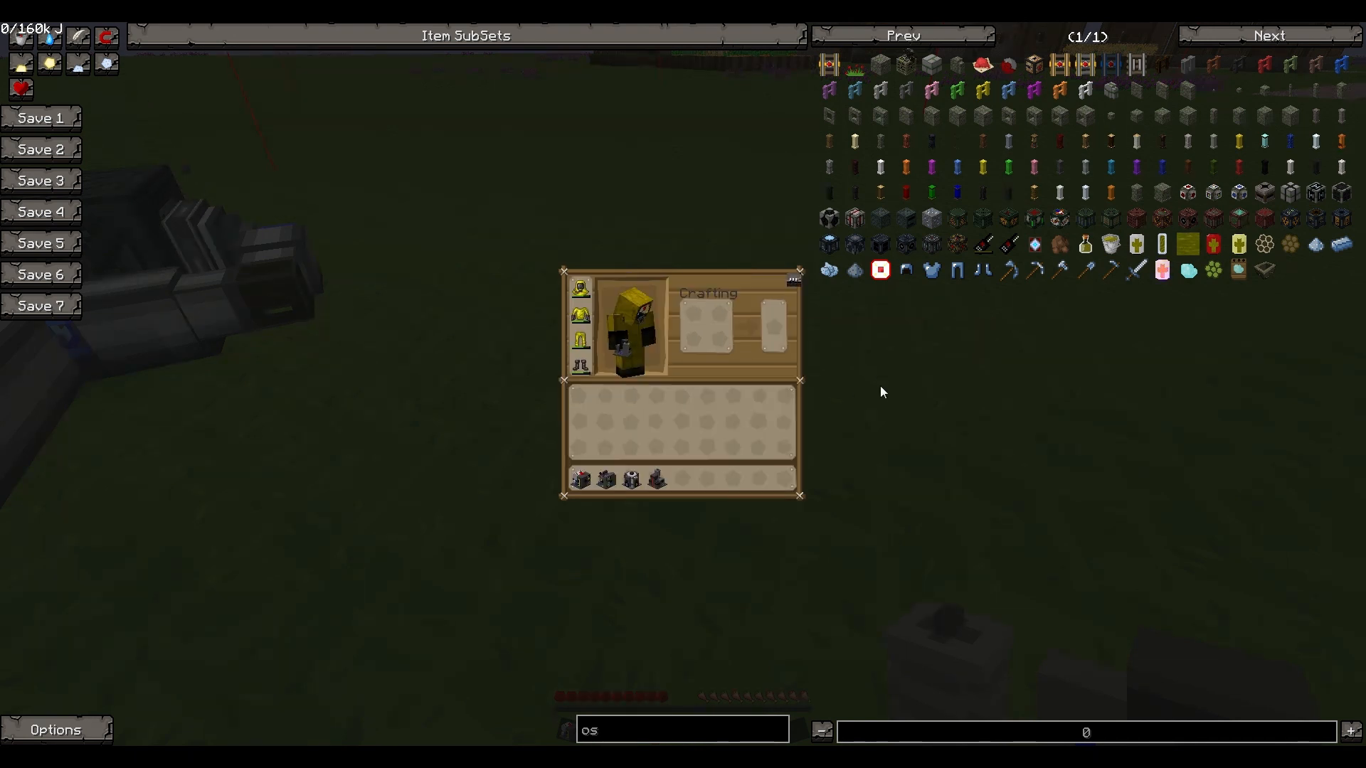
{"action": "key", "text": "Escape"}
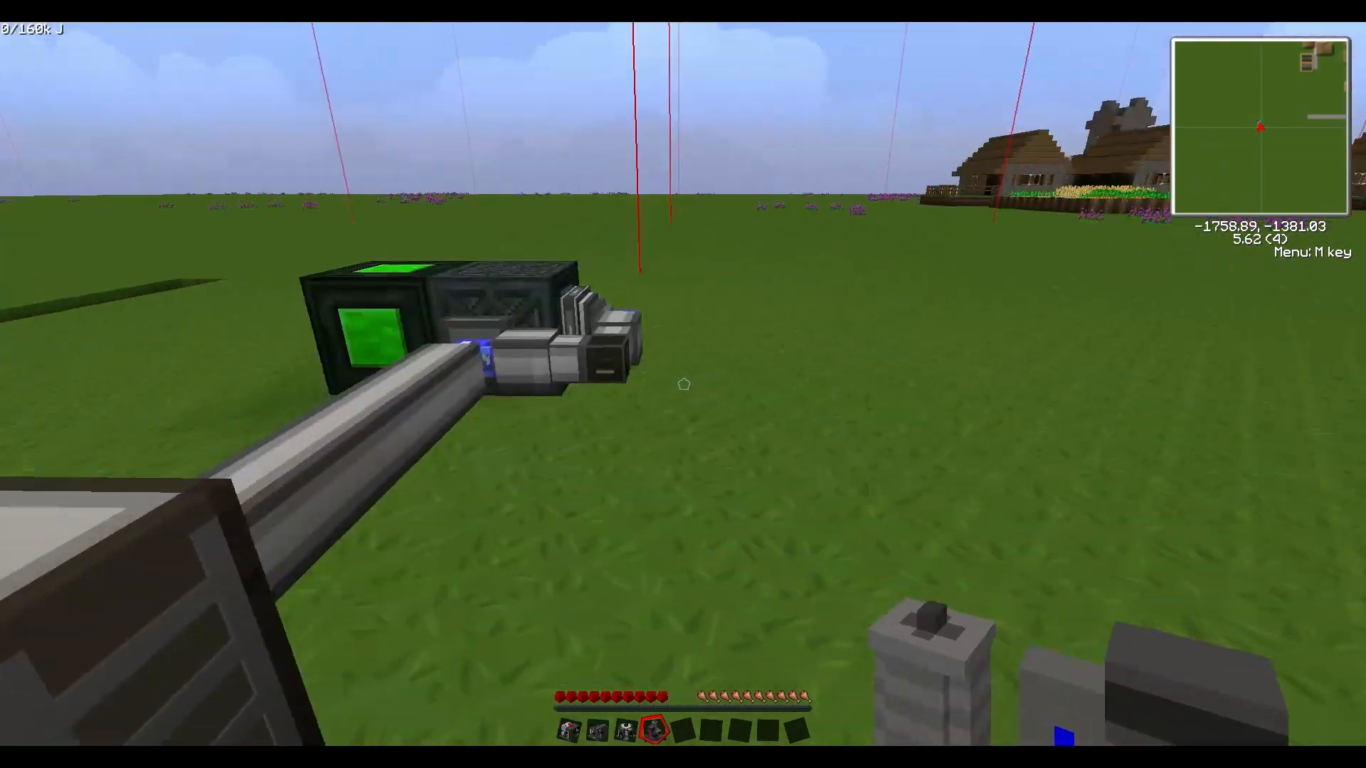
Open the inventory to begin removing the four machine blocks
{"action": "key", "text": "e"}
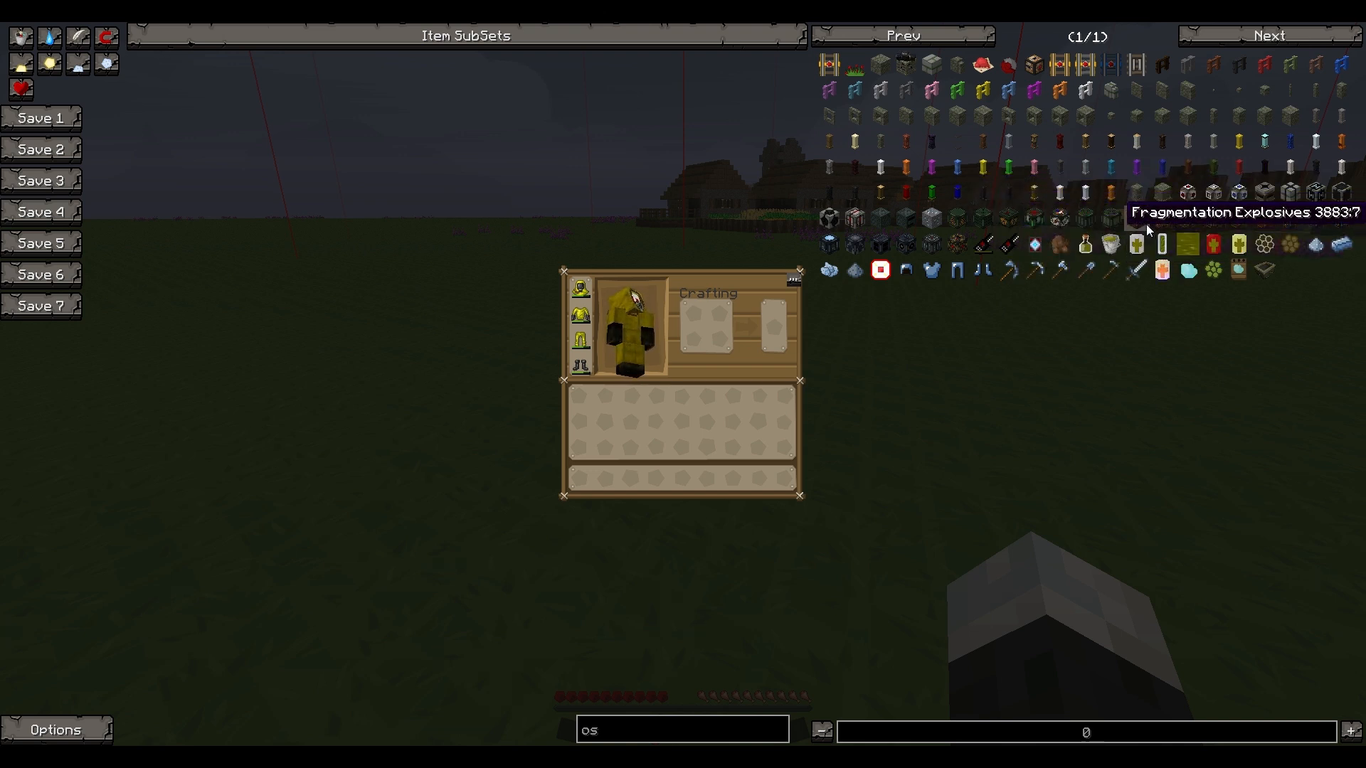
{"action": "mouse_move", "coordinate": [1055, 334]}
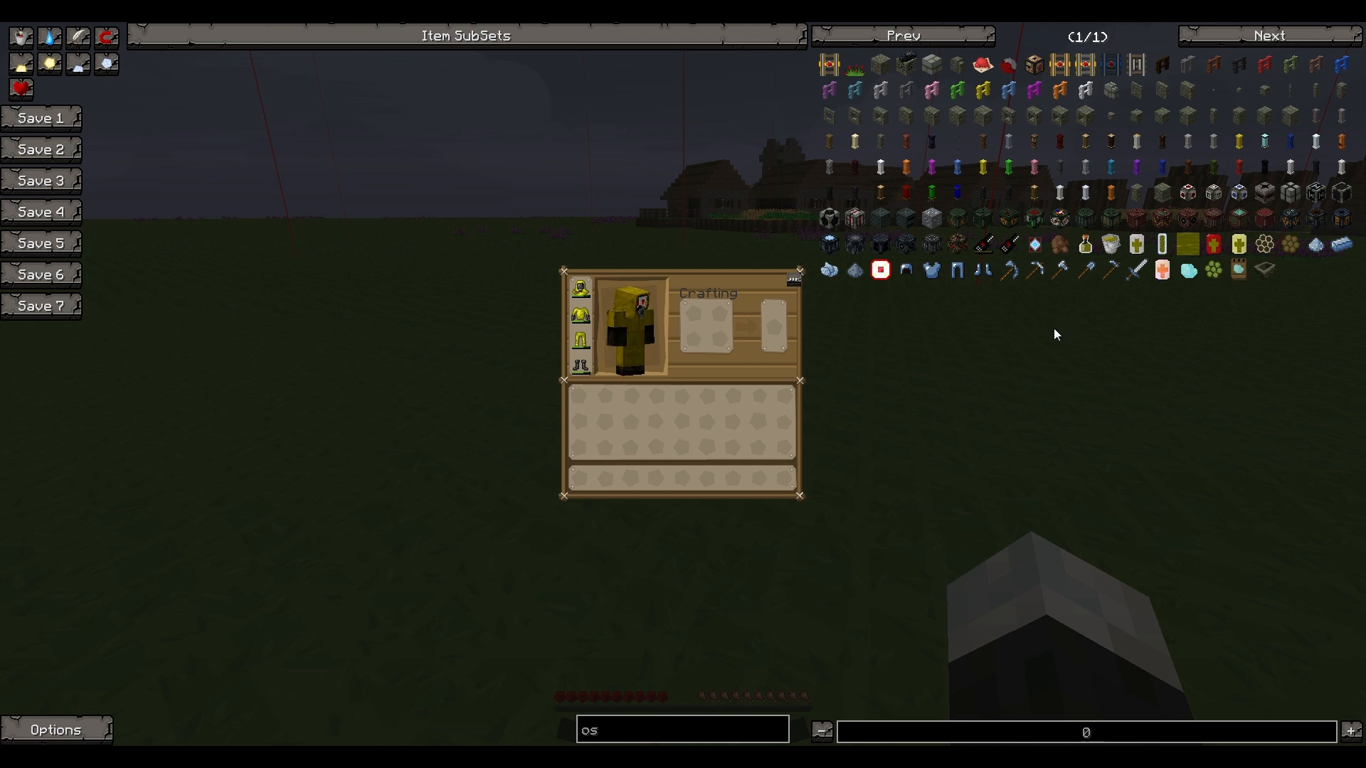
{"action": "mouse_move", "coordinate": [800, 385]}
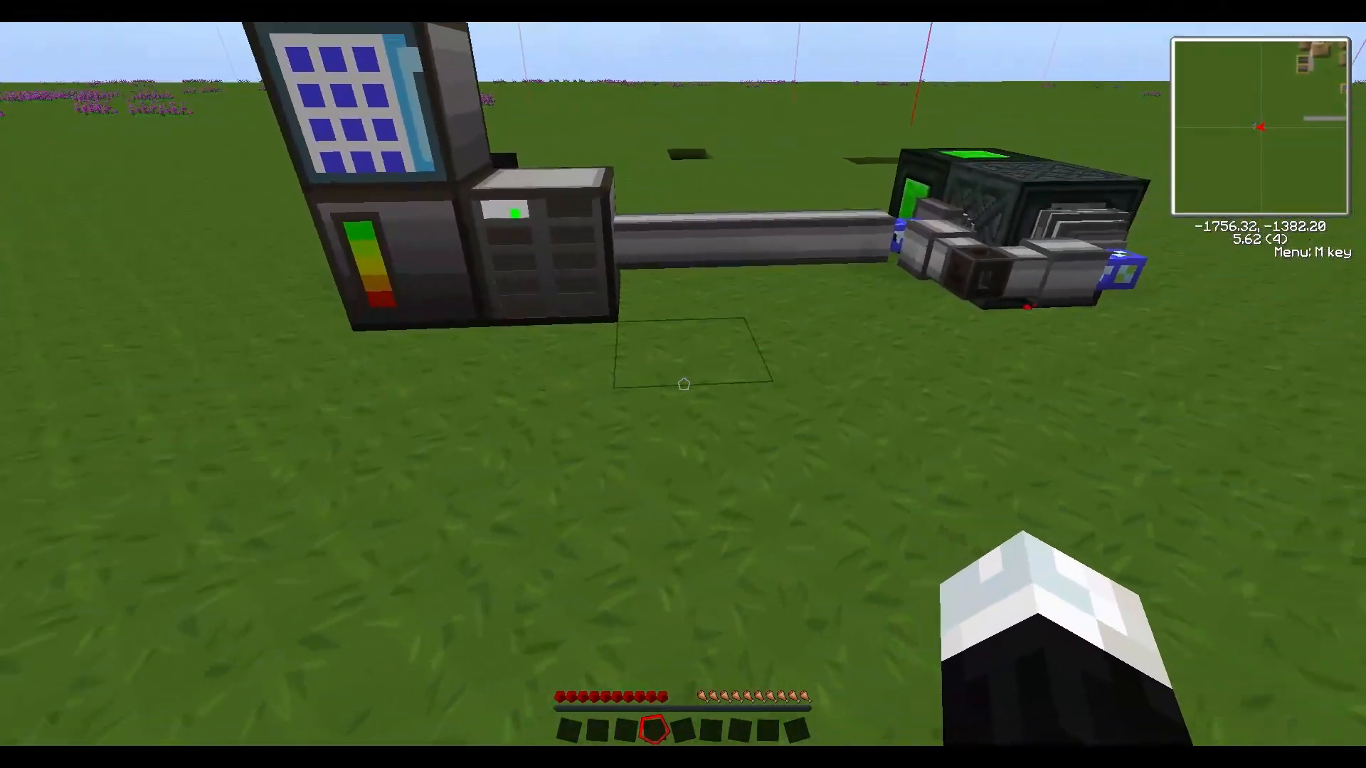
{"action": "mouse_move", "coordinate": [683, 384]}
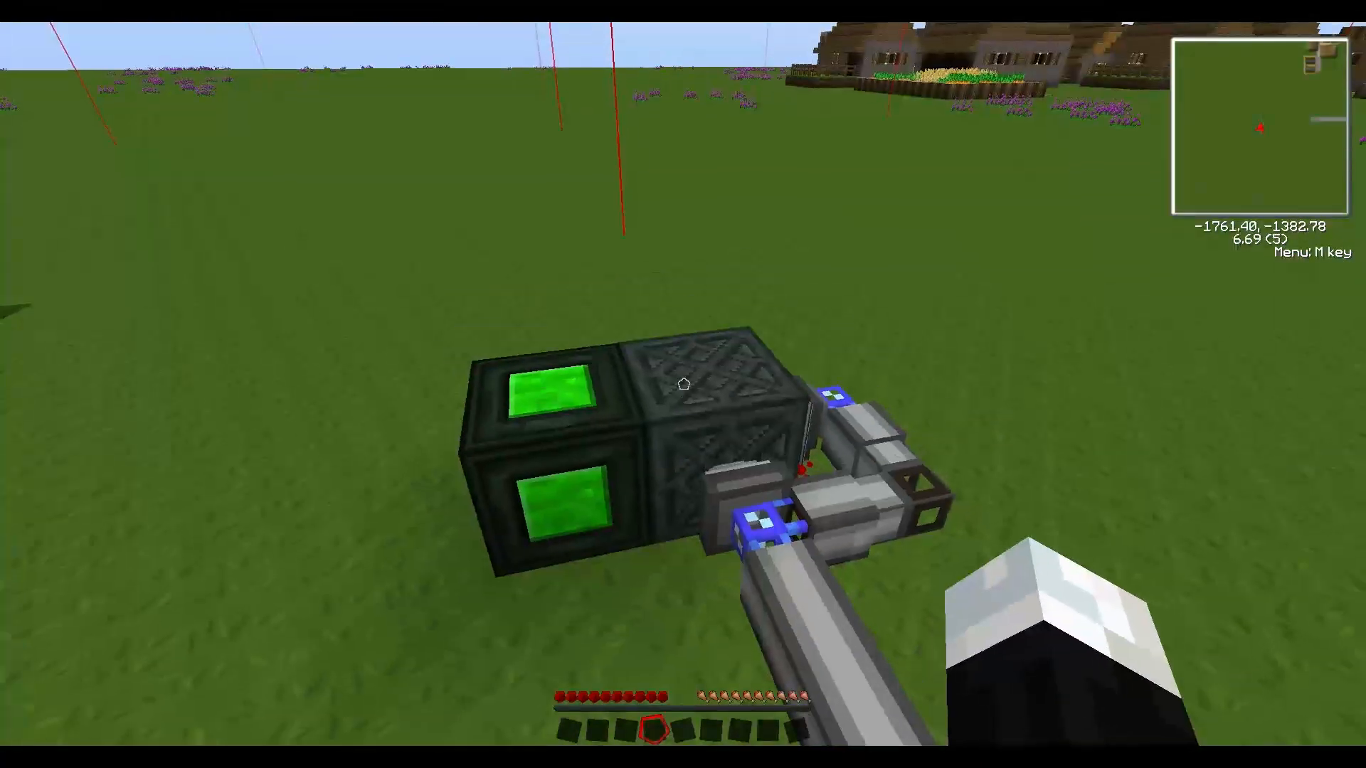
{"action": "mouse_move", "coordinate": [683, 384]}
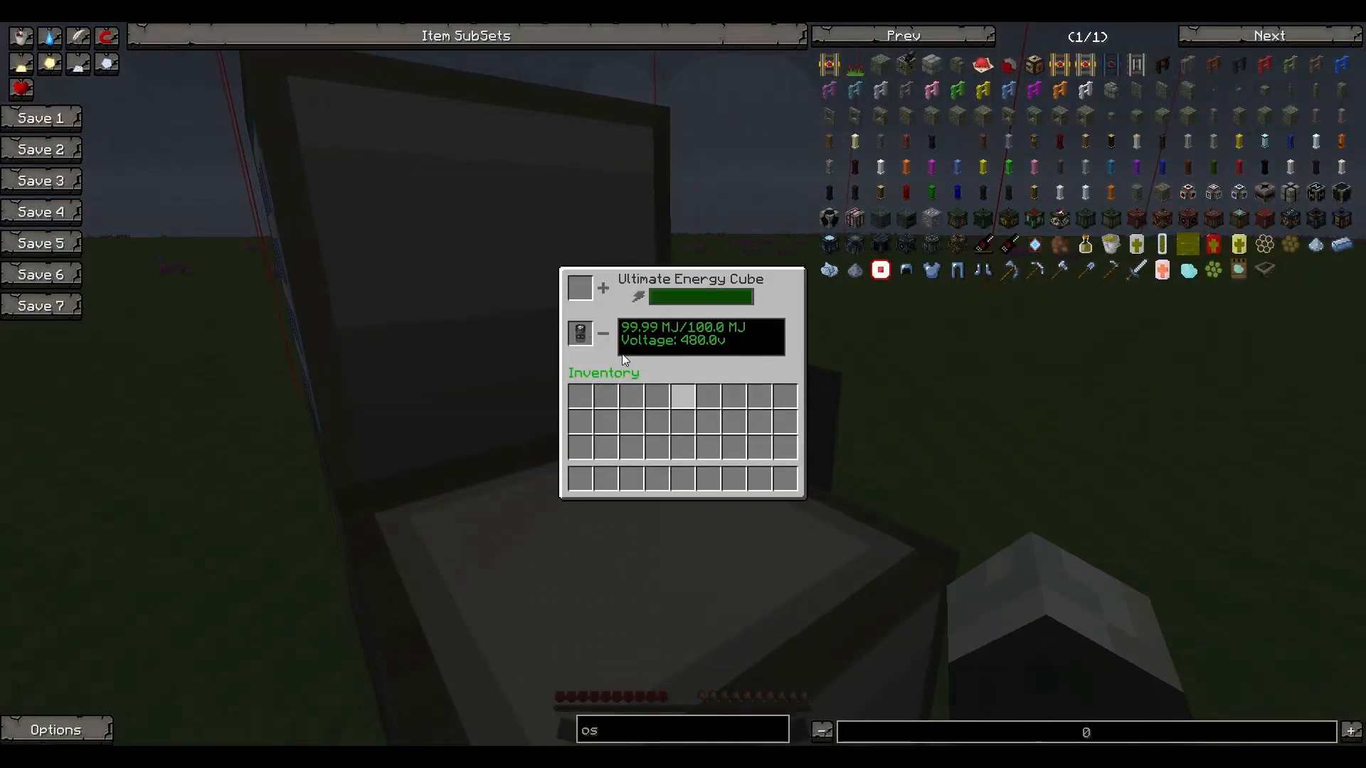
Check the Basic (4.89 of 5 MJ) and Ultimate Energy Cubes' charge screens, then close them
{"action": "key", "text": "Escape"}
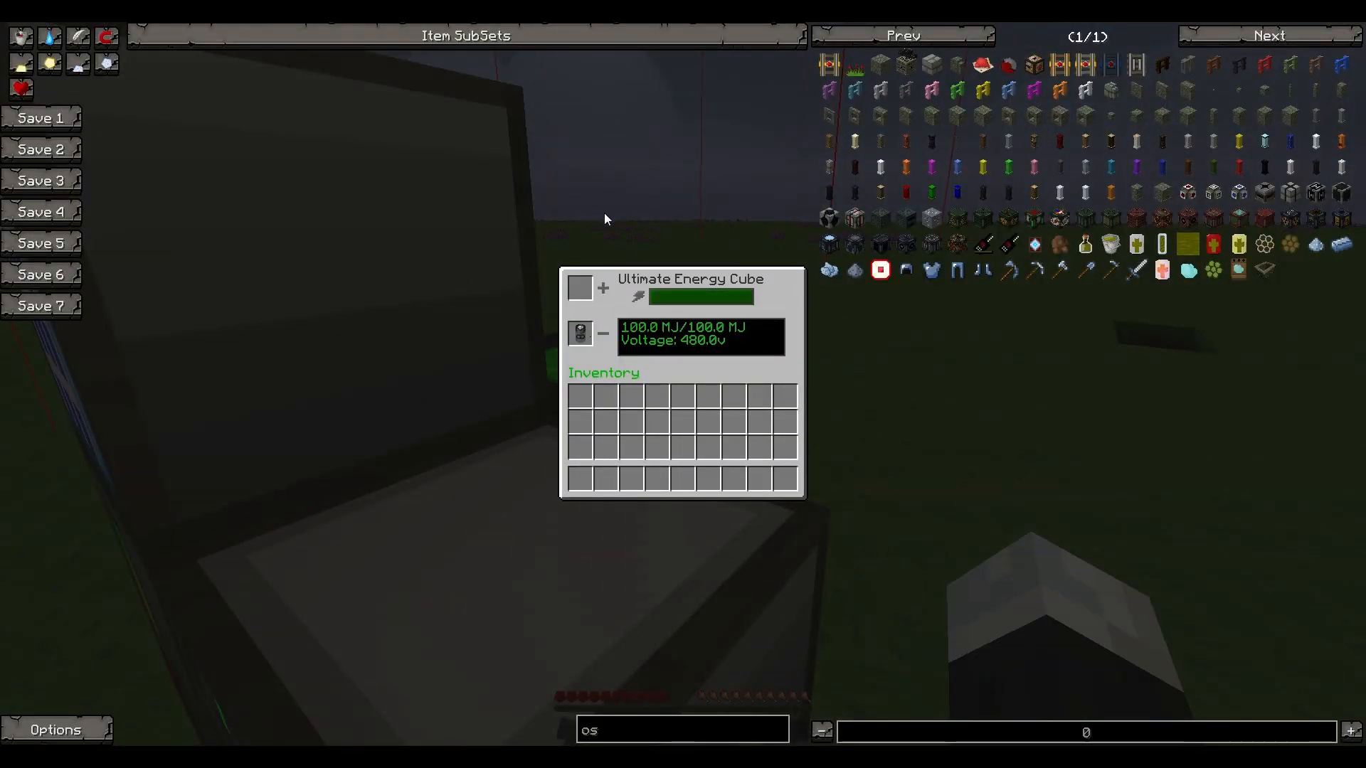
{"action": "mouse_move", "coordinate": [774, 375]}
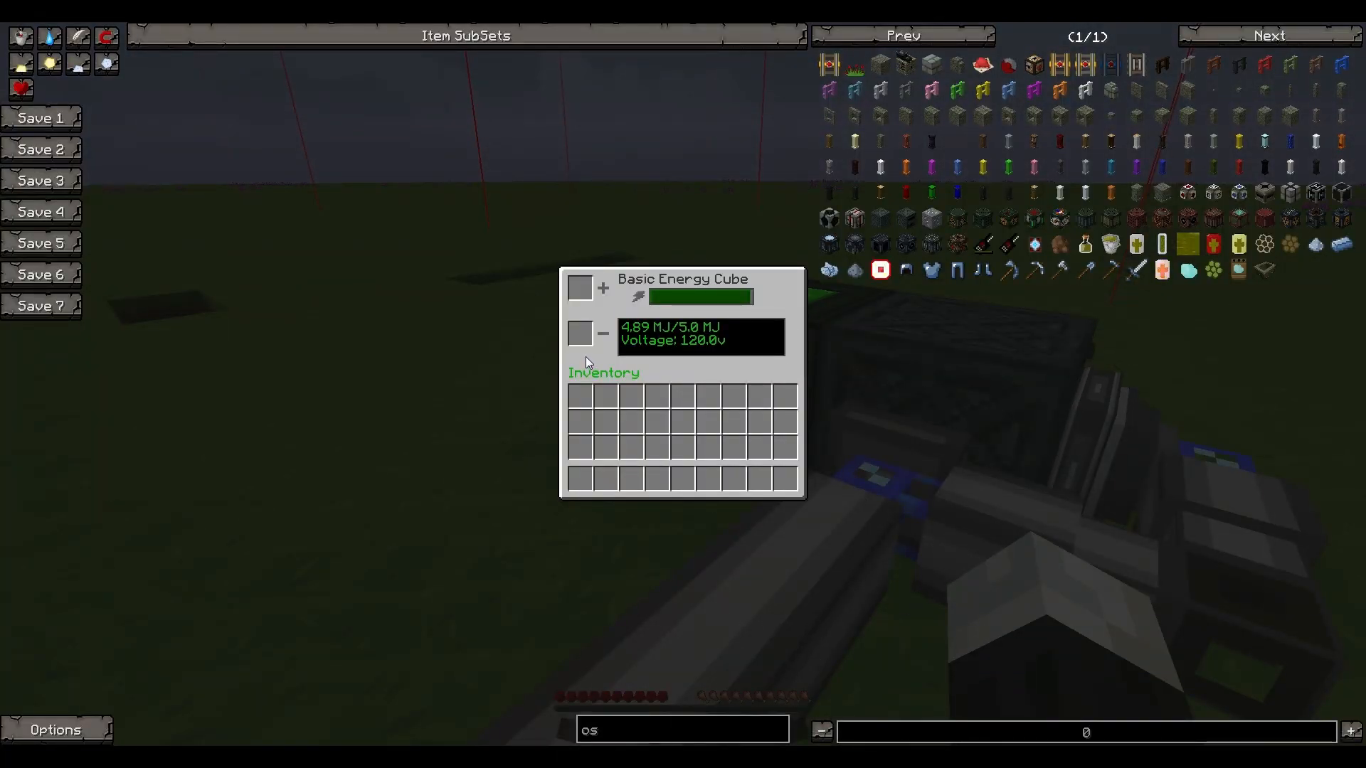
{"action": "key", "text": "Escape"}
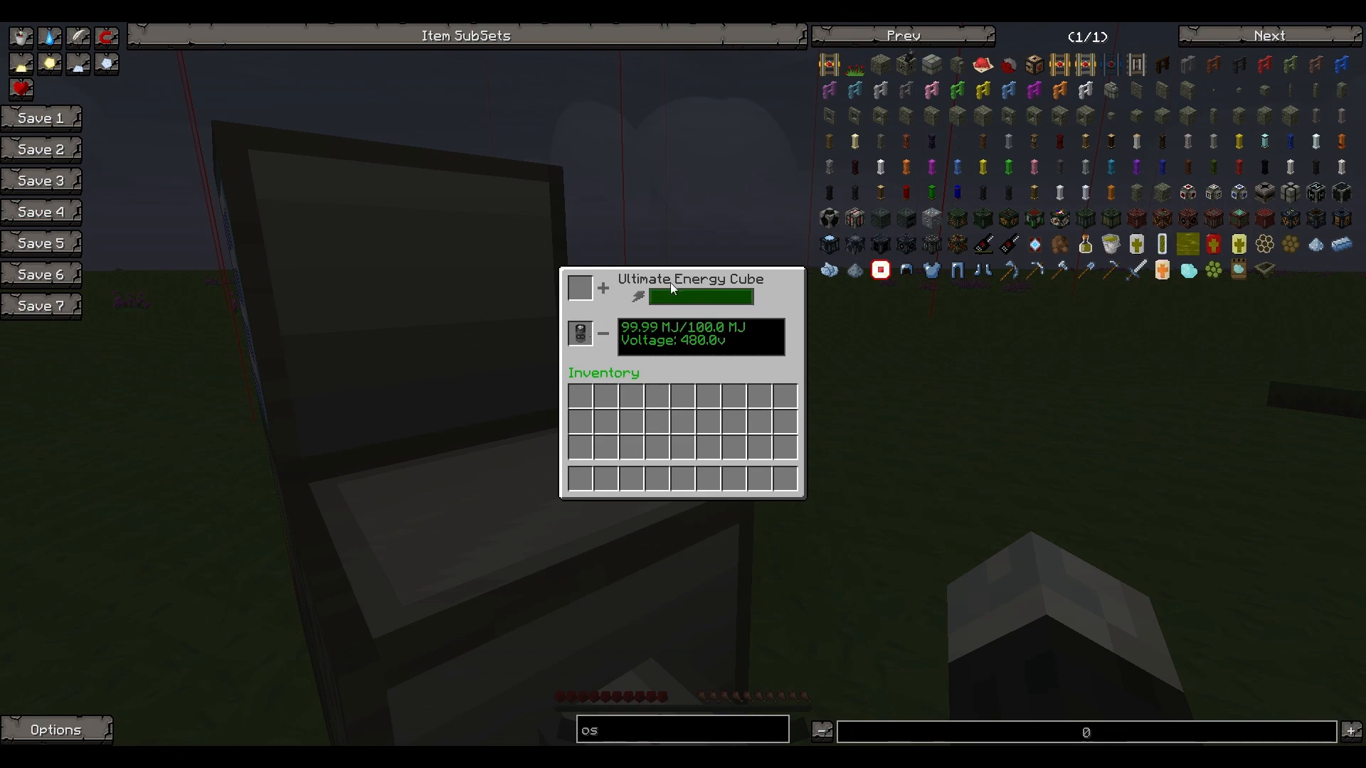
{"action": "key", "text": "Escape"}
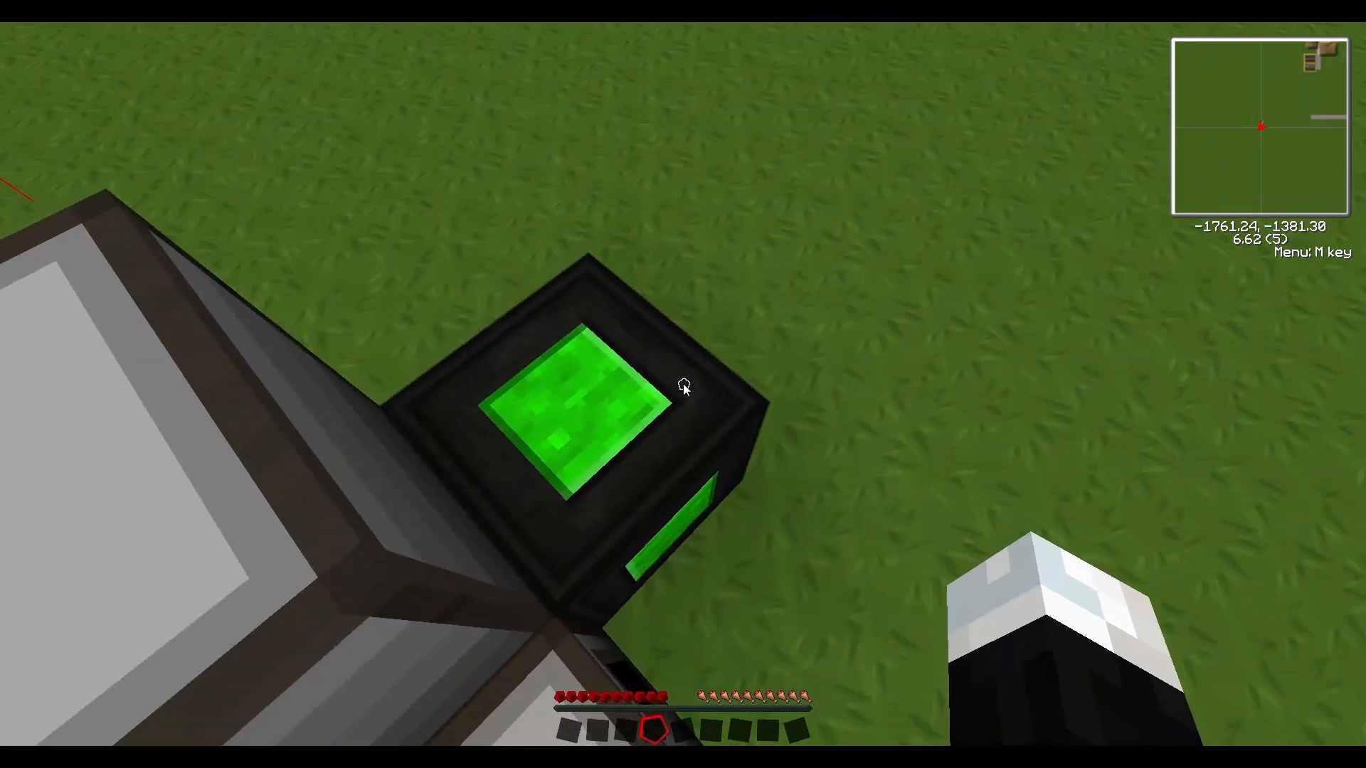
{"action": "mouse_move", "coordinate": [683, 384]}
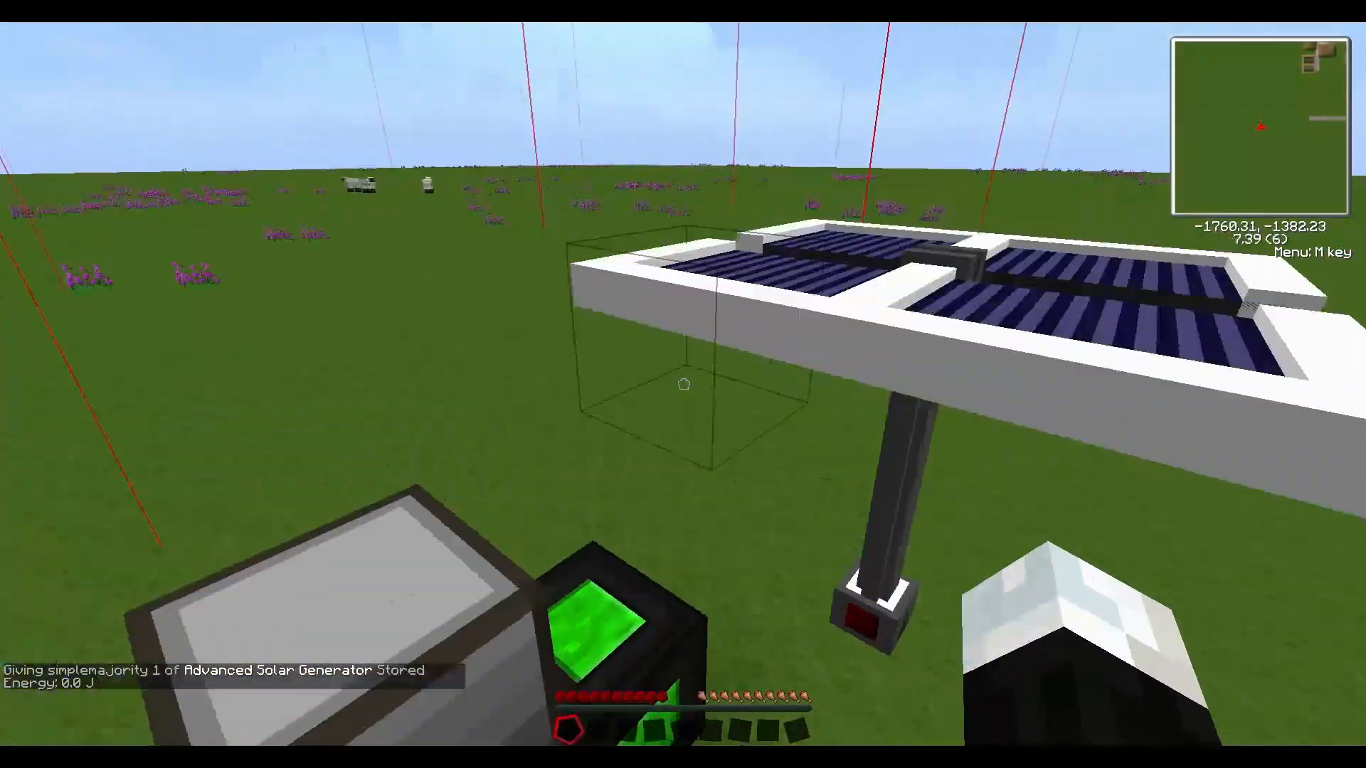
{"action": "key", "text": "e"}
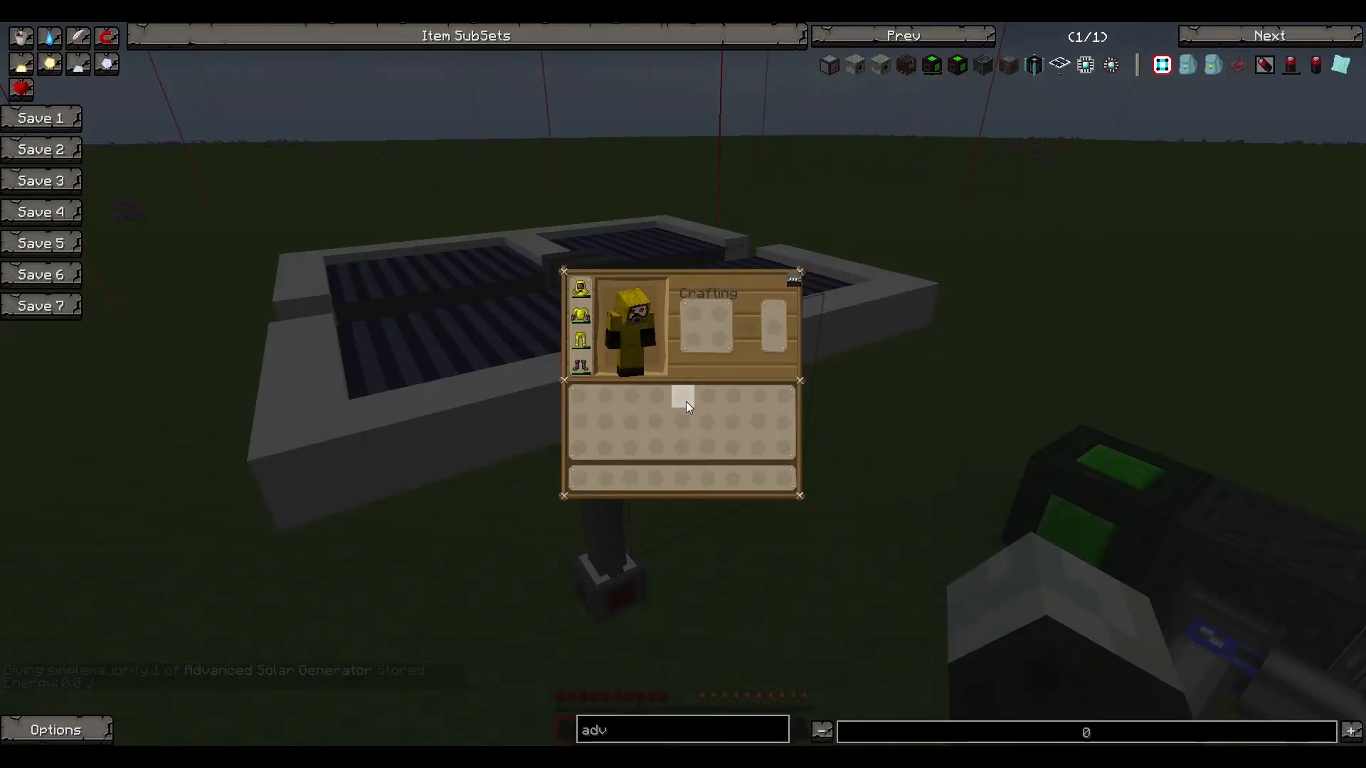
{"action": "key", "text": "Escape"}
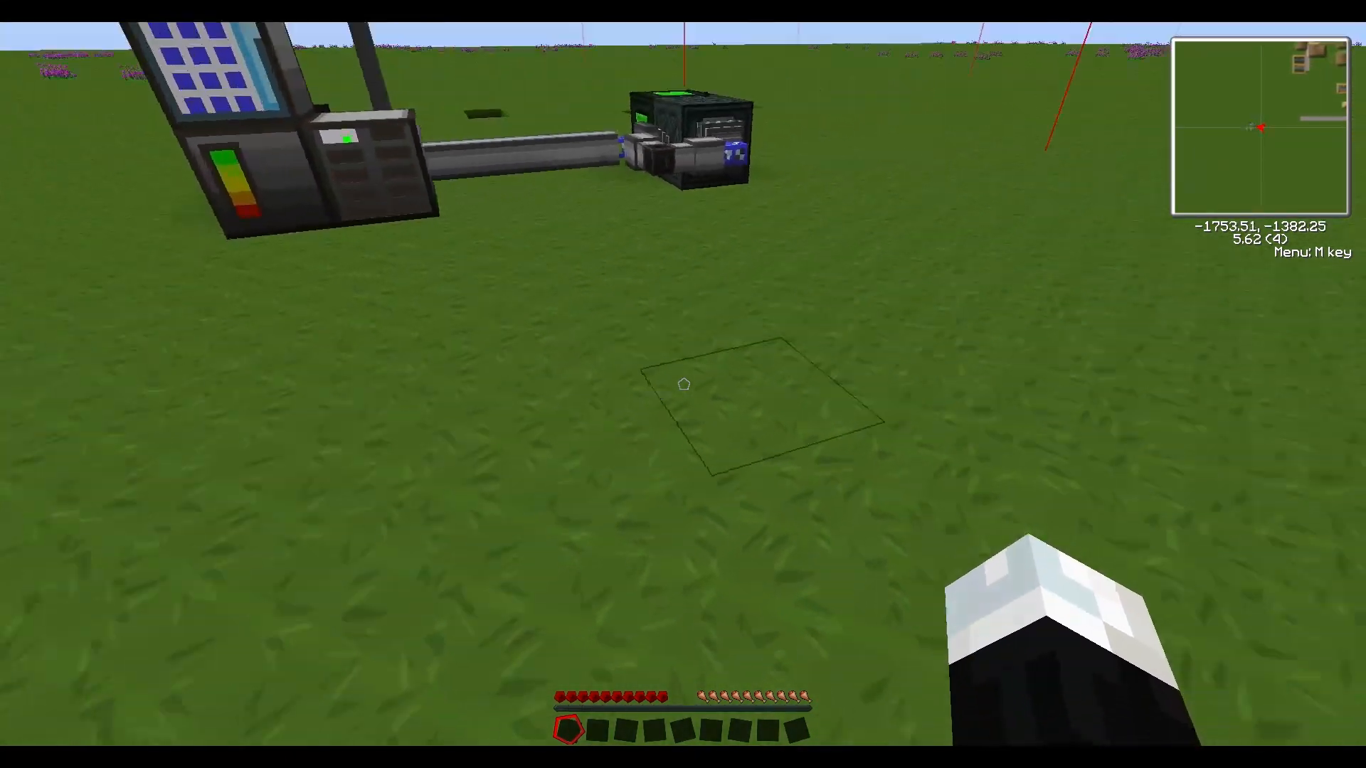
{"action": "mouse_move", "coordinate": [683, 384]}
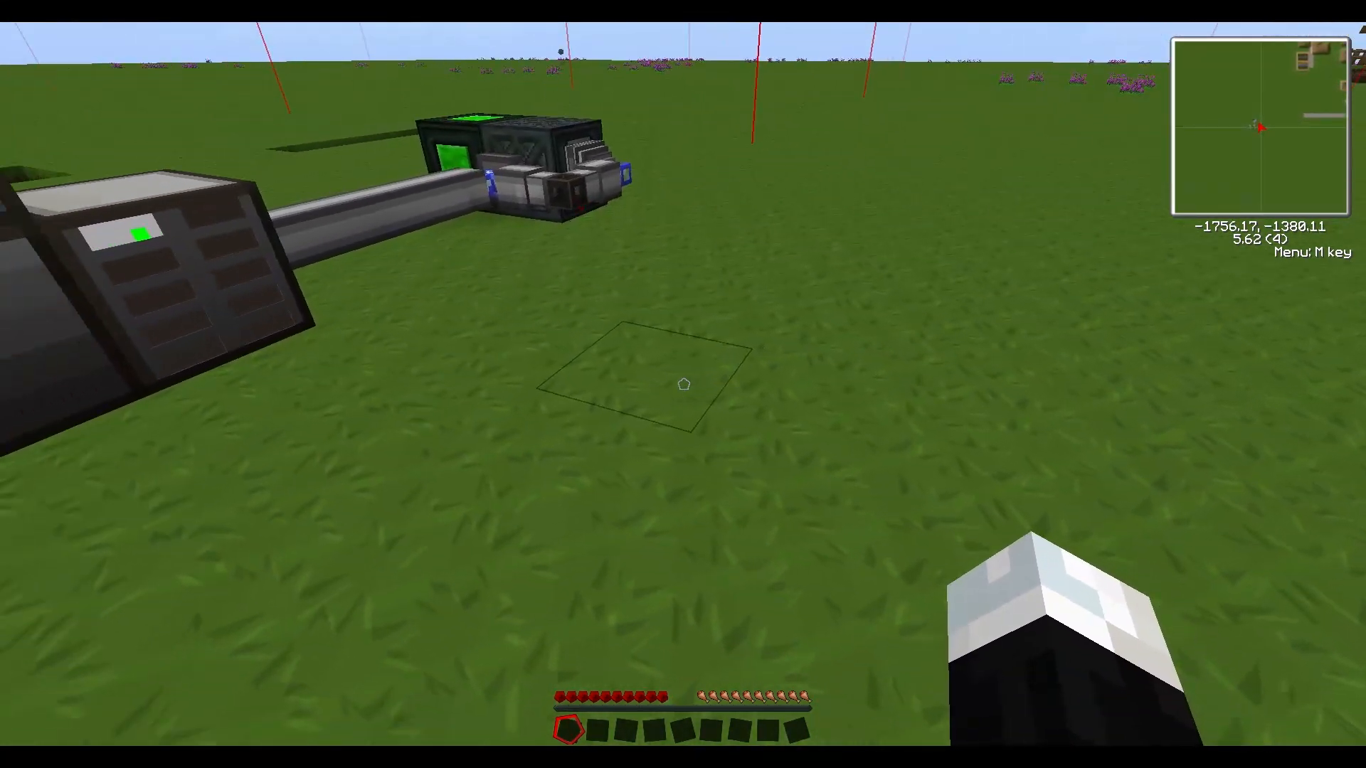